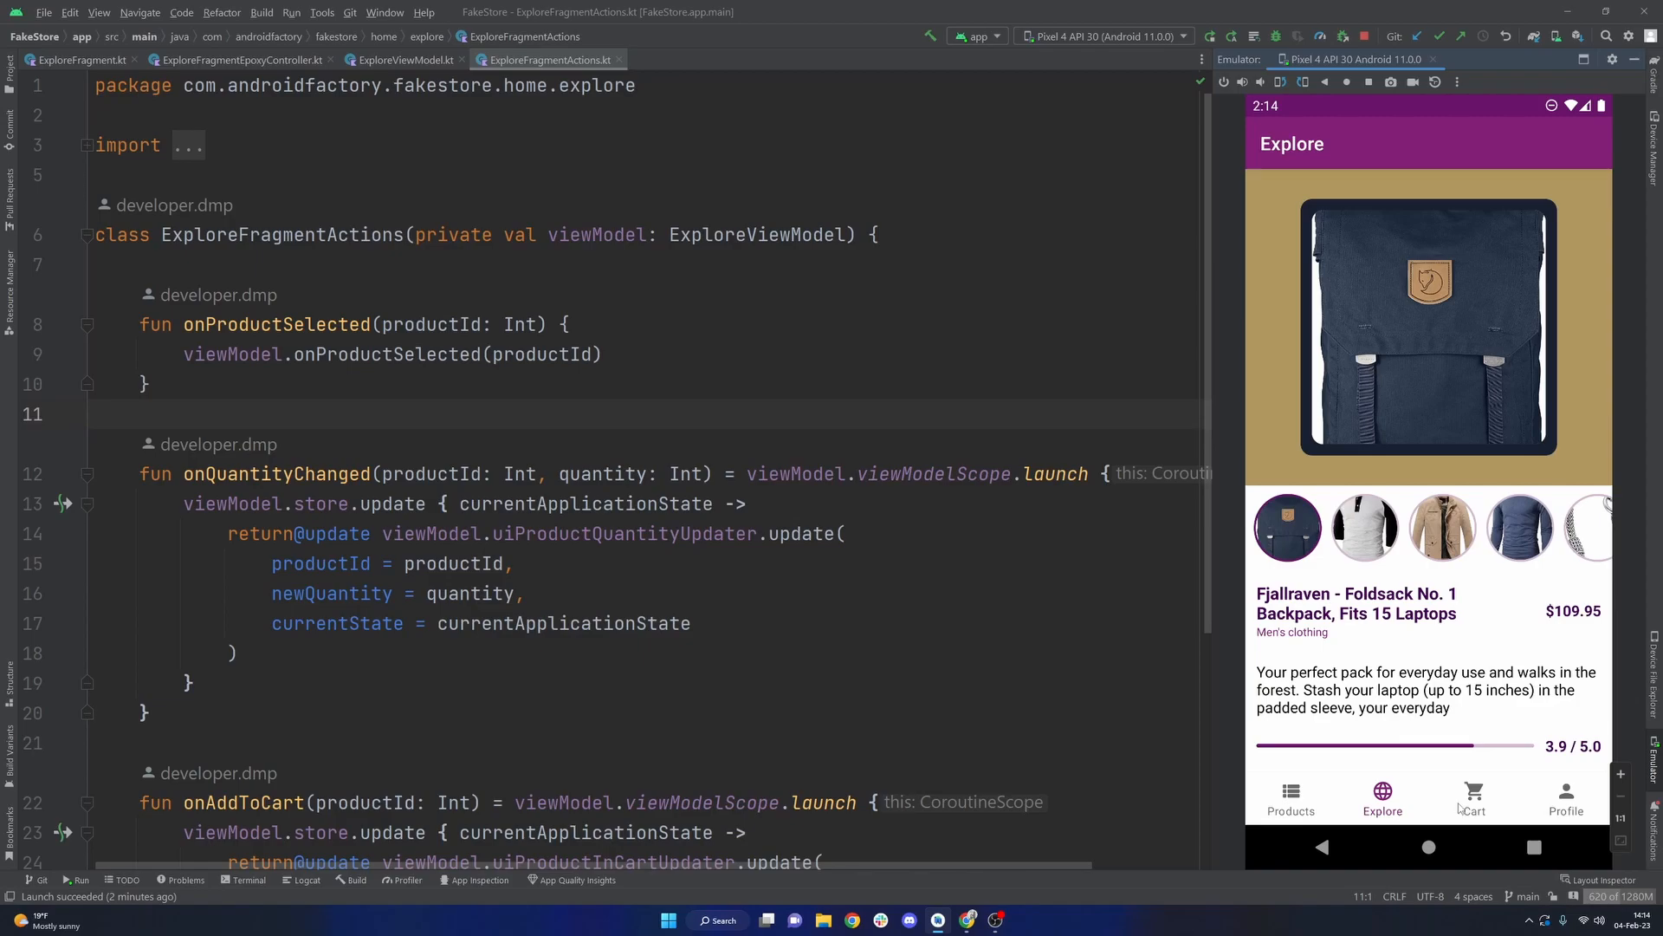
Step: Move the emulator app from Explore to the Cart screen, then to the Profile screen
left_click(1565, 798)
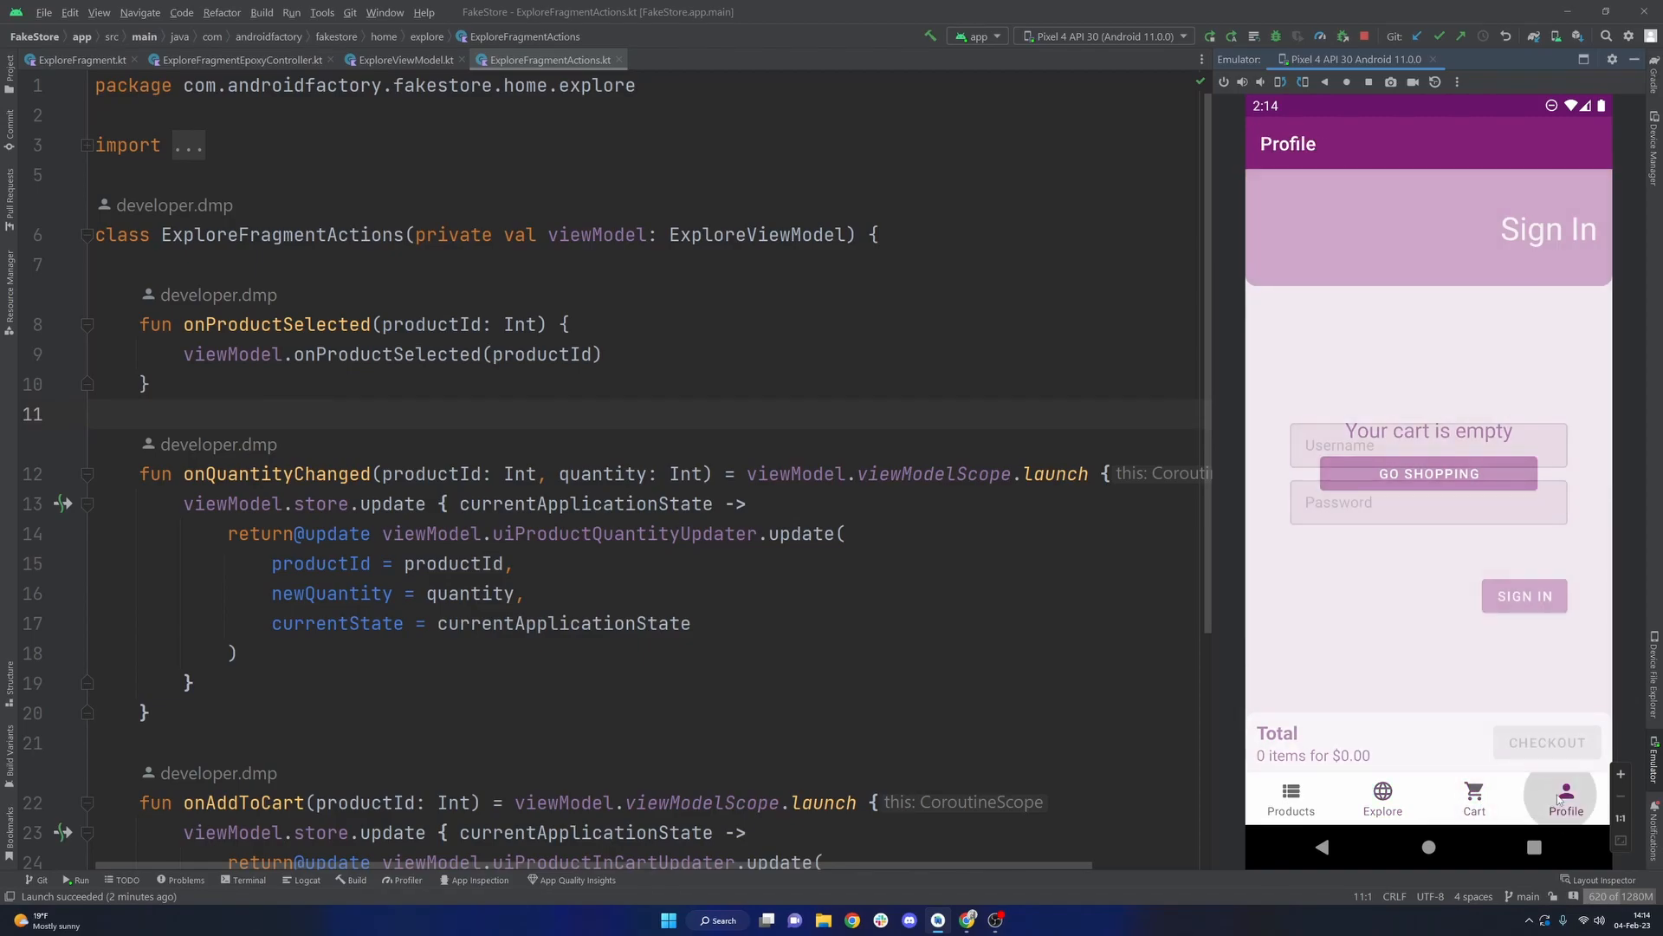
left_click(1290, 798)
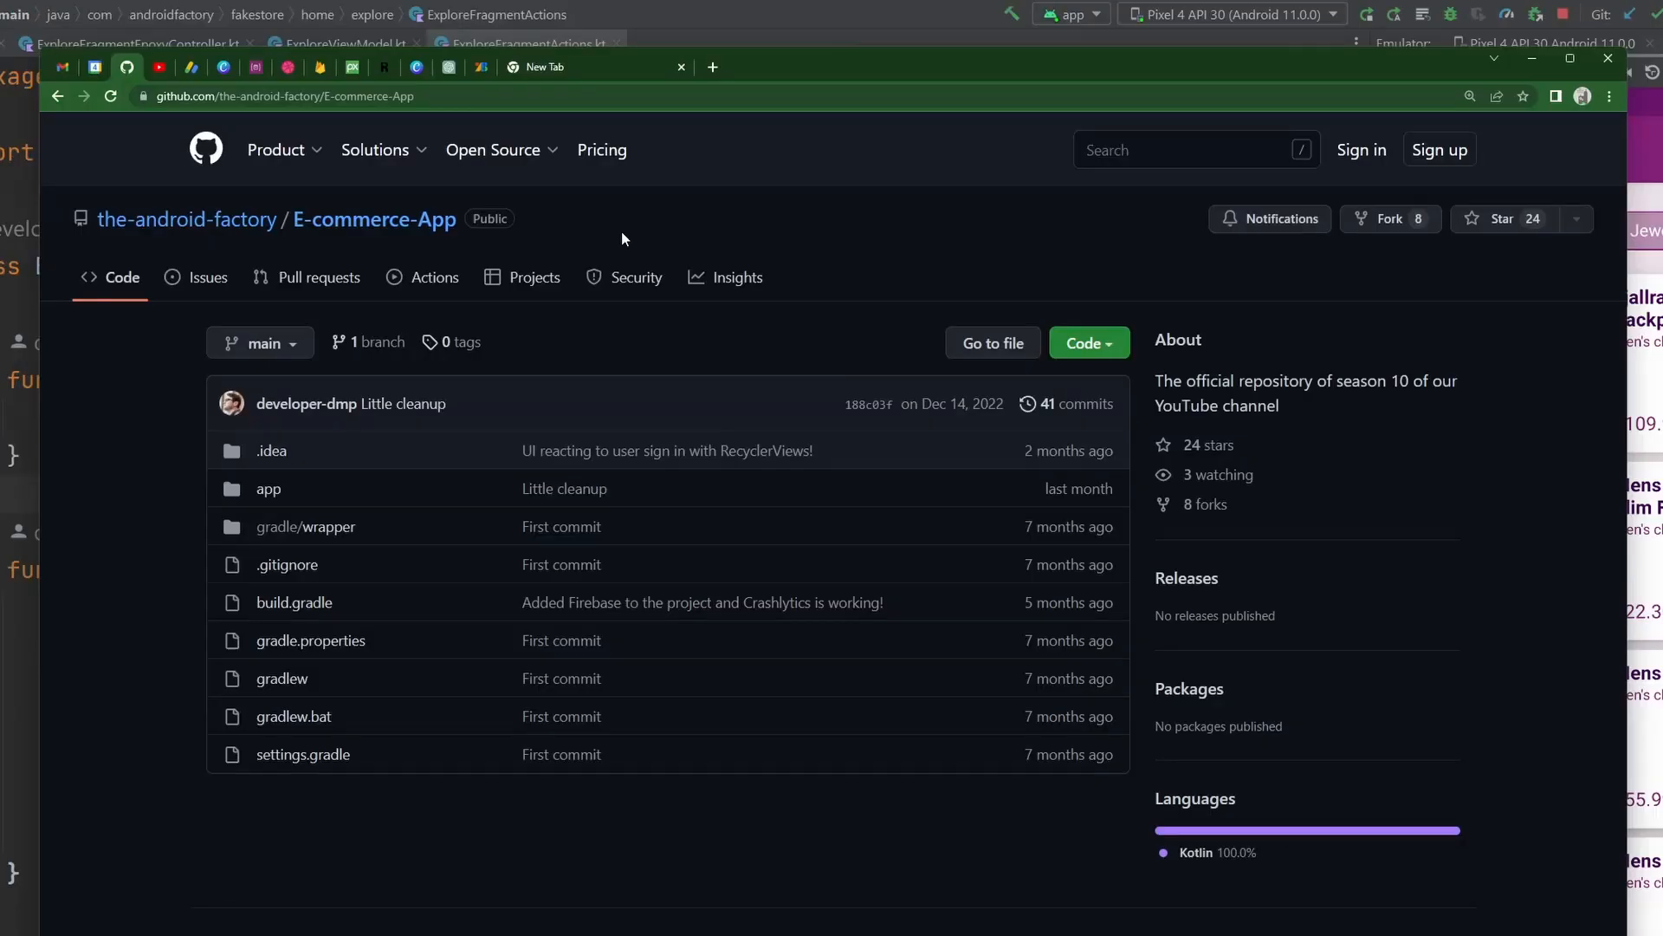
mouse_move(356, 252)
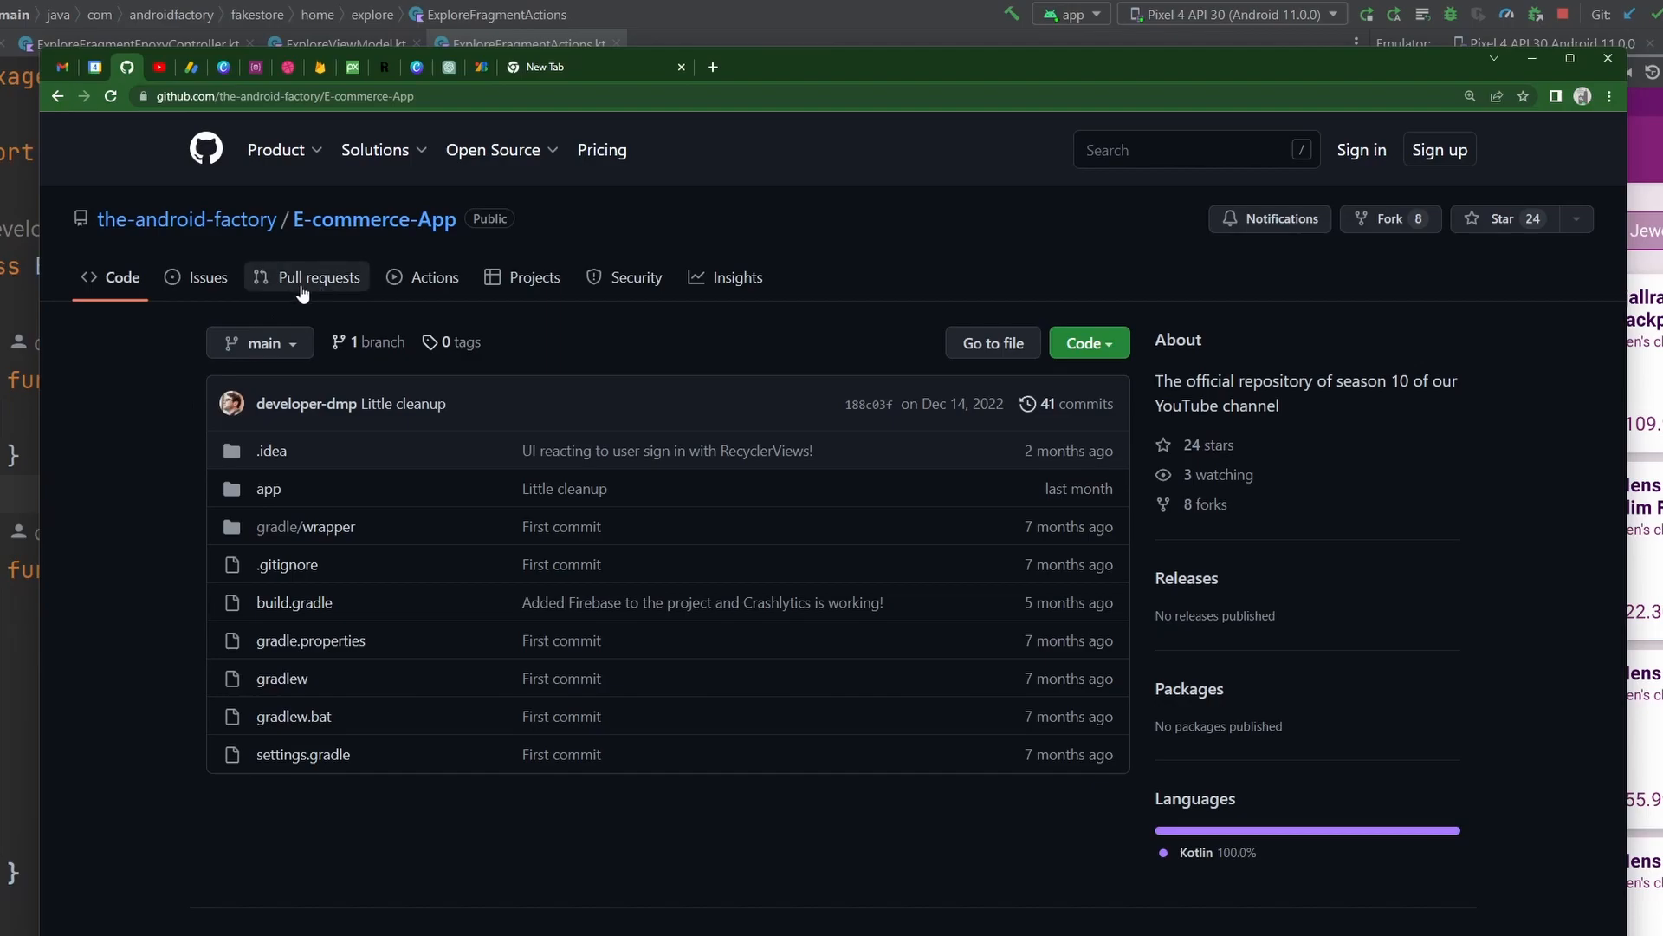
left_click(320, 278)
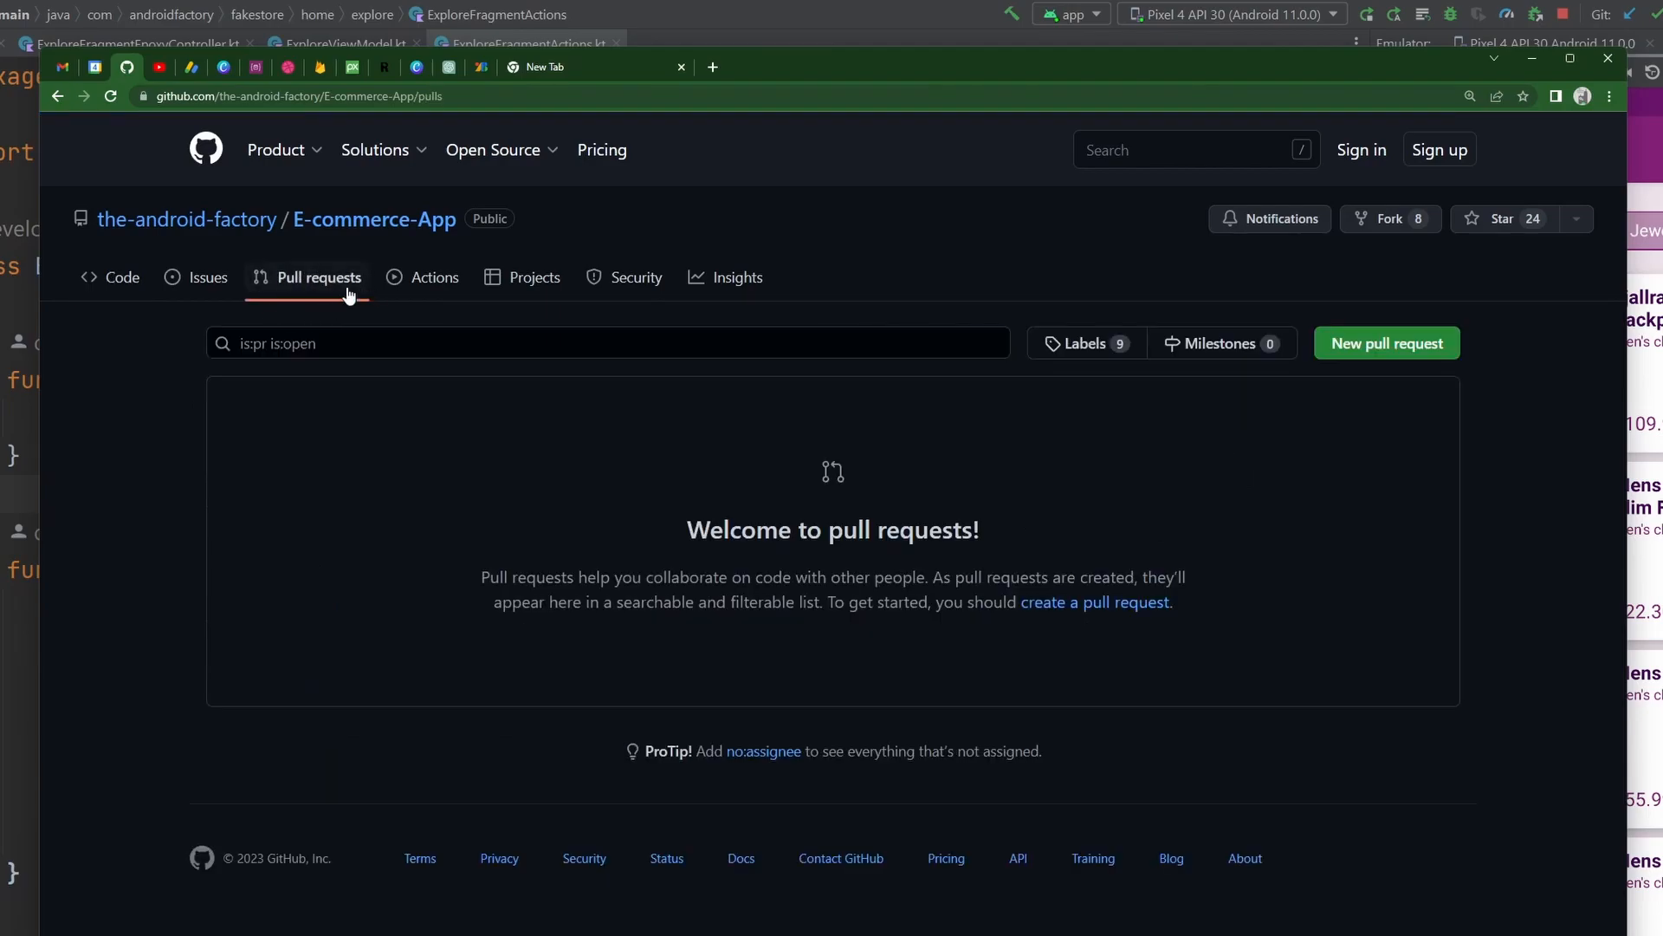
mouse_move(1277, 387)
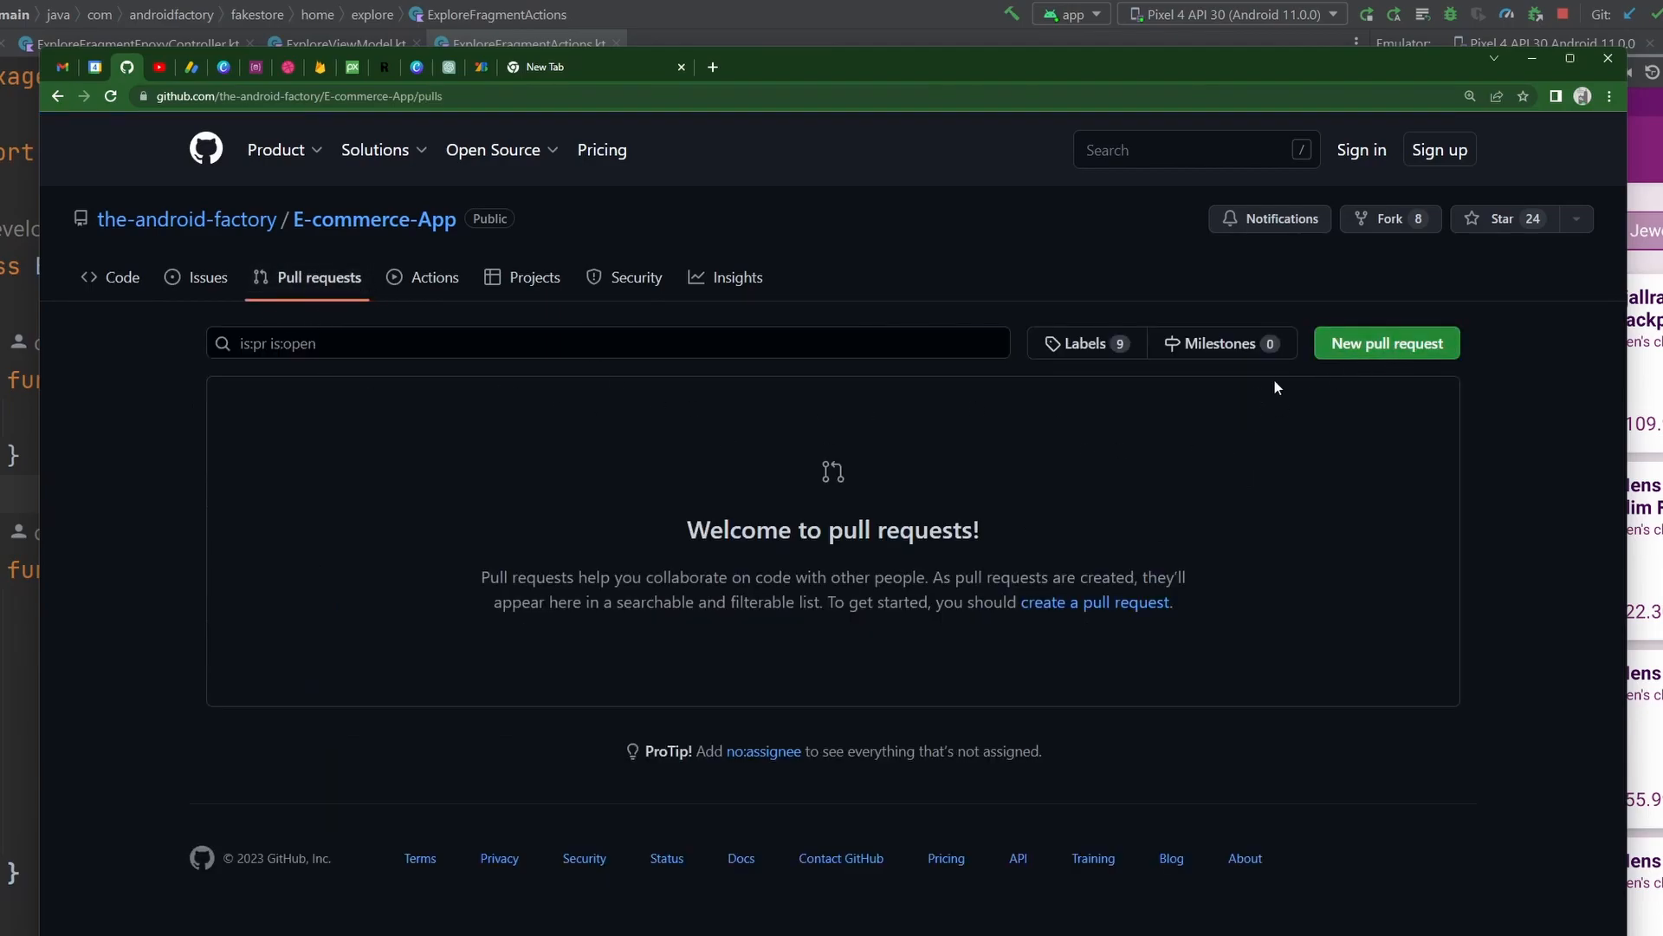
left_click(1386, 343)
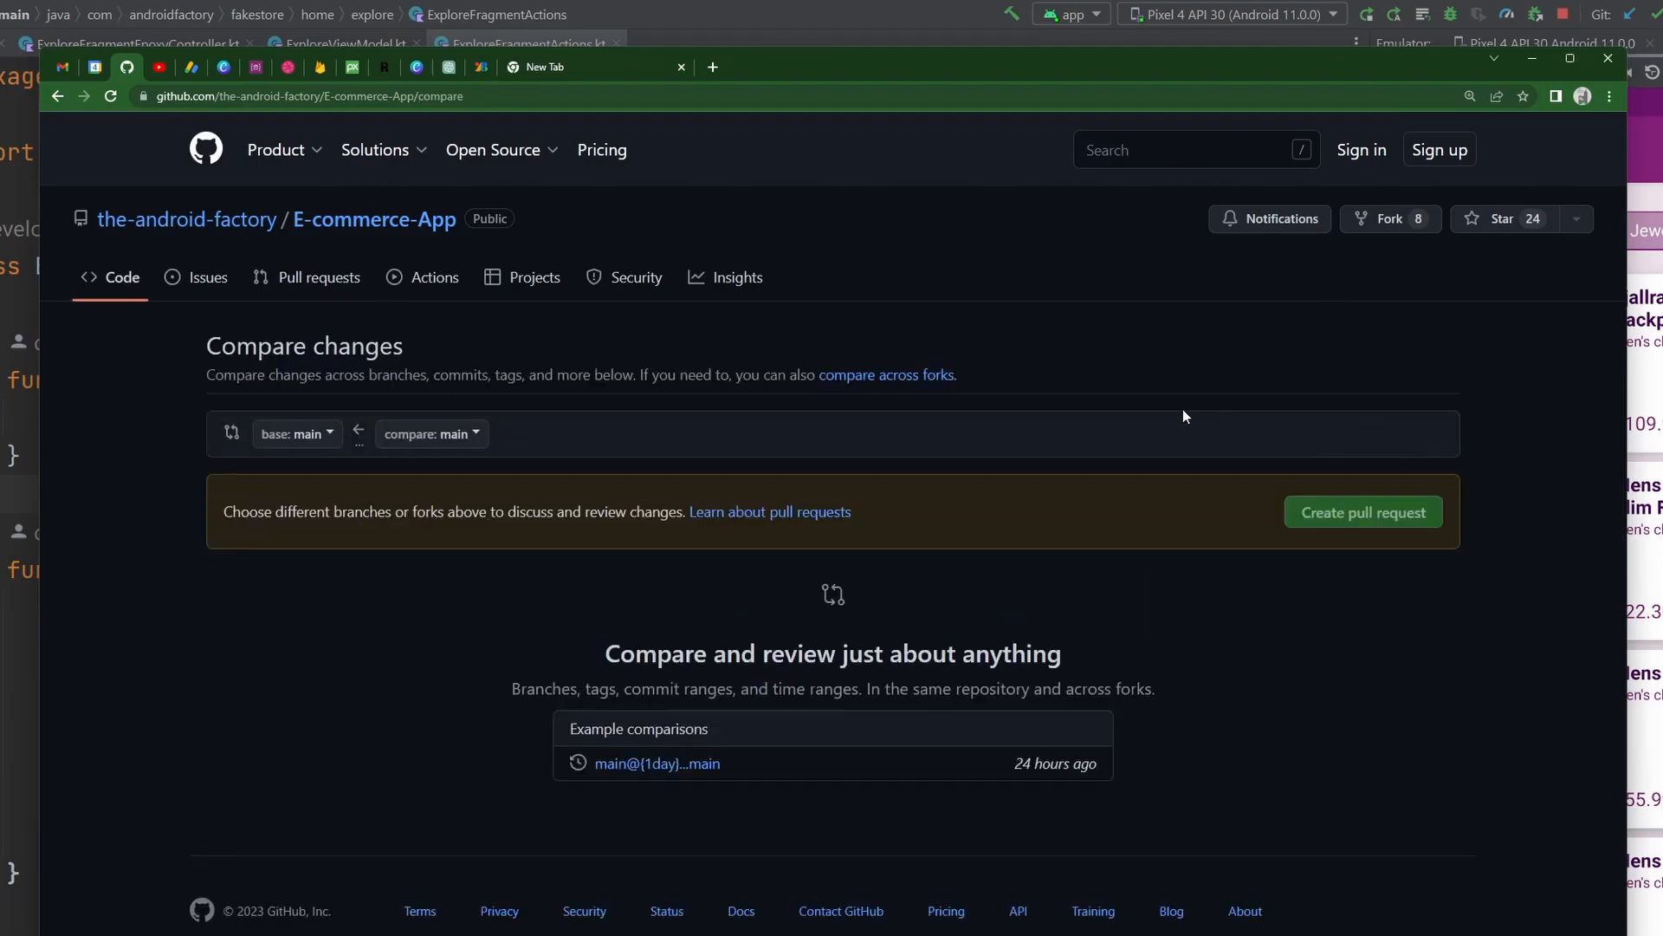
left_click(431, 433)
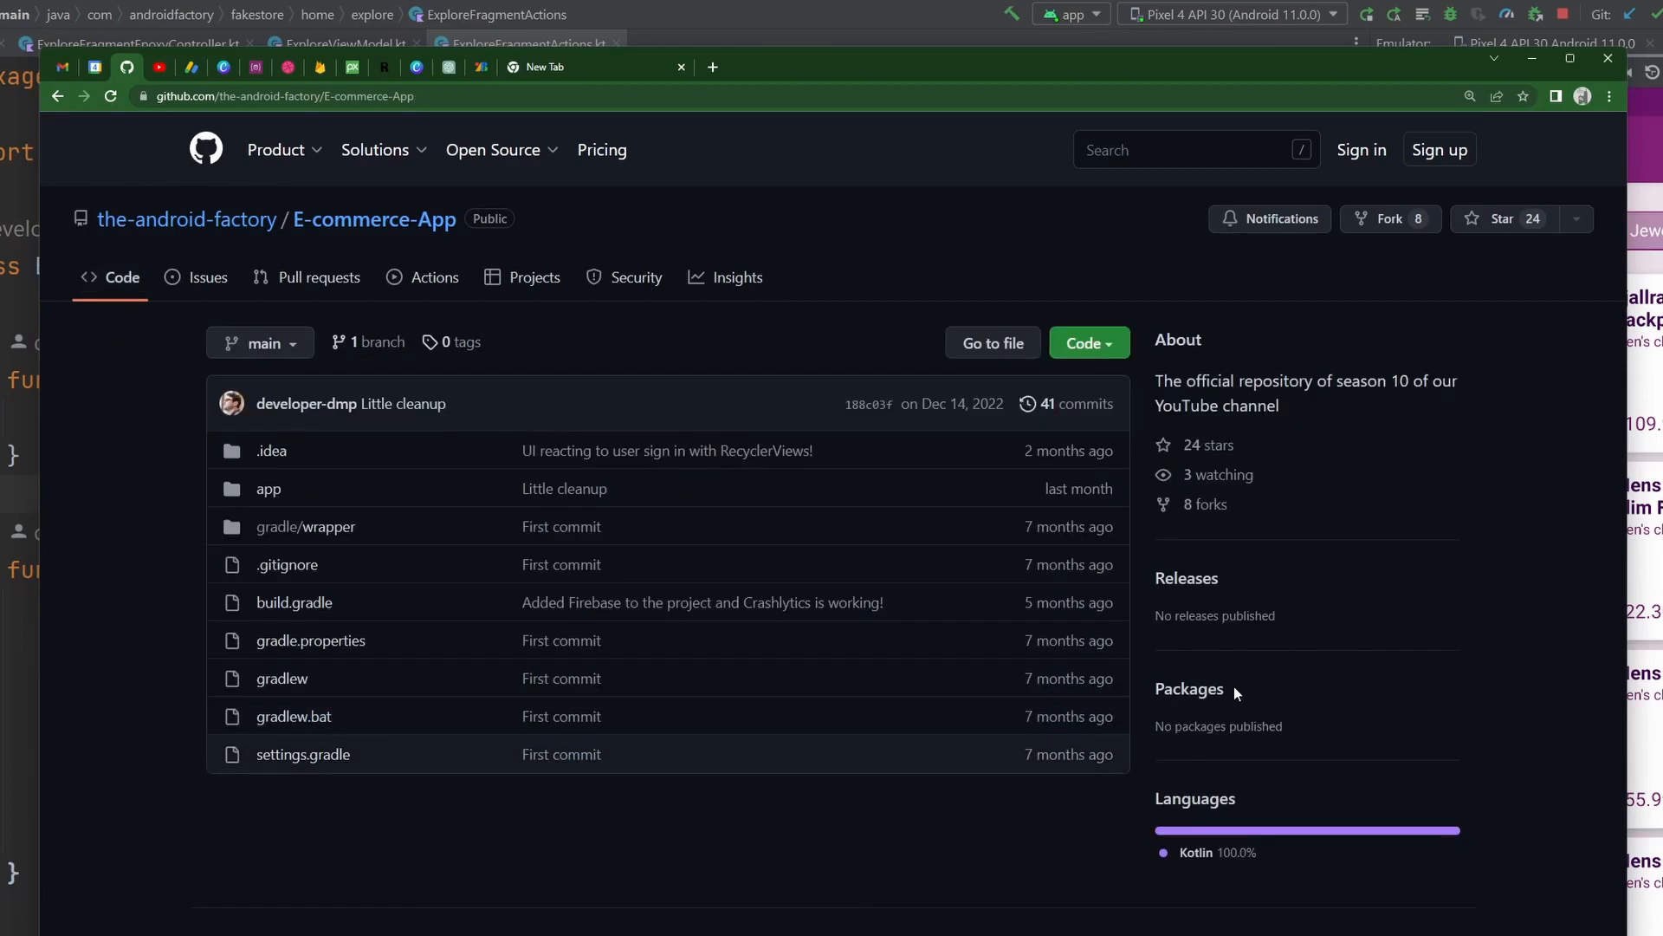
mouse_move(1188, 689)
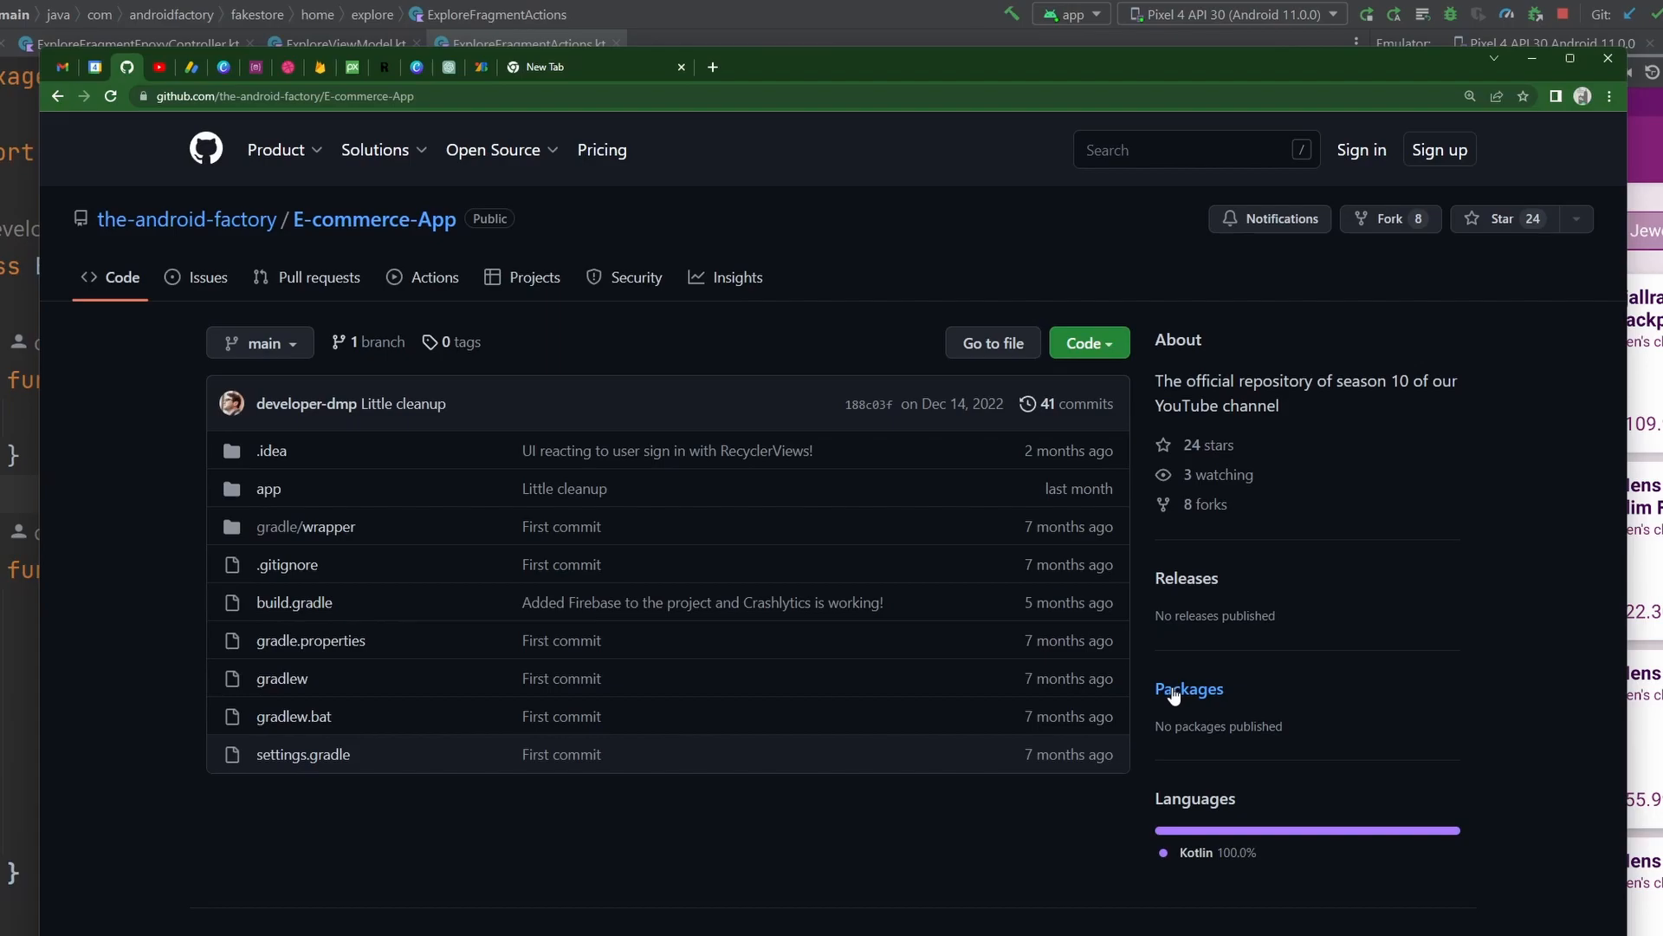
mouse_move(1168, 696)
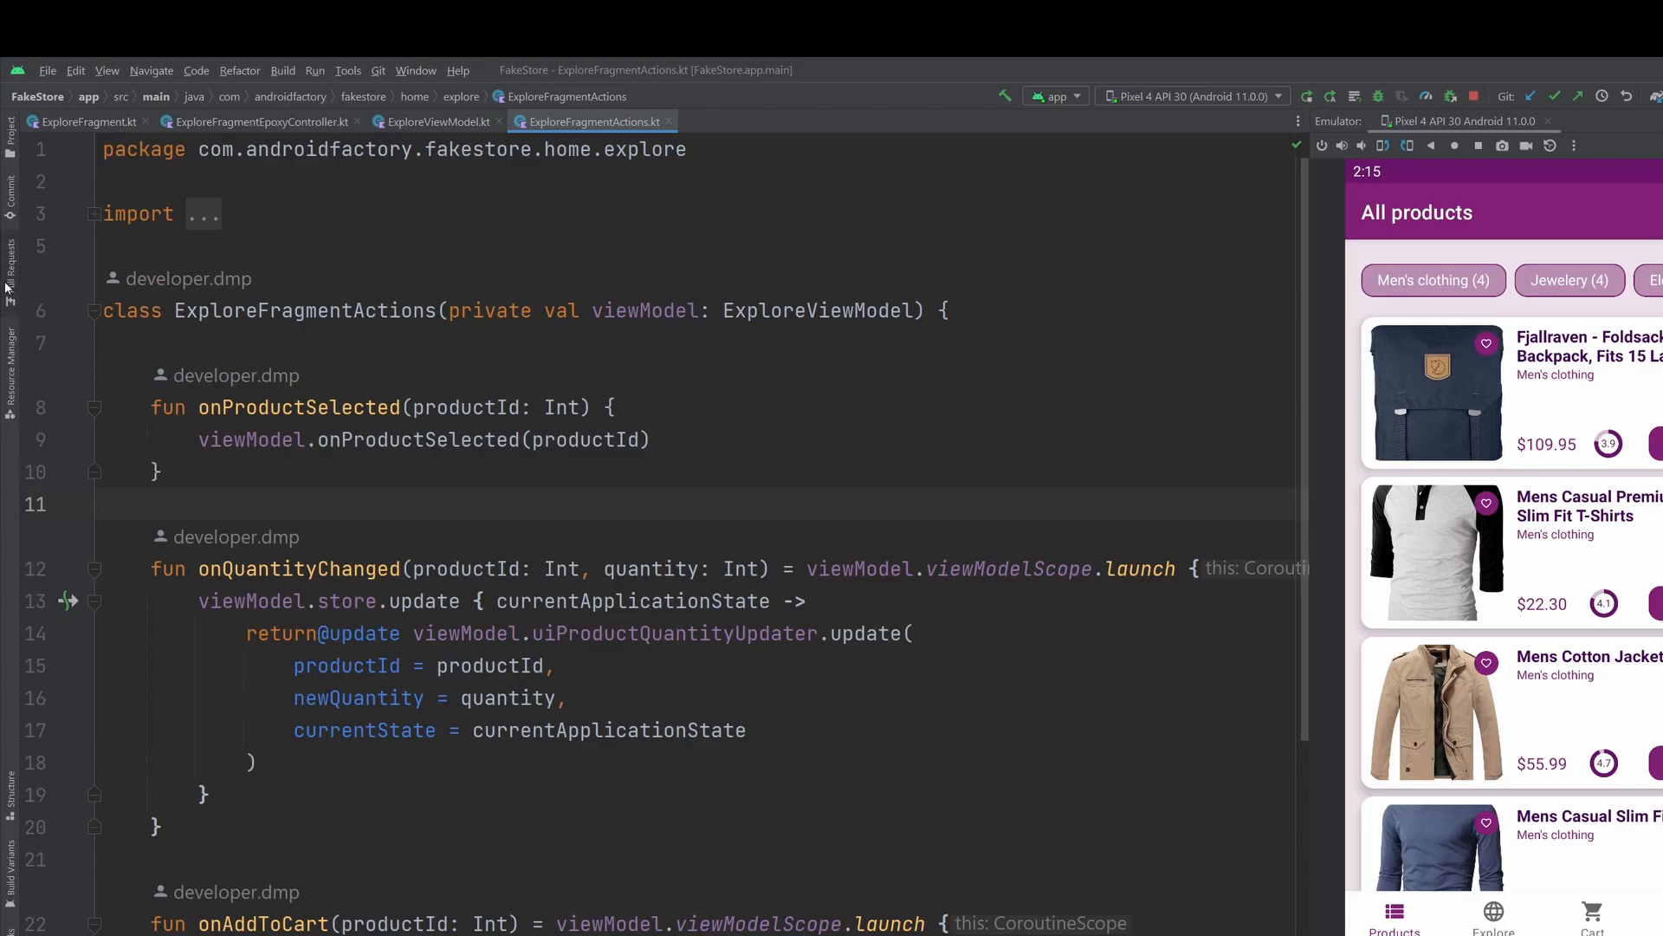
Step: Show the E-commerce-App pull requests list, which has no open pull requests
left_click(11, 445)
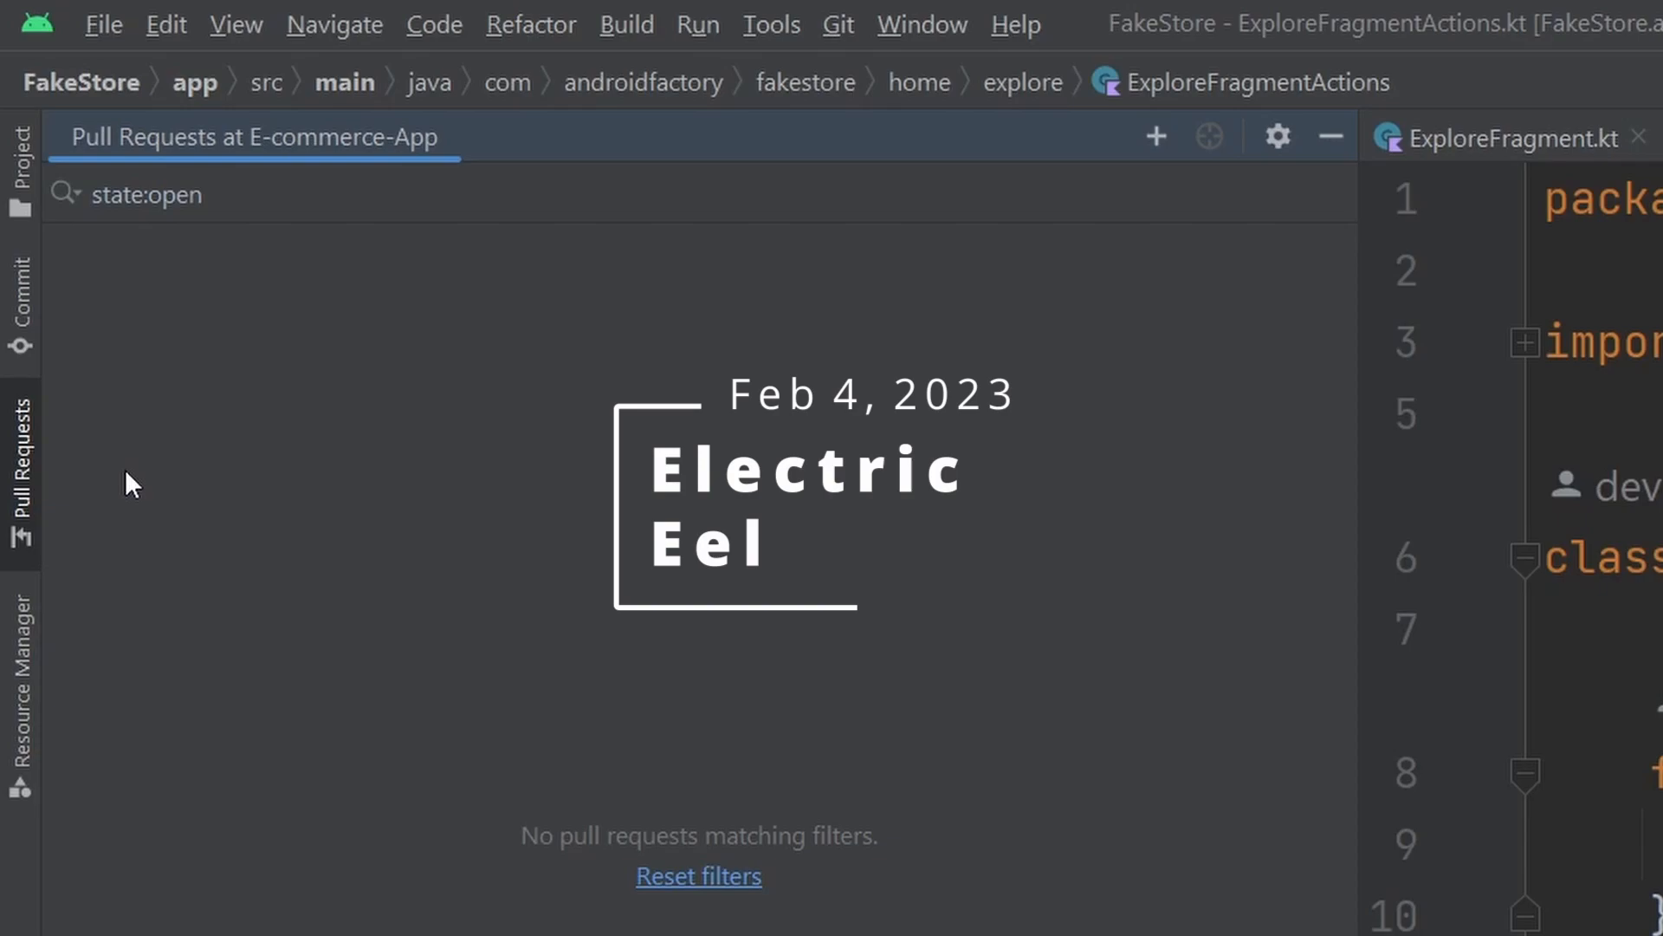
mouse_move(472, 590)
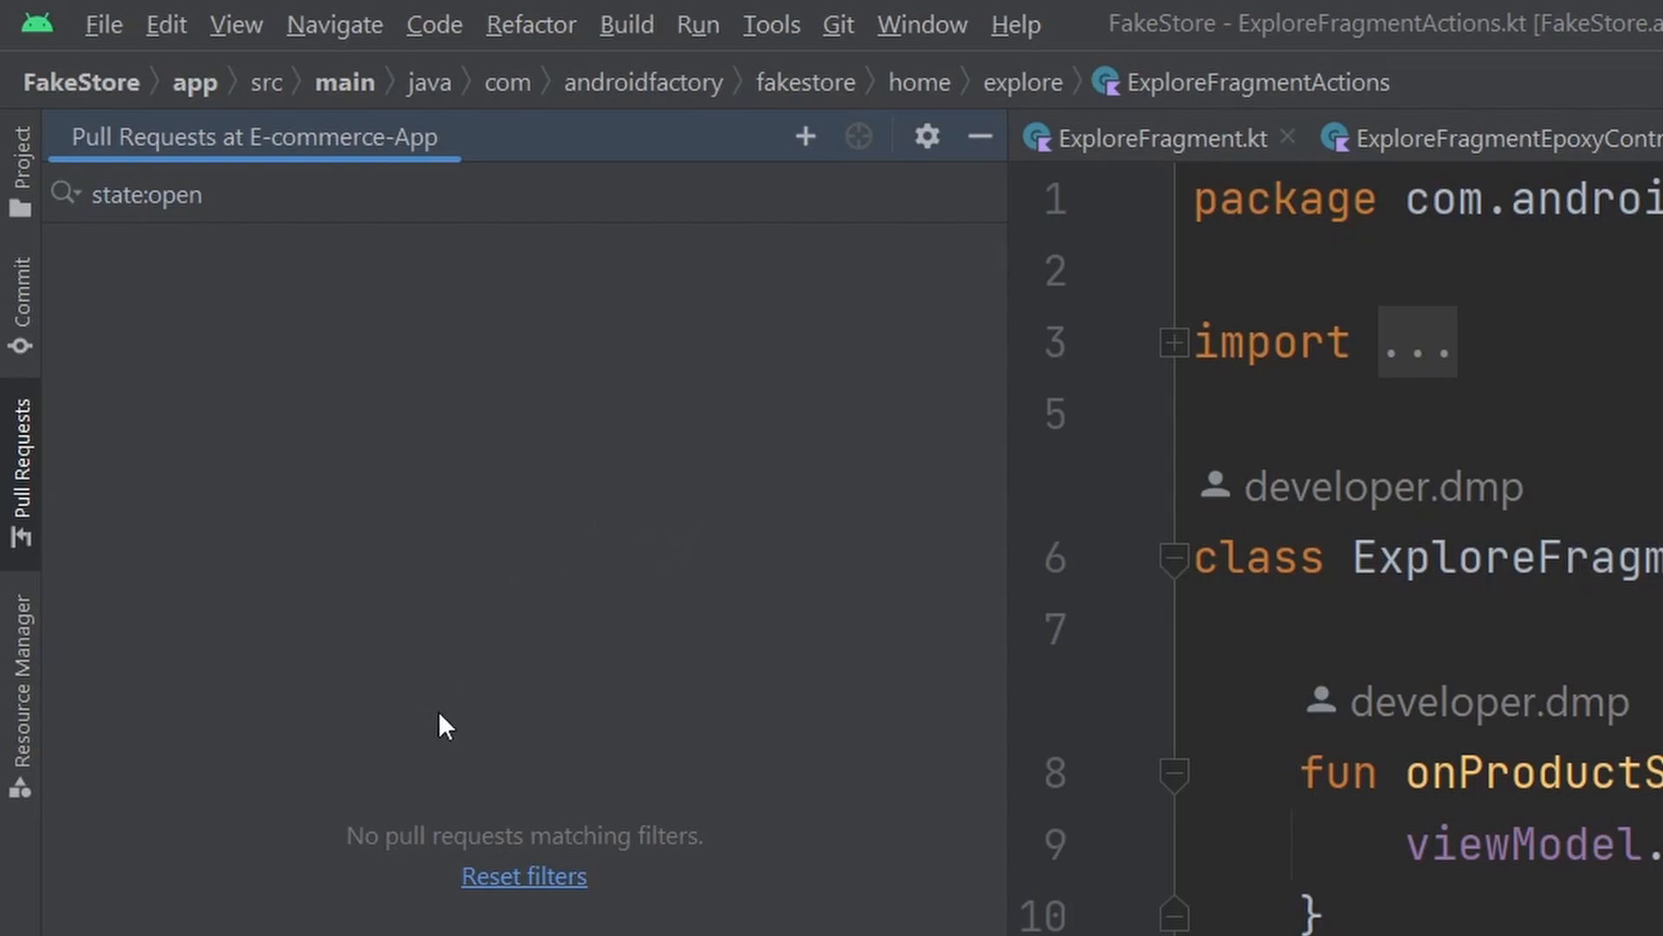
mouse_move(804, 136)
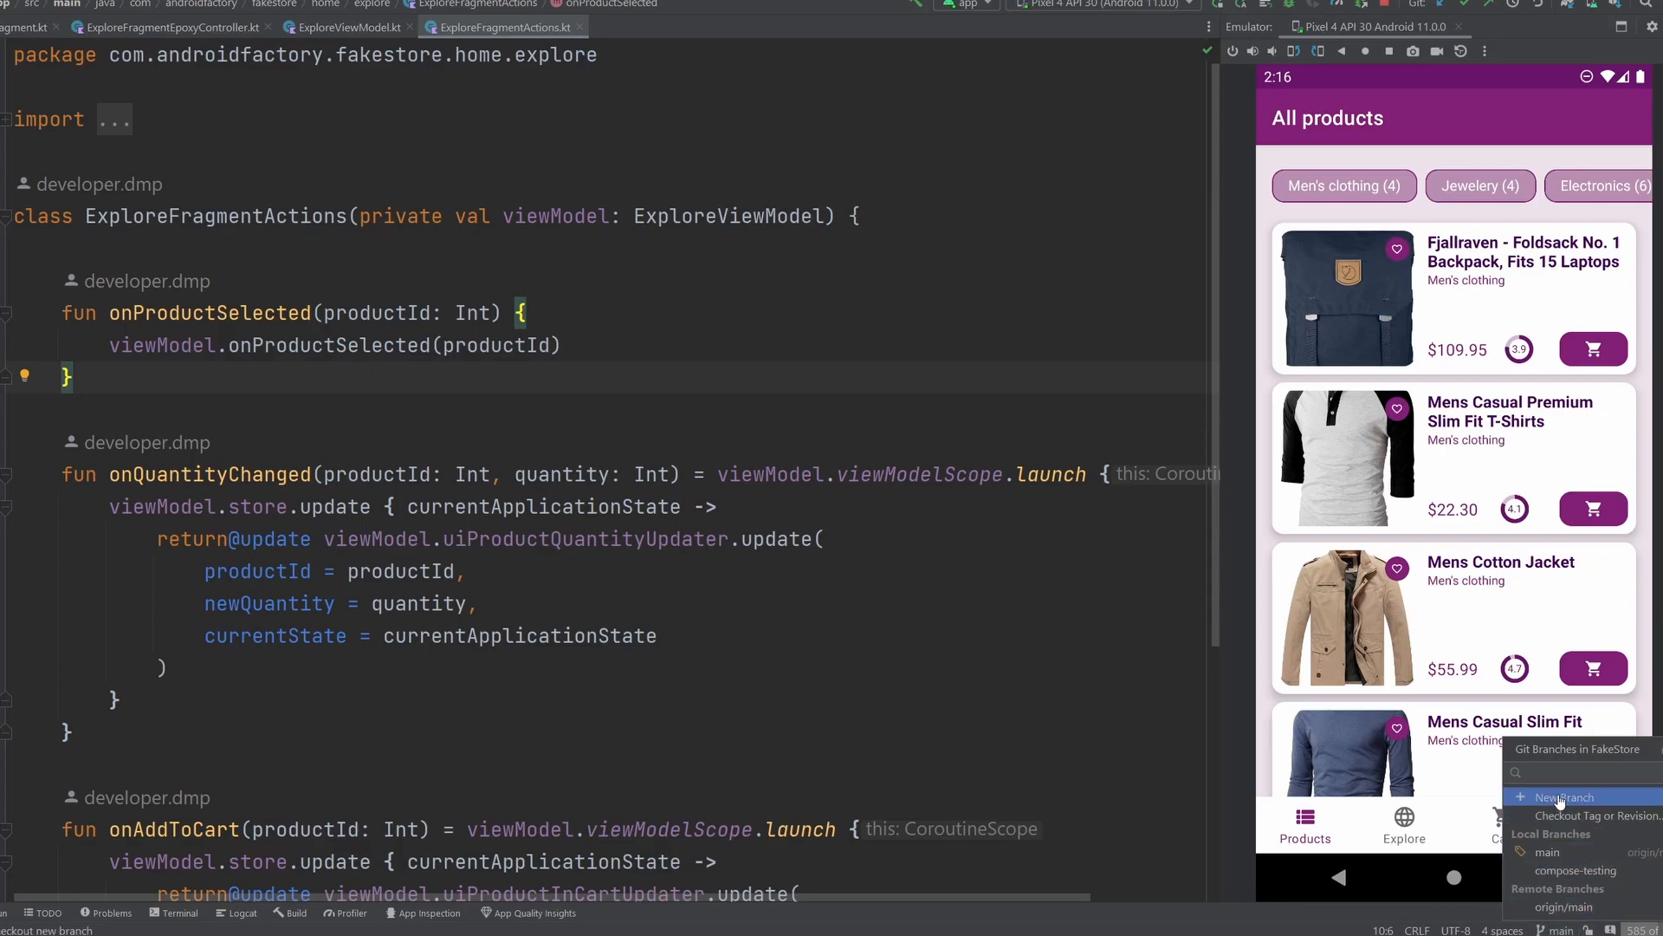
Step: Create a new Git branch named compose-to-come and check it out
left_click(1565, 797)
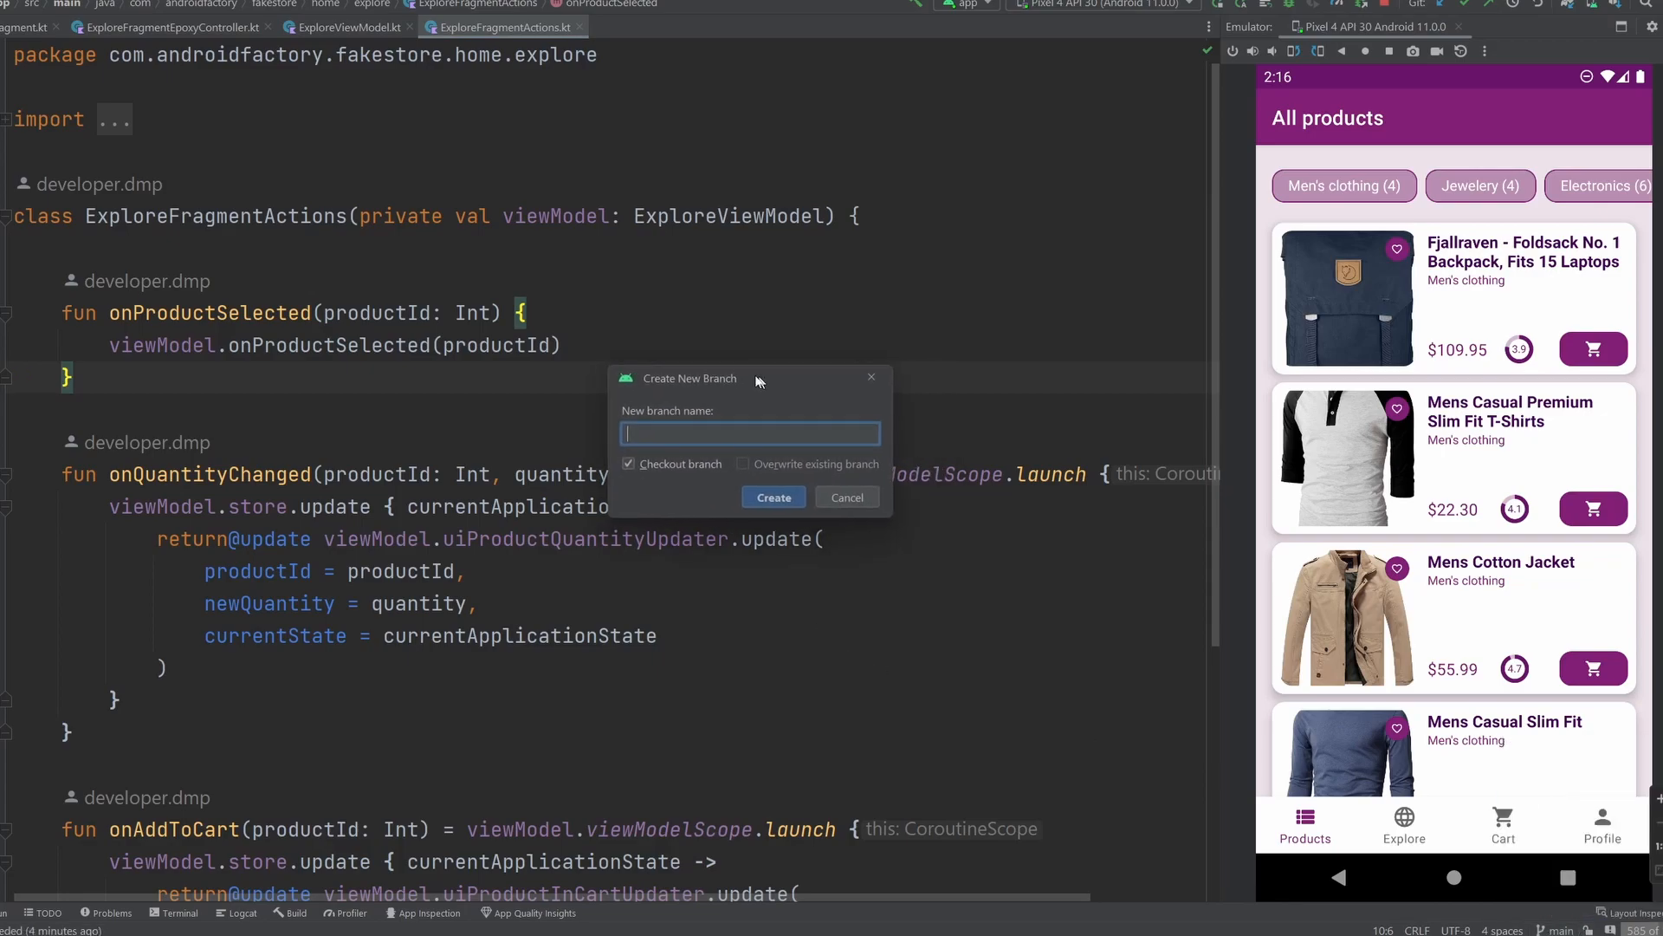
left_click_drag(756, 378, 719, 374)
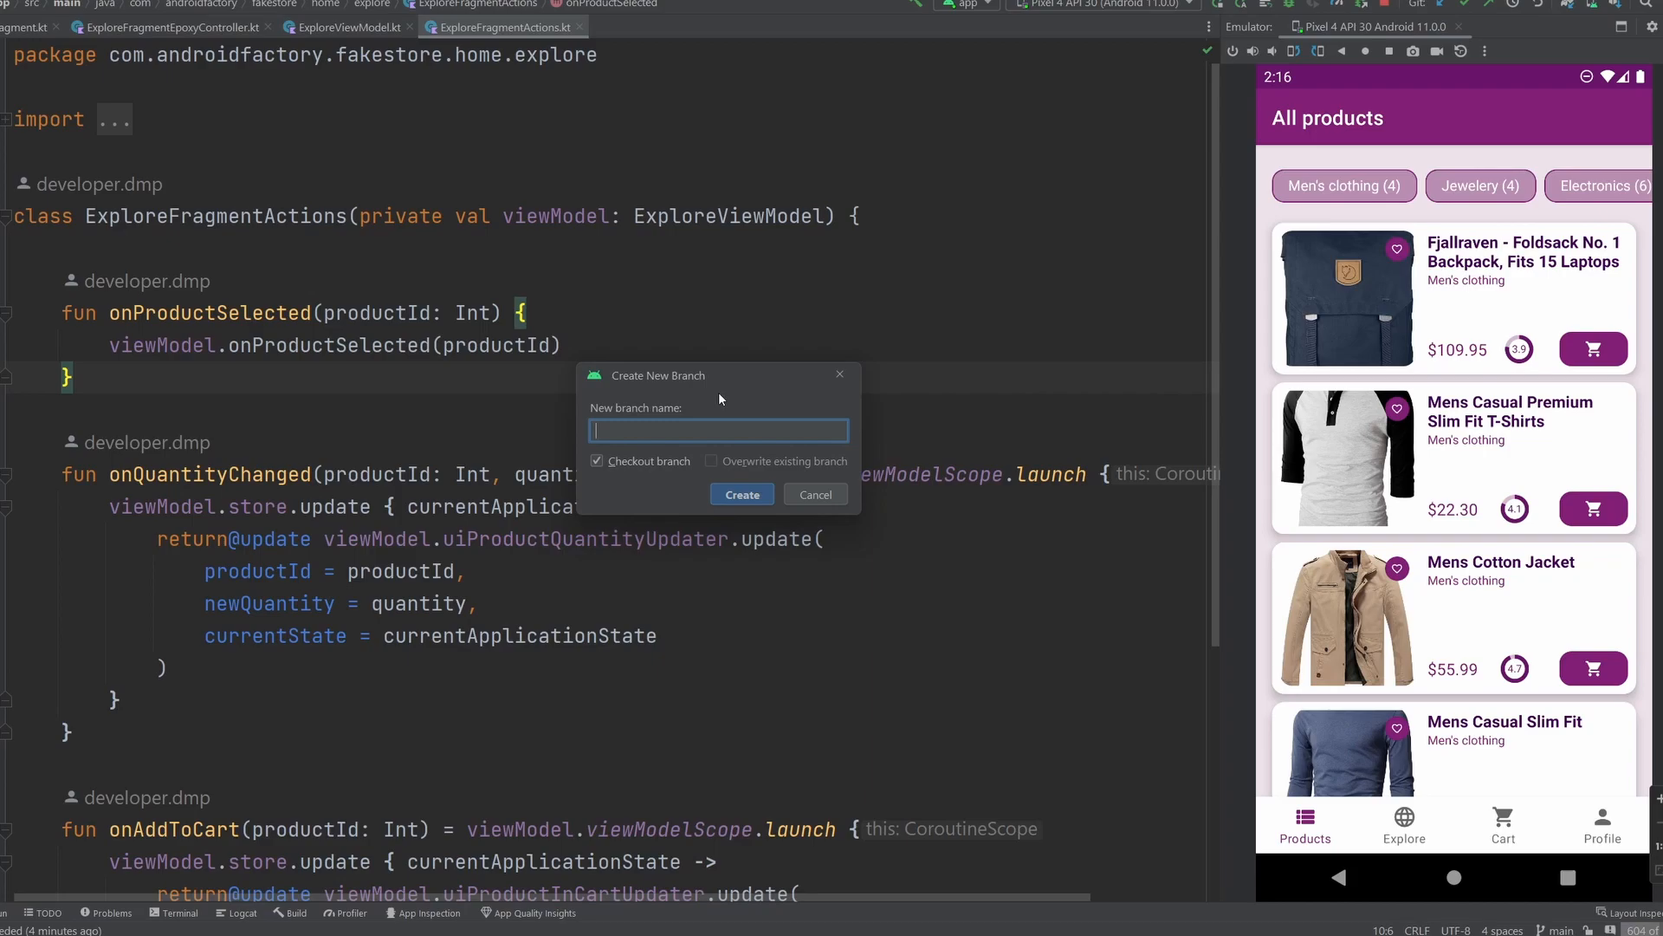
type("compose-to-")
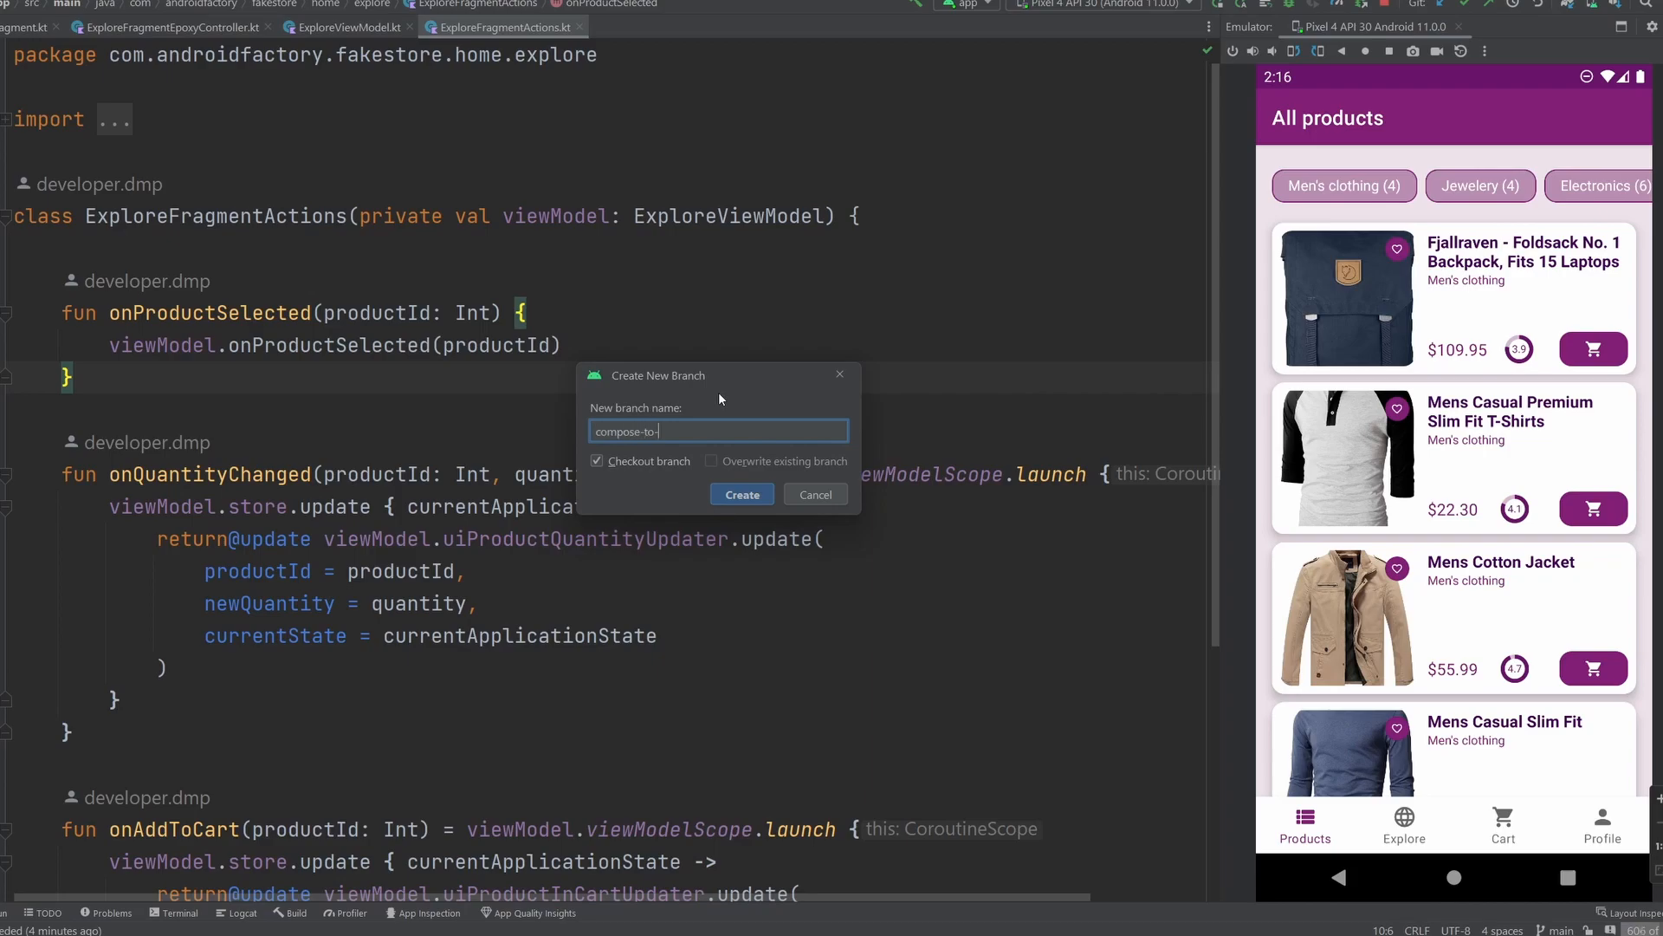
left_click(741, 495)
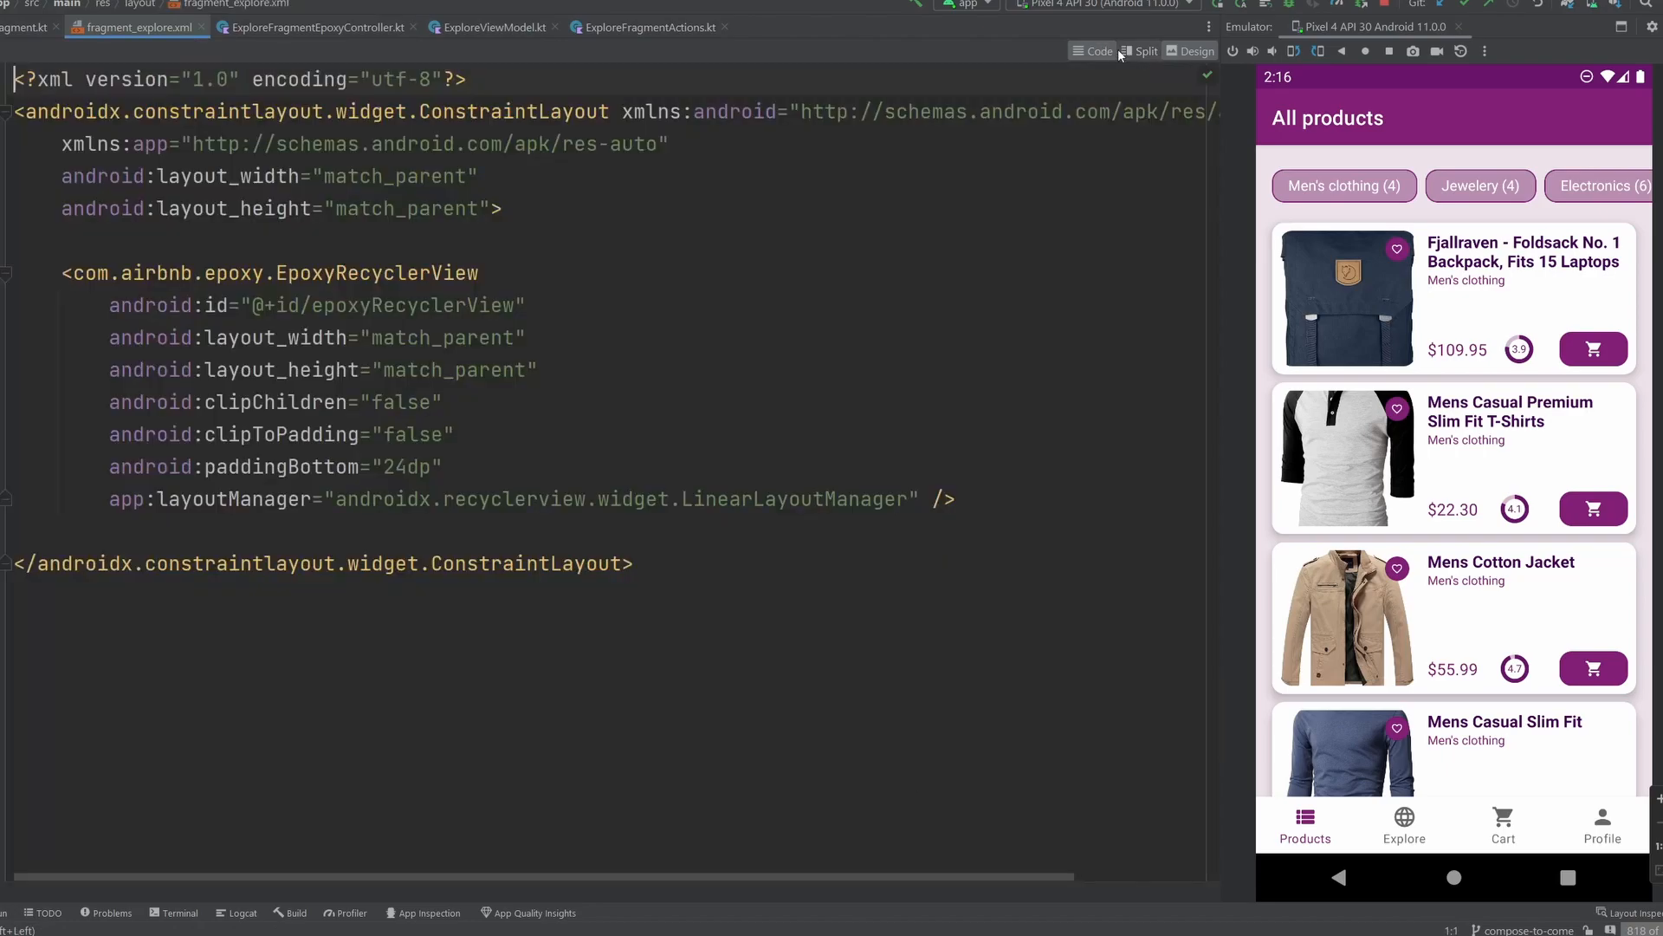
Step: View fragment_explore.xml in split mode with code beside its visual preview
left_click(1138, 52)
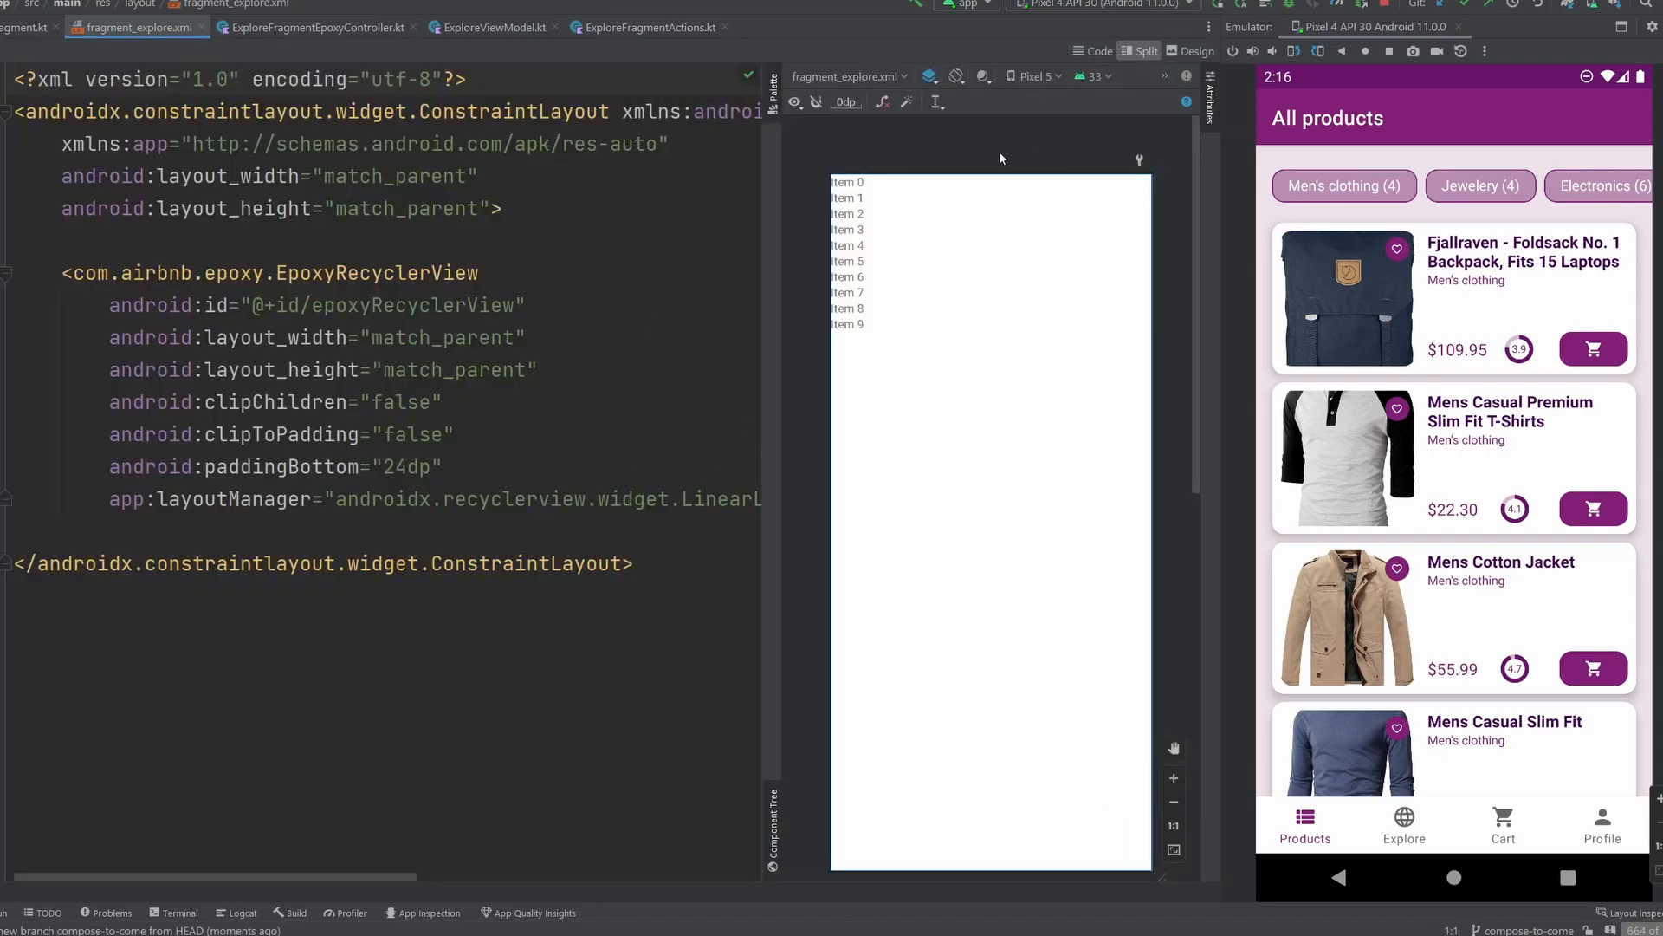
left_click(1403, 824)
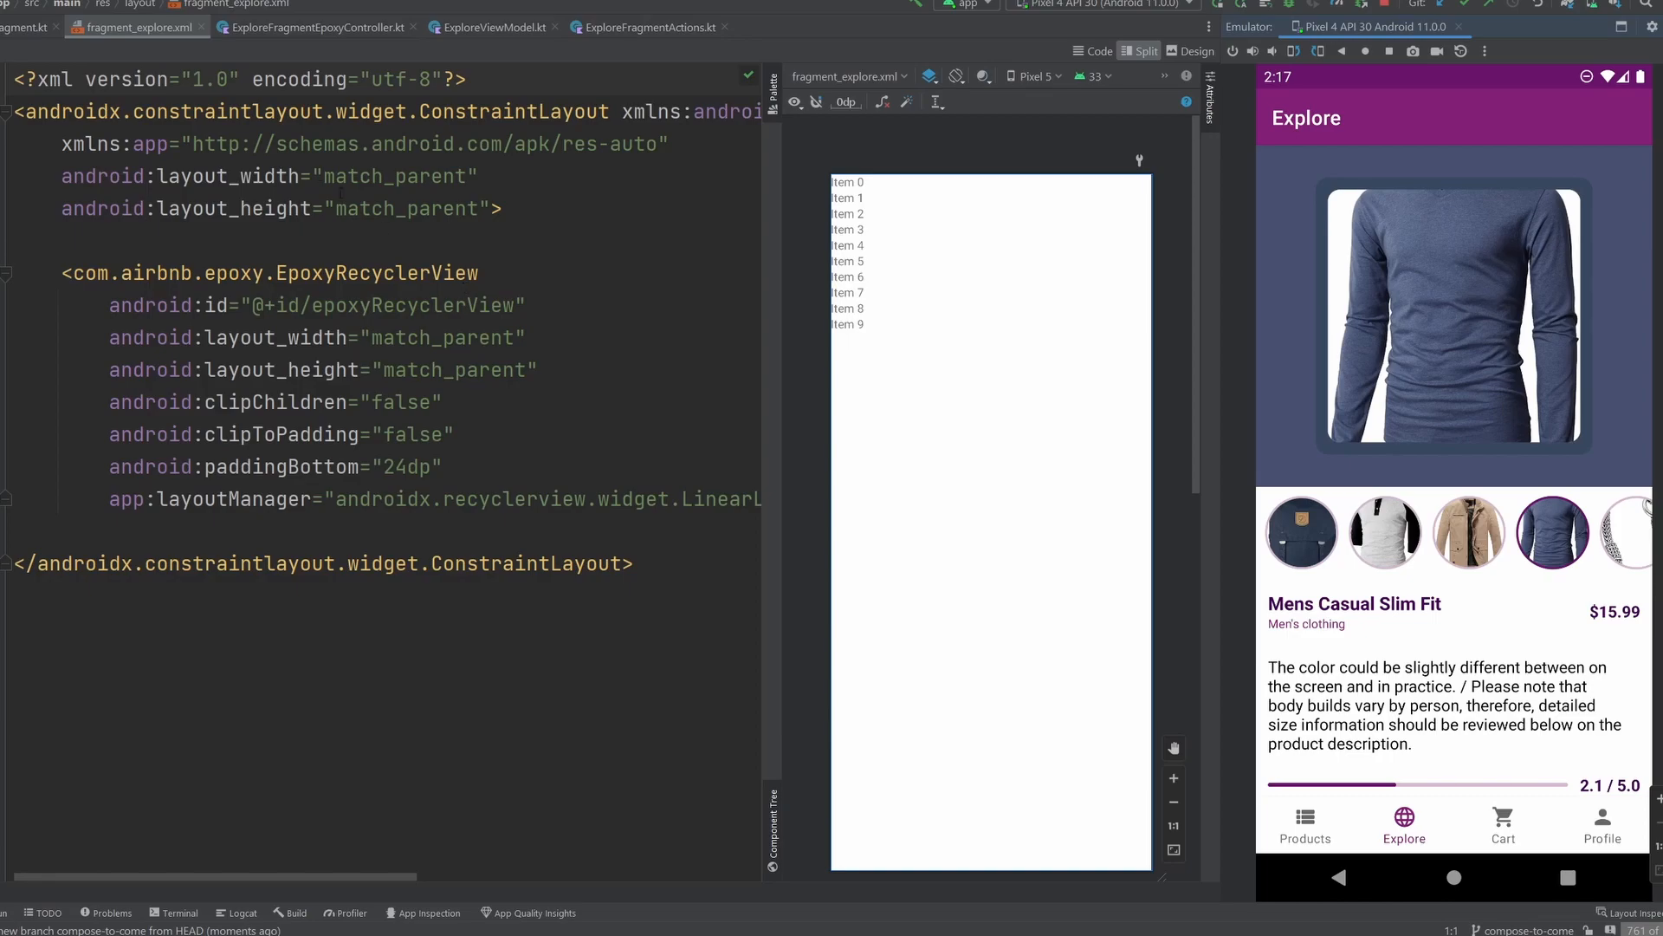
left_click(170, 27)
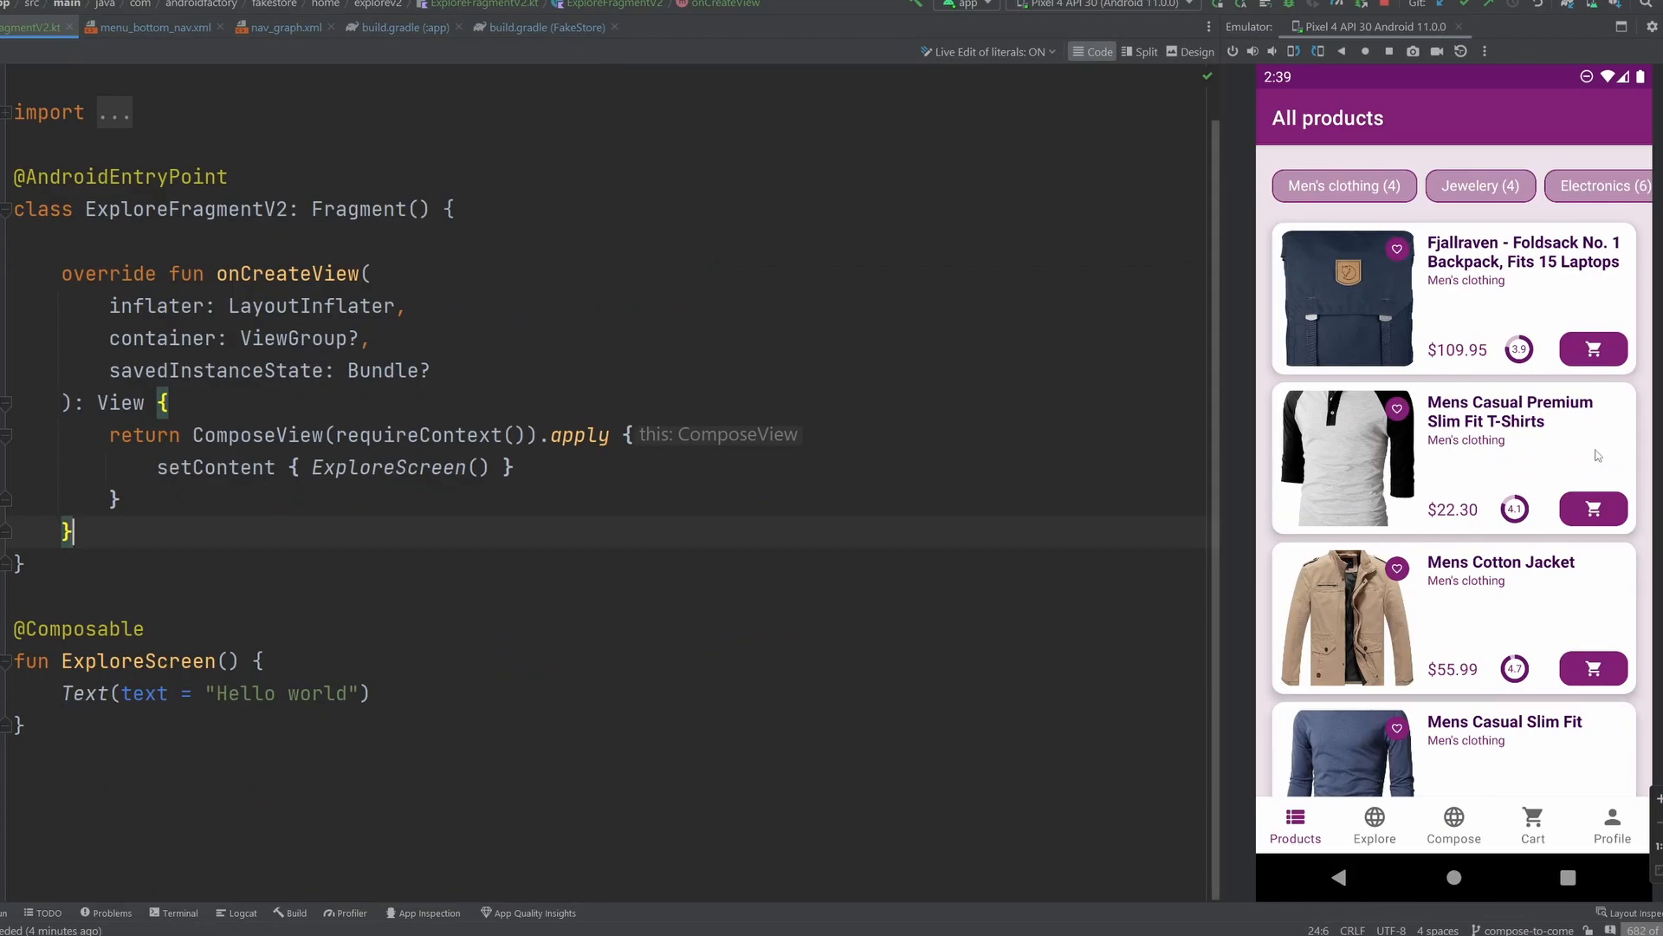
Step: Show the Compose-based Explore screen with 'Hello world' in the emulator, then view nav_graph.xml
left_click(1372, 822)
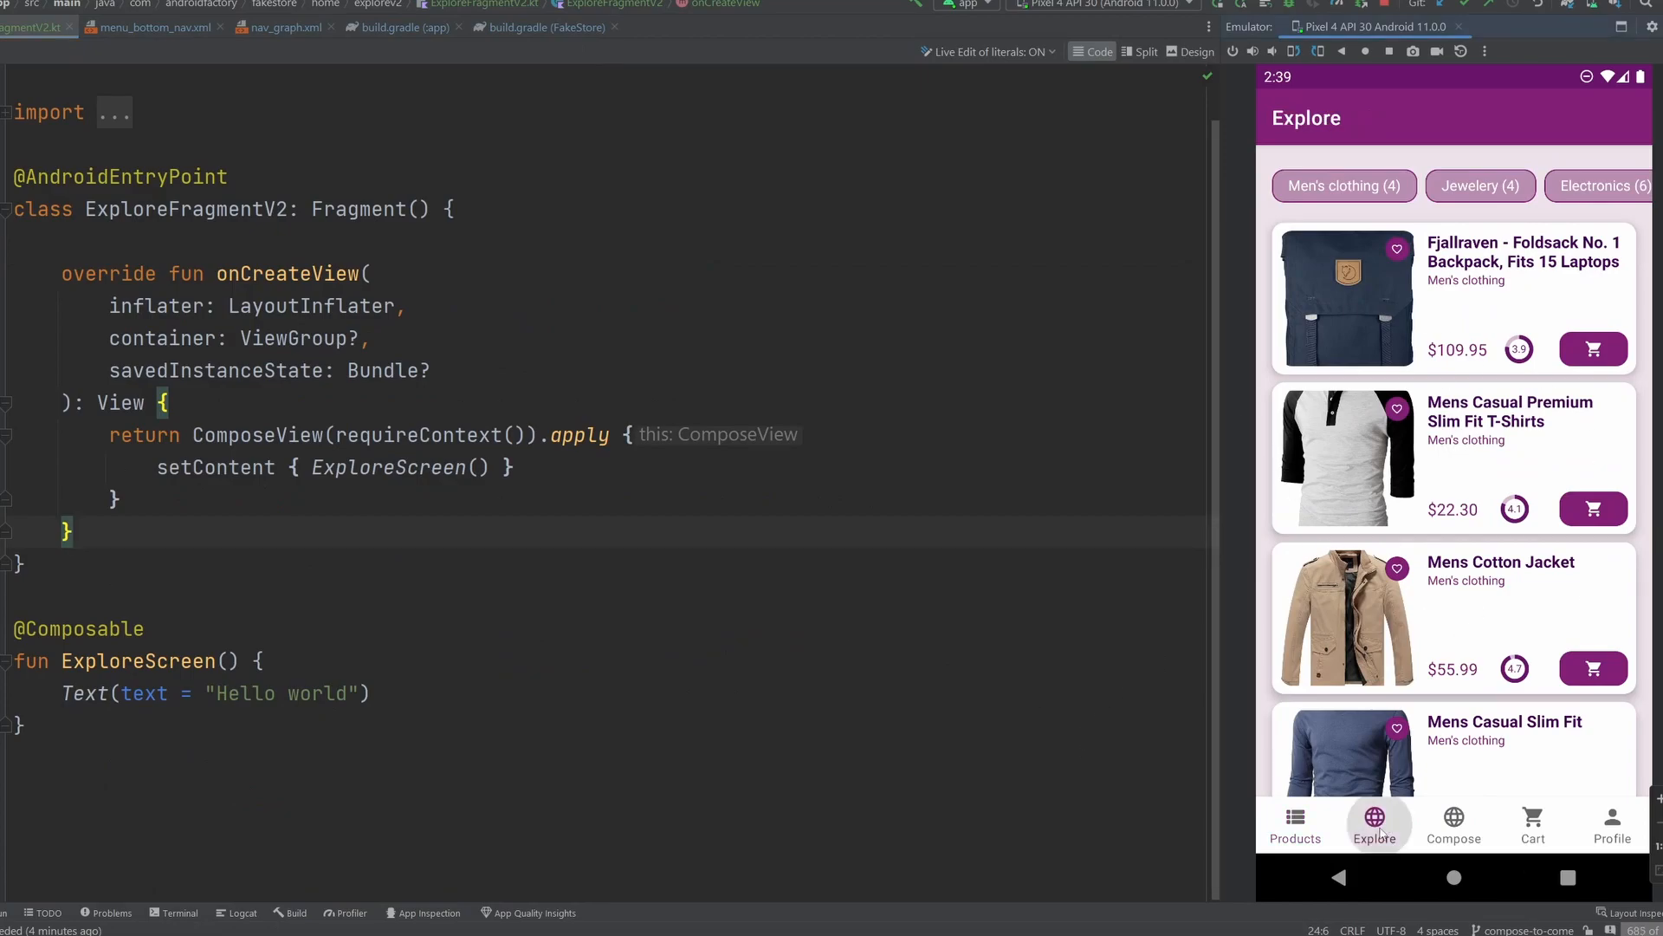
left_click(1454, 822)
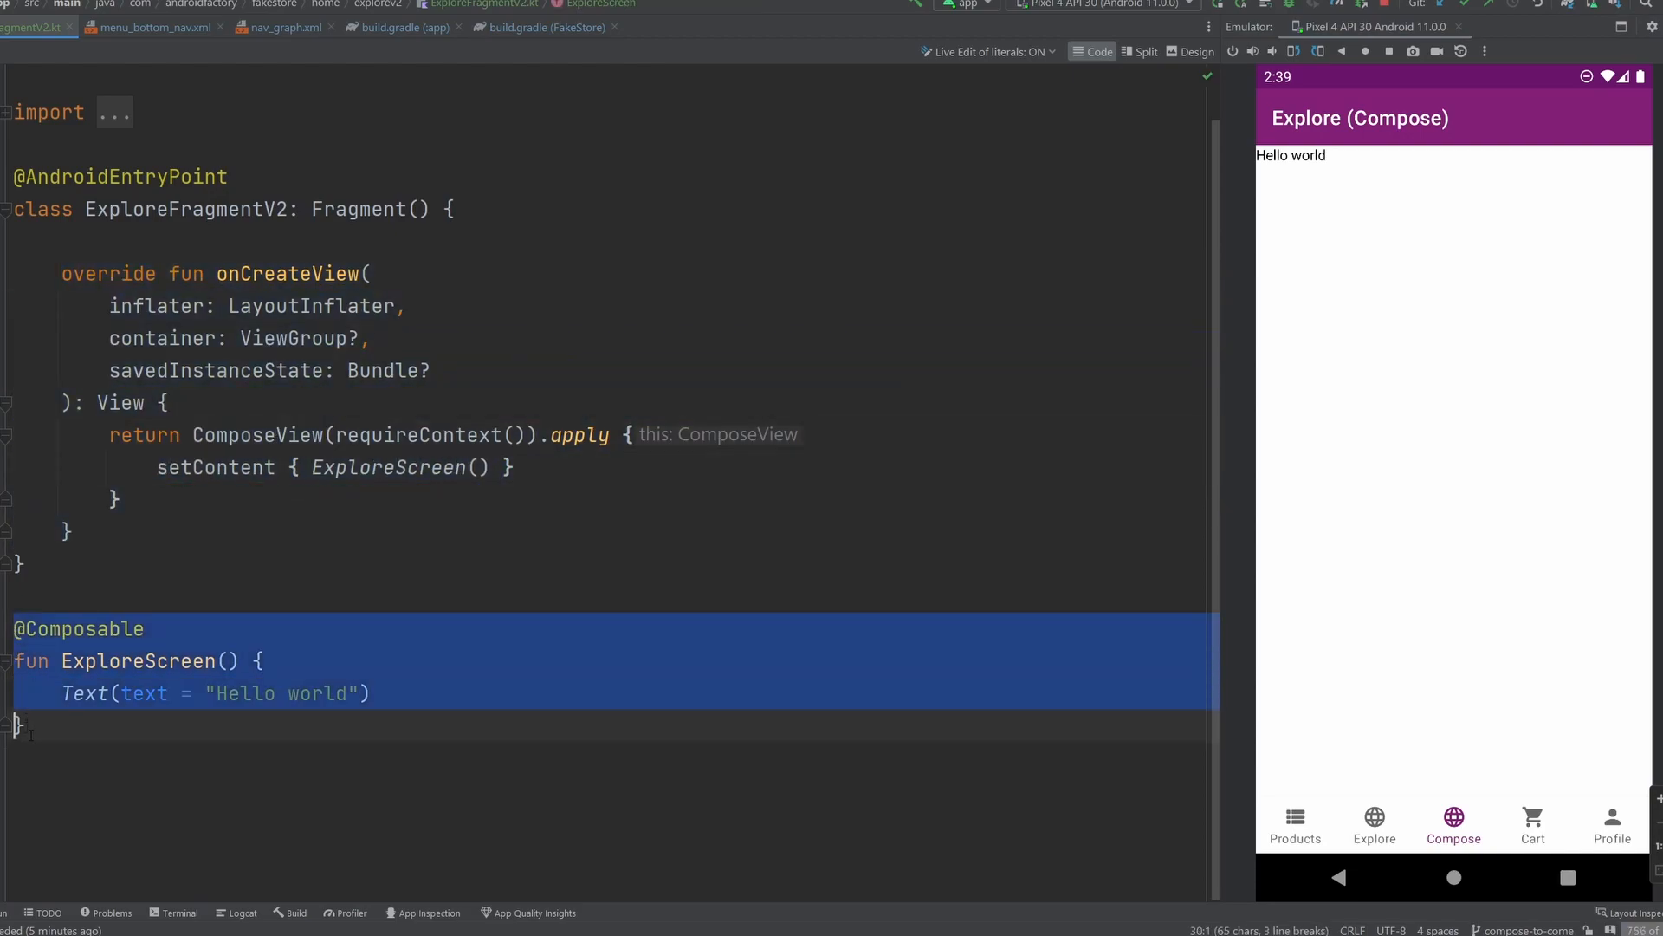
left_click(154, 27)
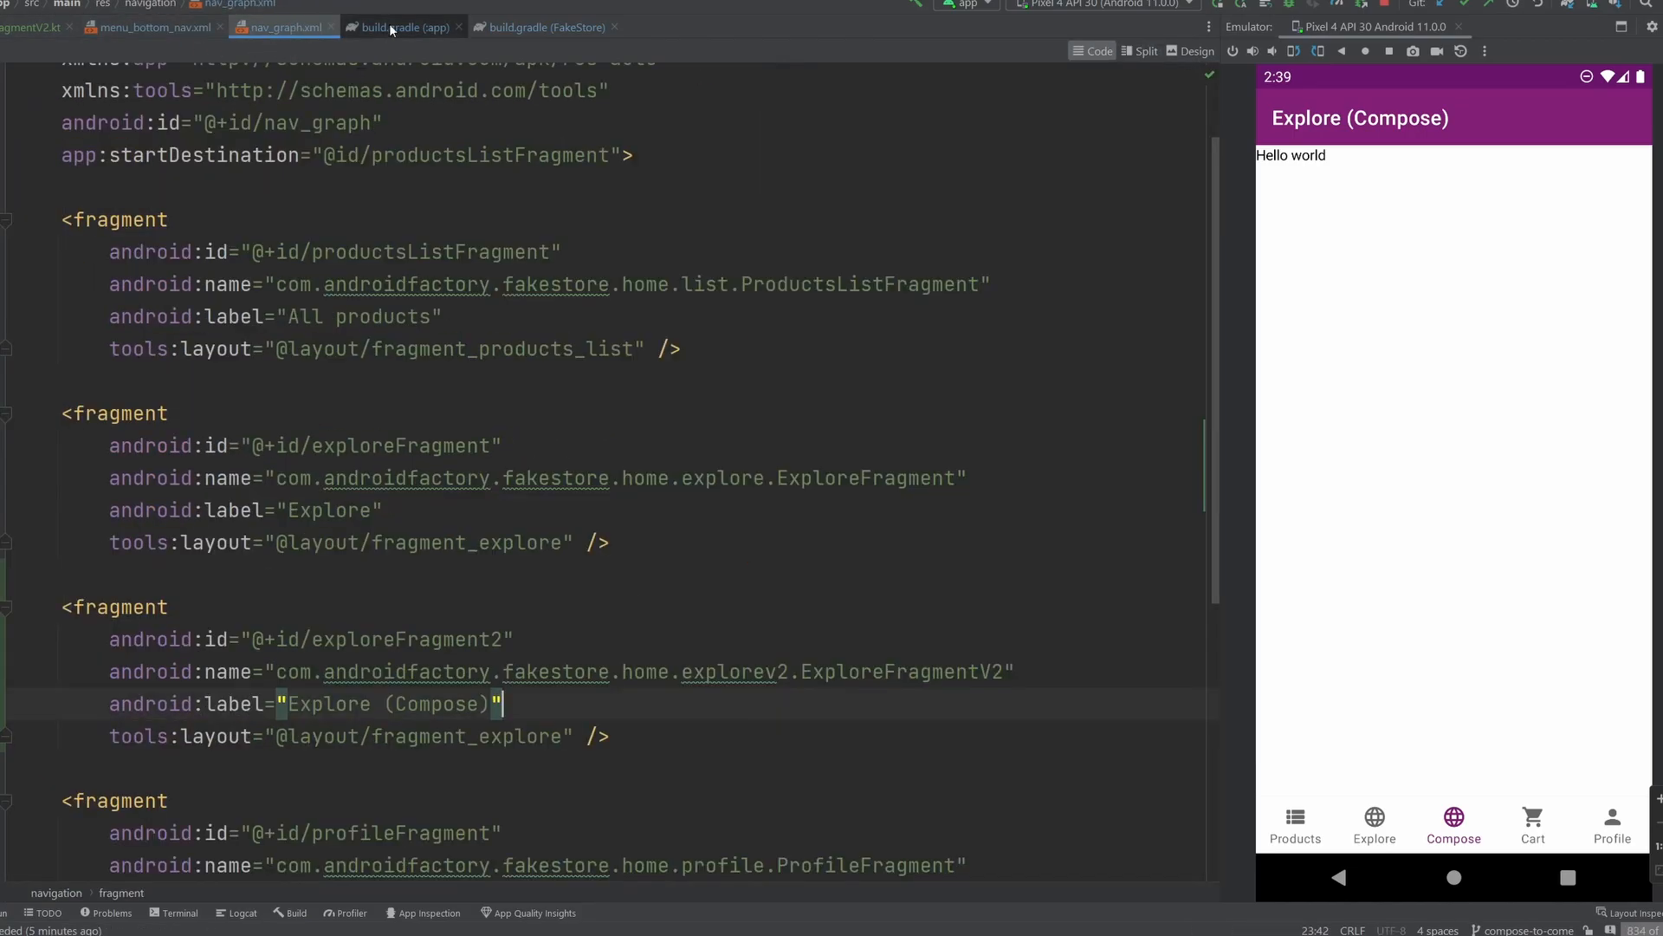
Step: Review the app and project build.gradle files, then return to ExploreFragmentV2.kt
left_click(401, 27)
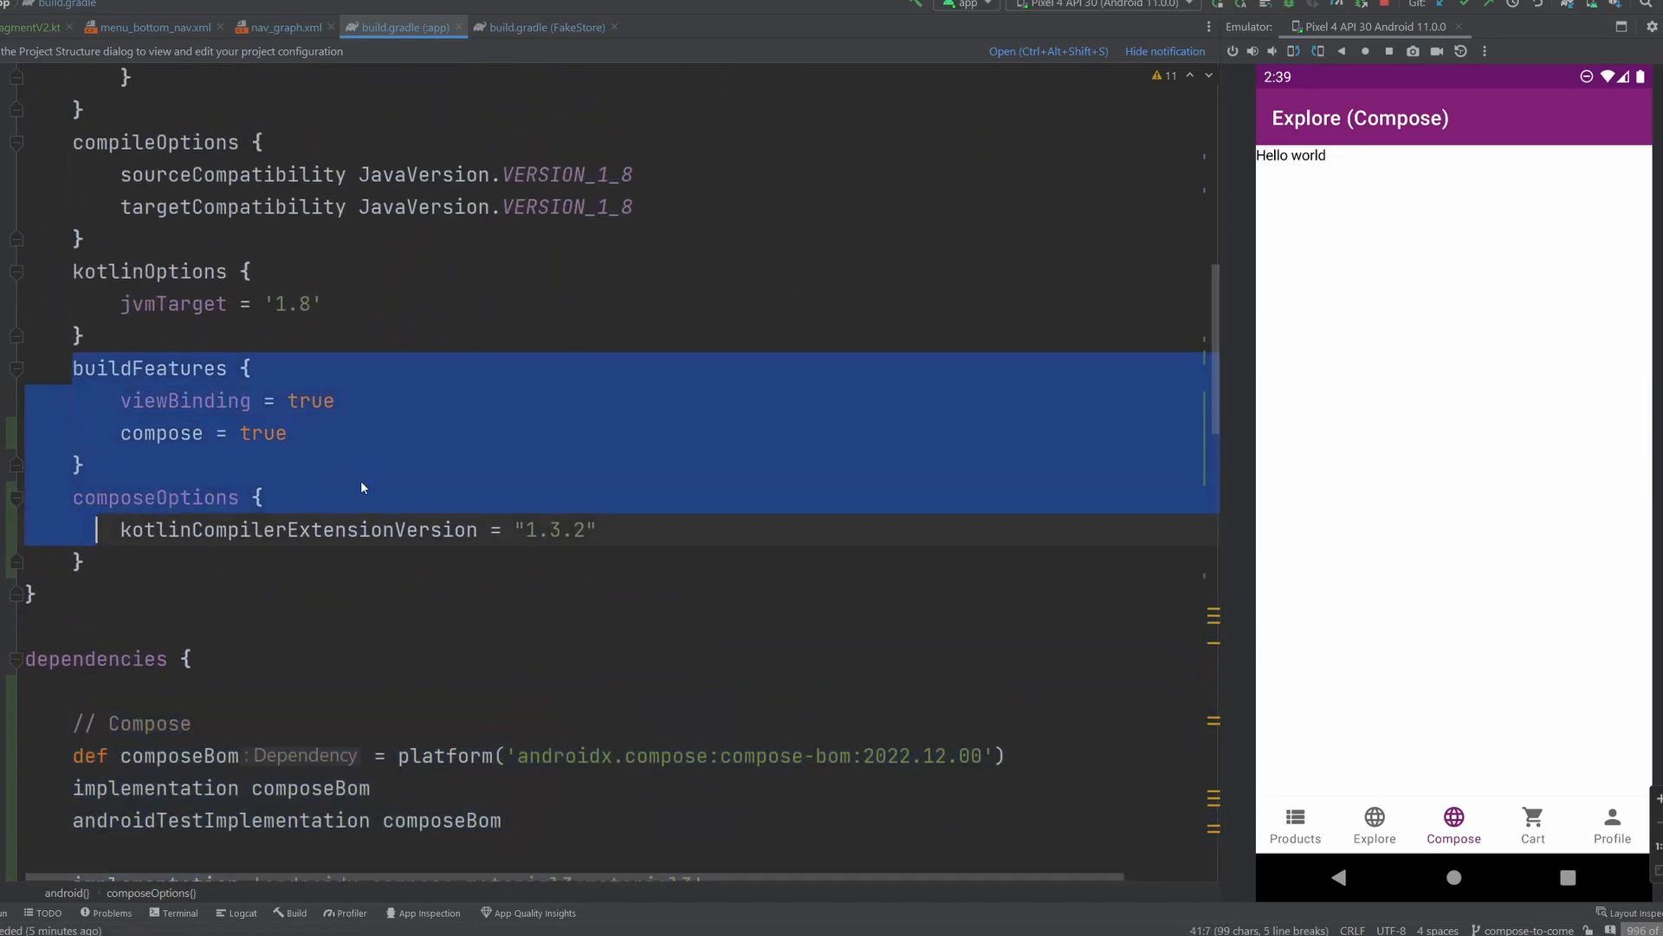
left_click(544, 27)
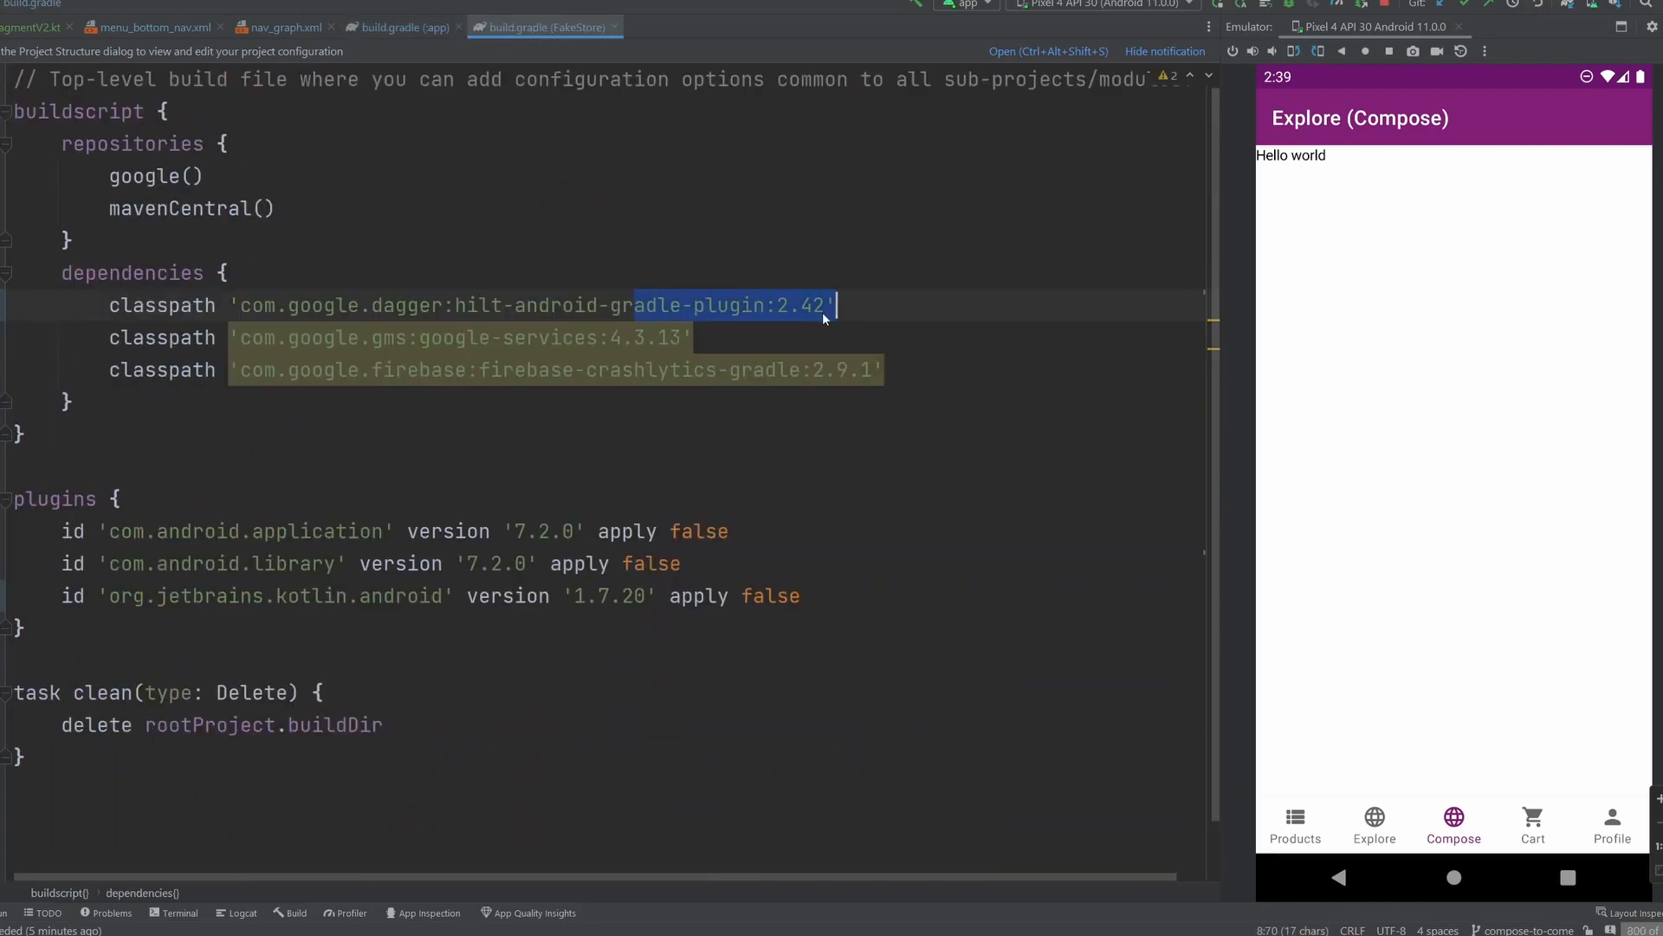
left_click(838, 305)
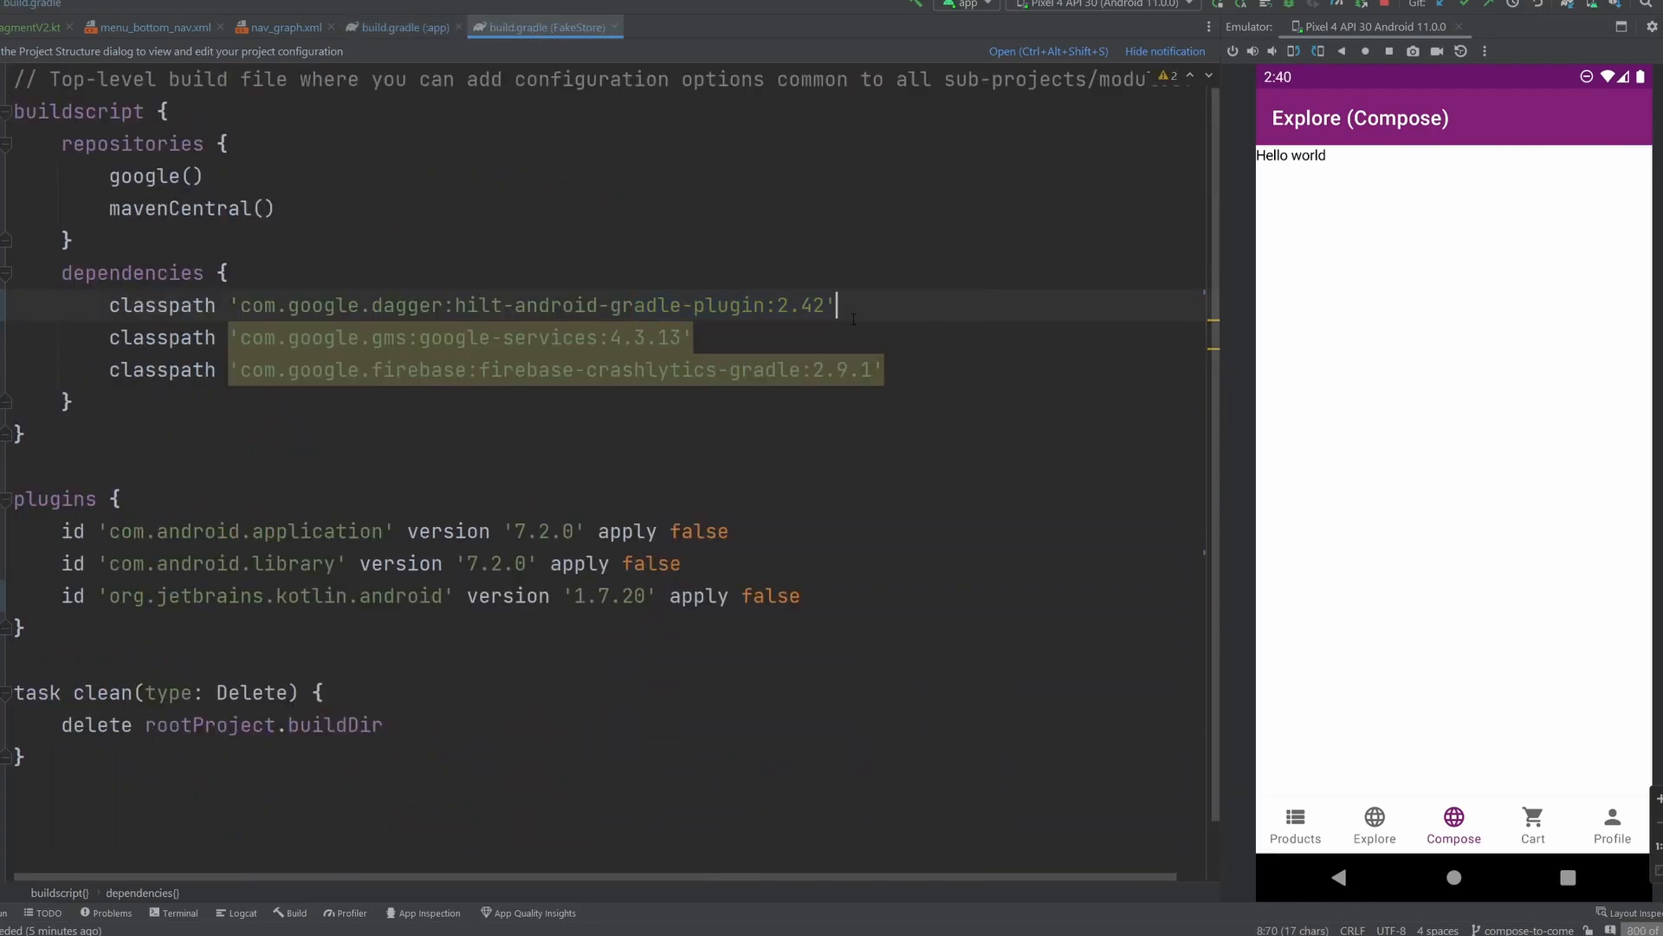
left_click(37, 27)
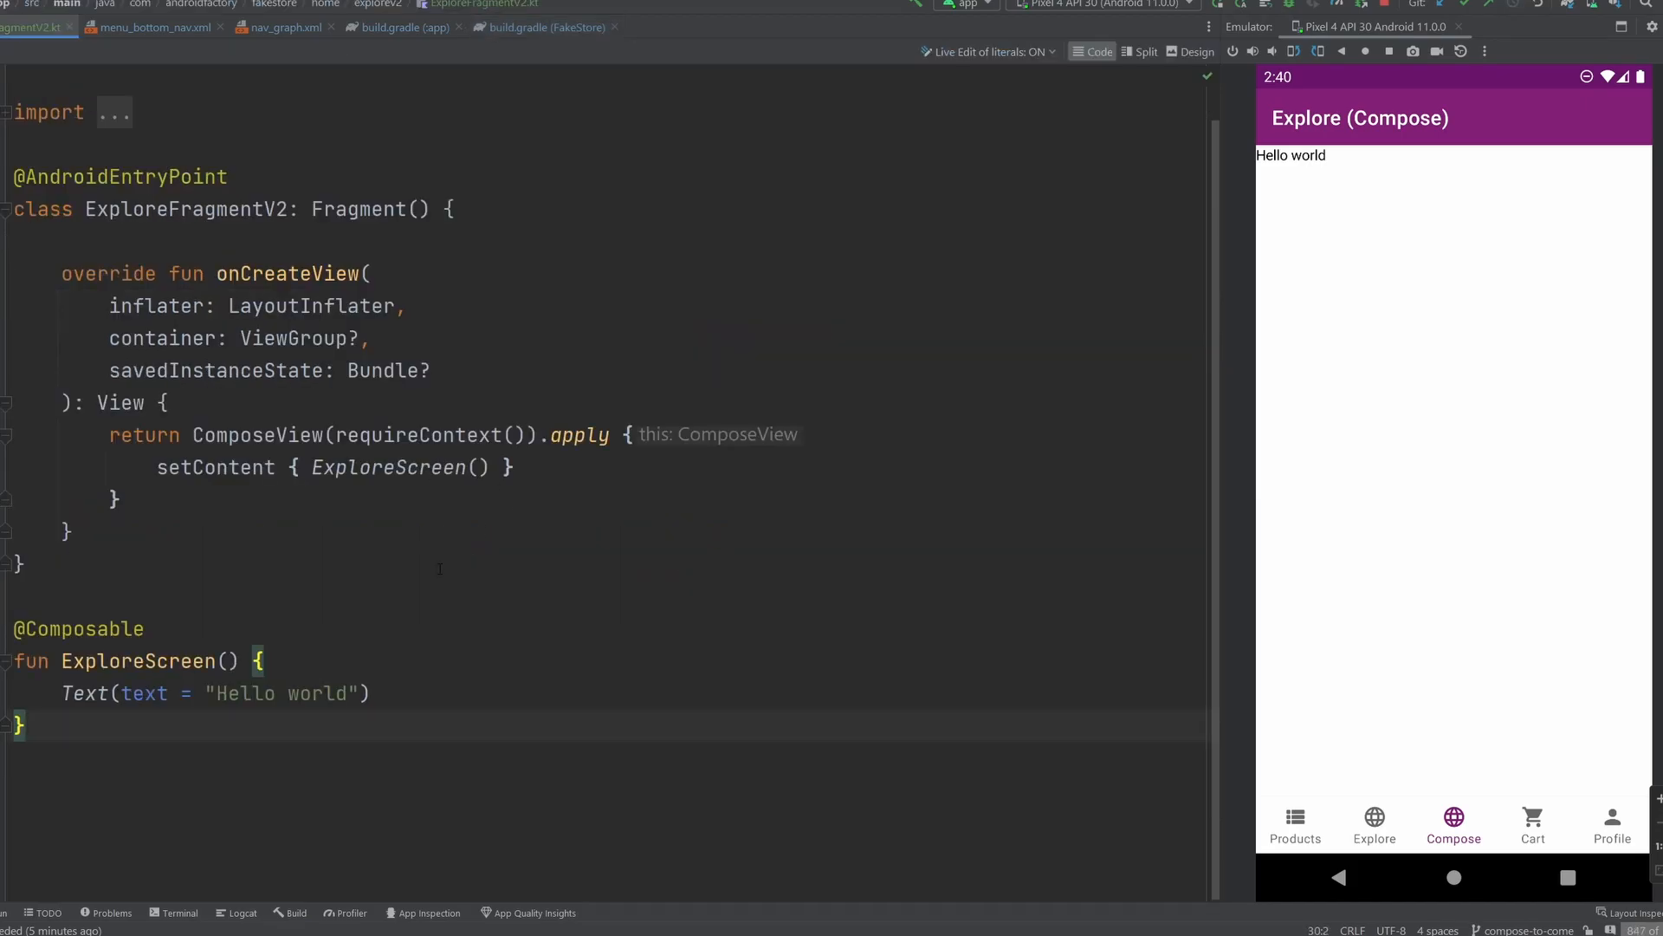
mouse_move(687, 630)
type("C")
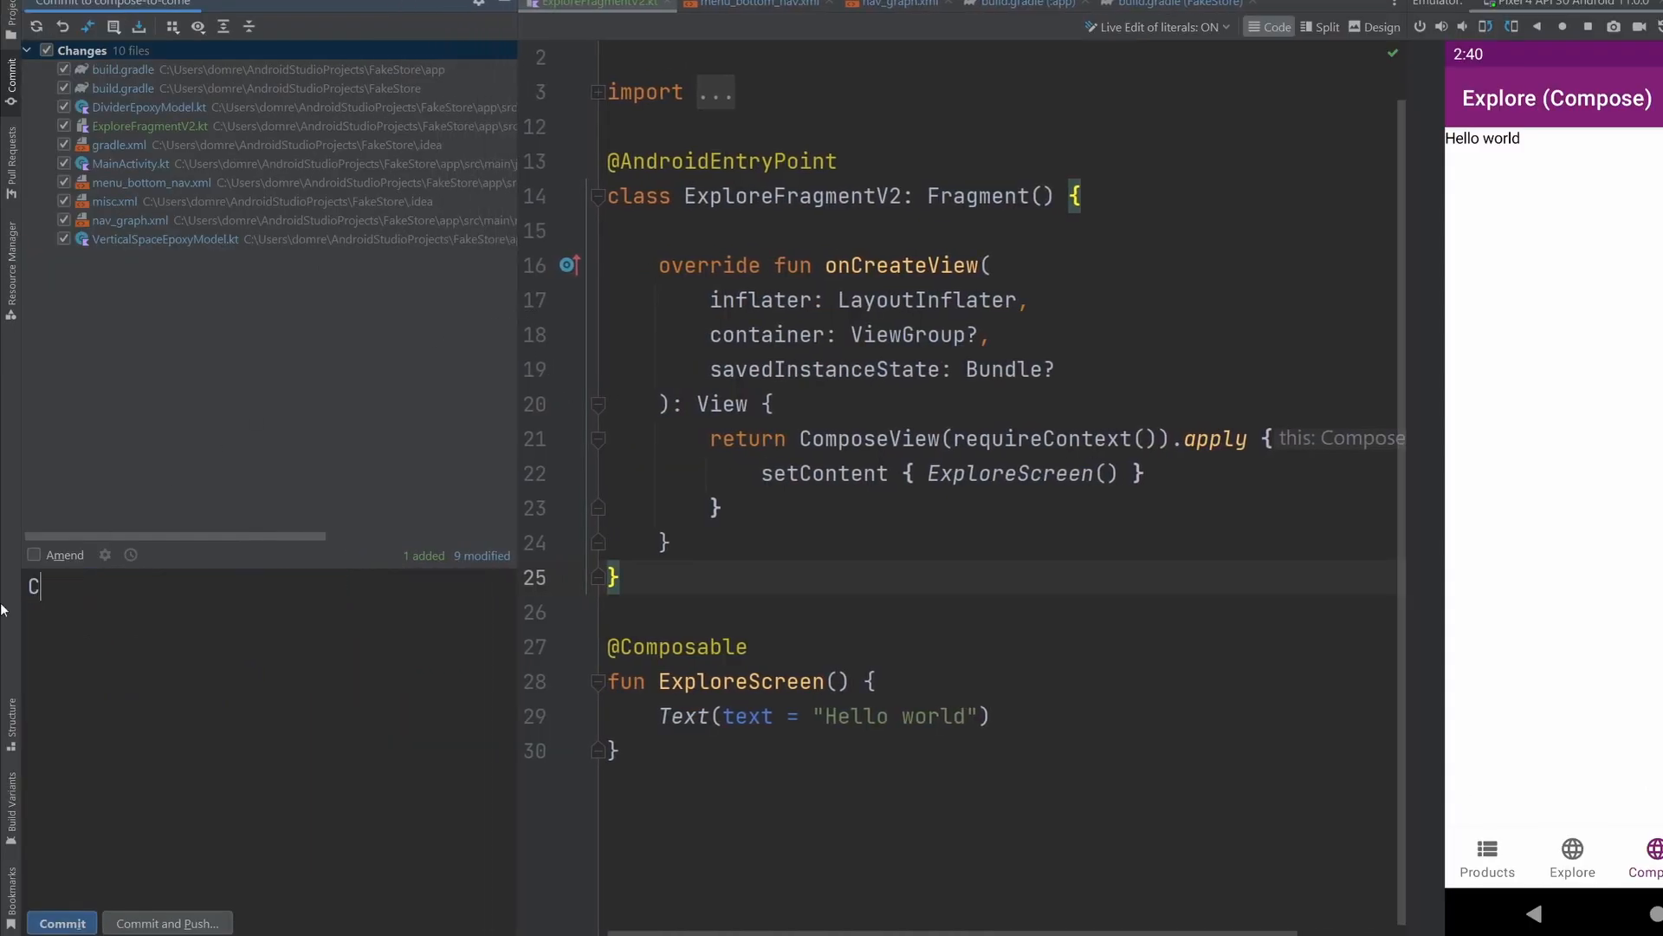
Step: Commit the changes with message 'Laid the foundation for Compose!' and start pushing them
type("Laid the")
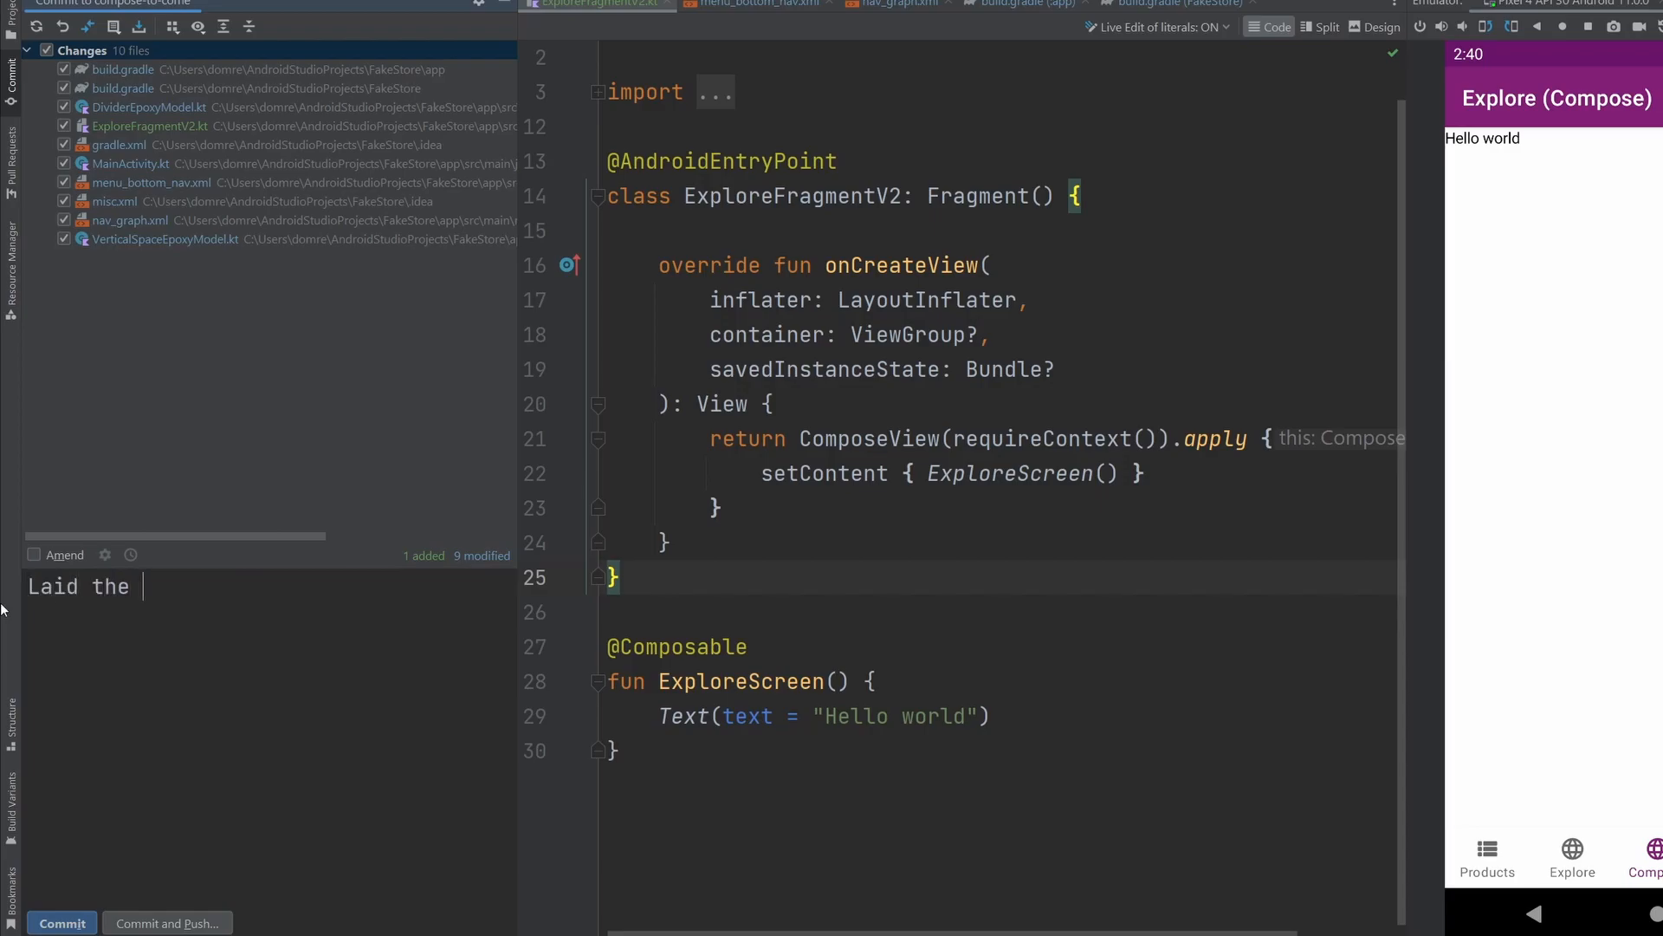
type("foundation for Com")
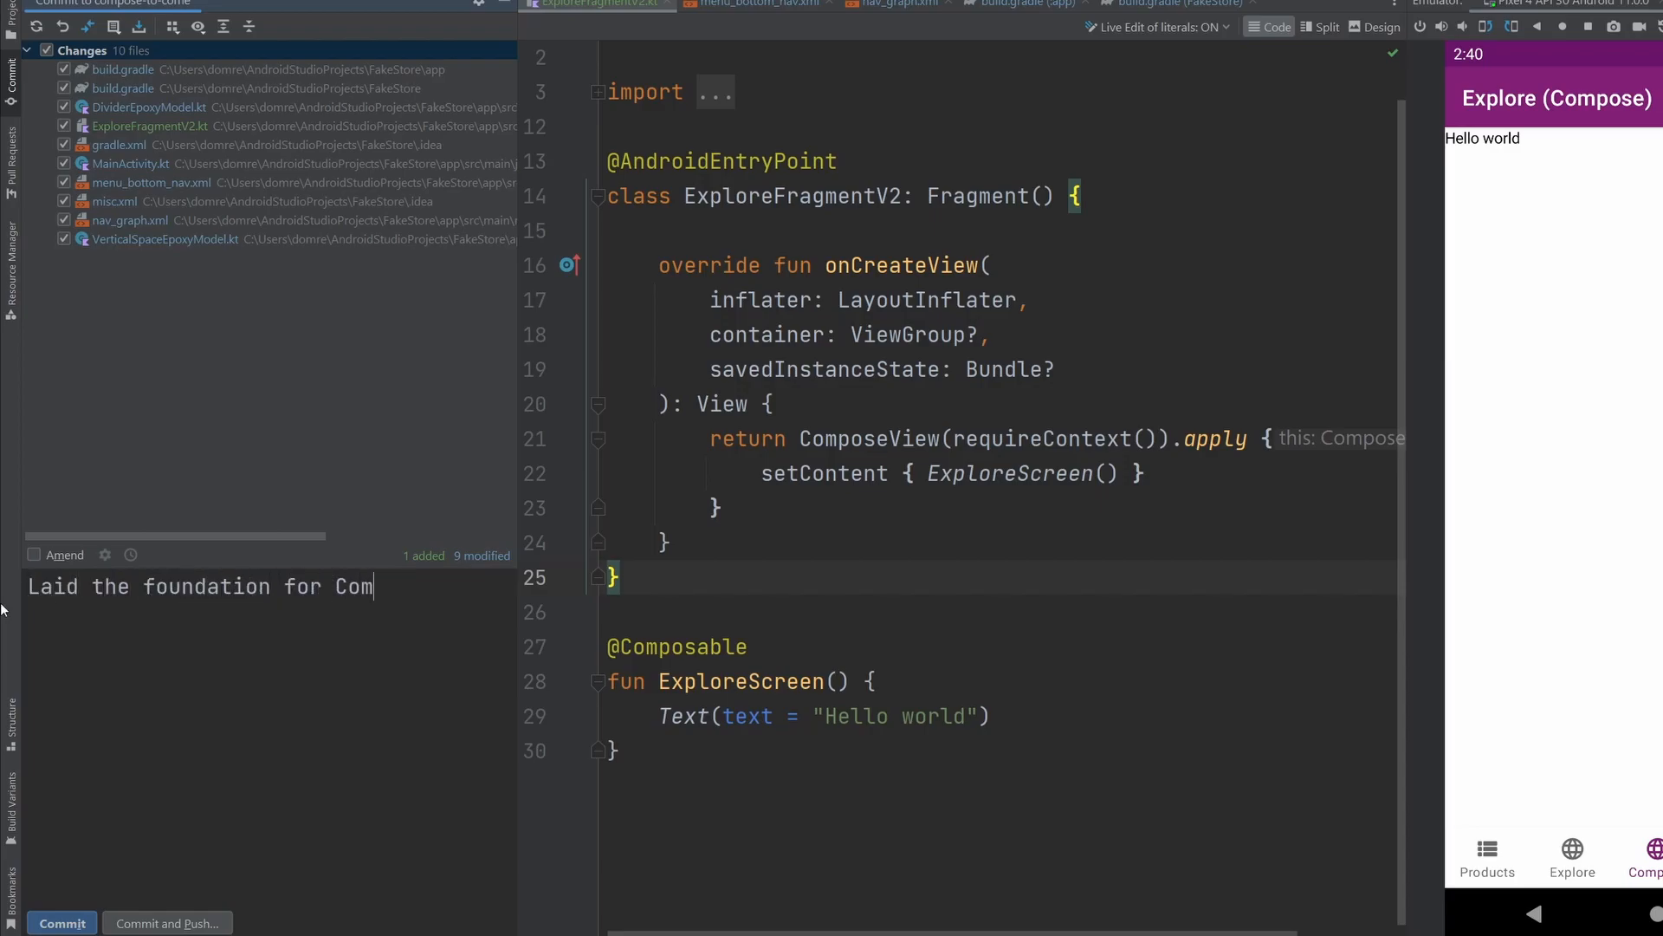
type("pose!")
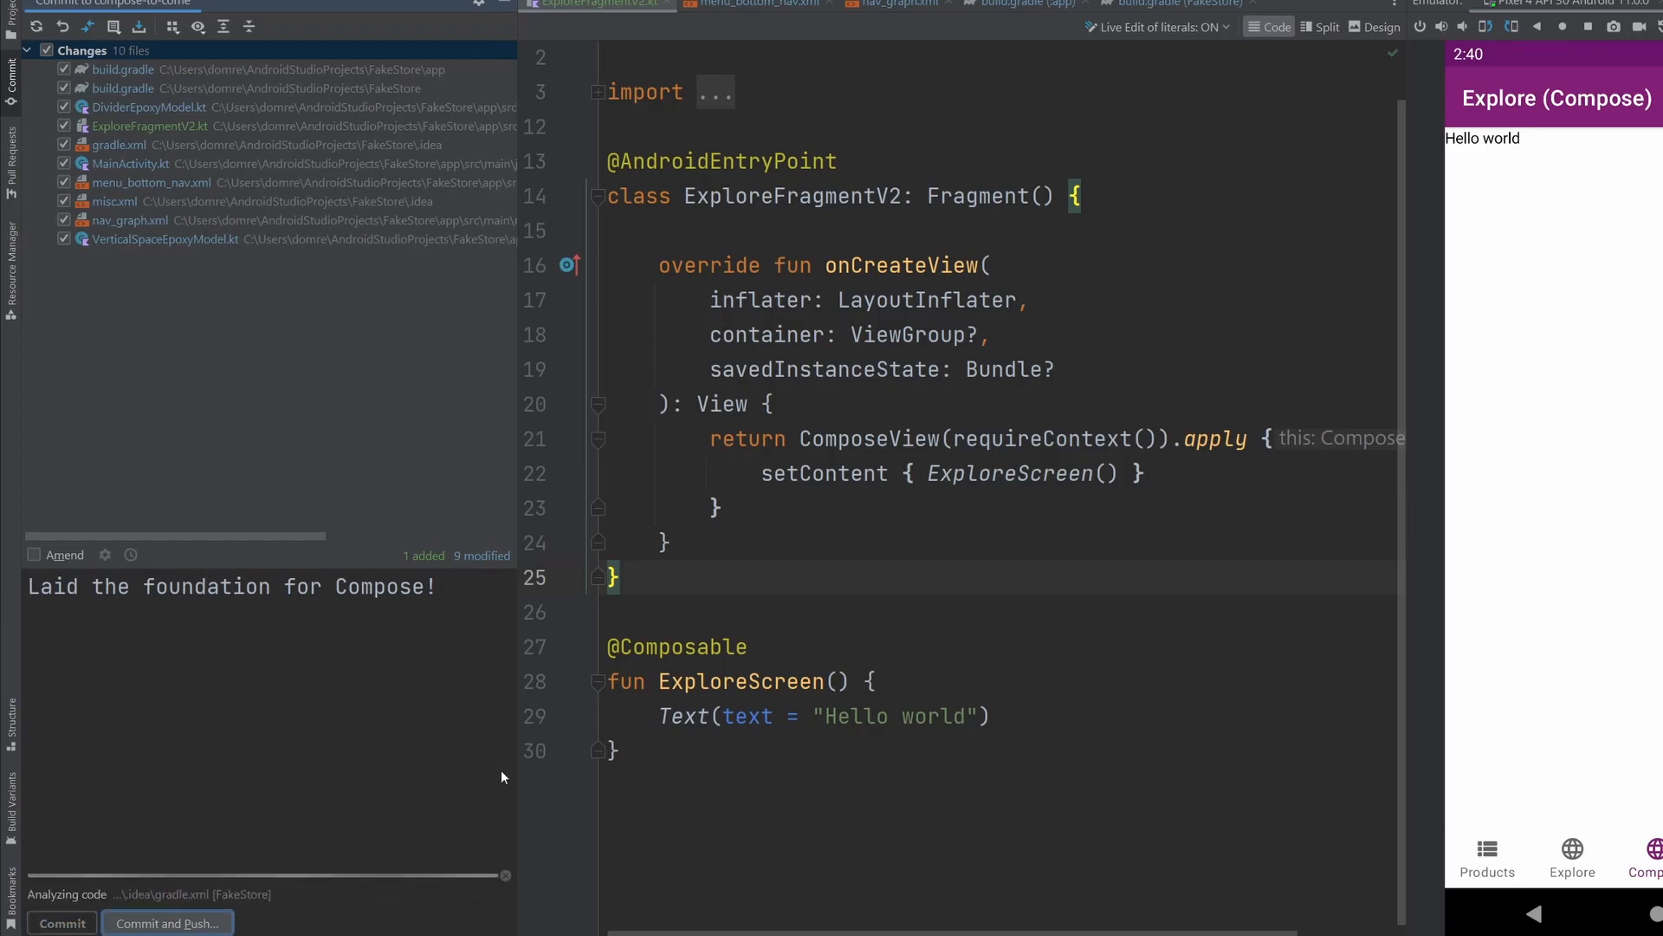
left_click(166, 922)
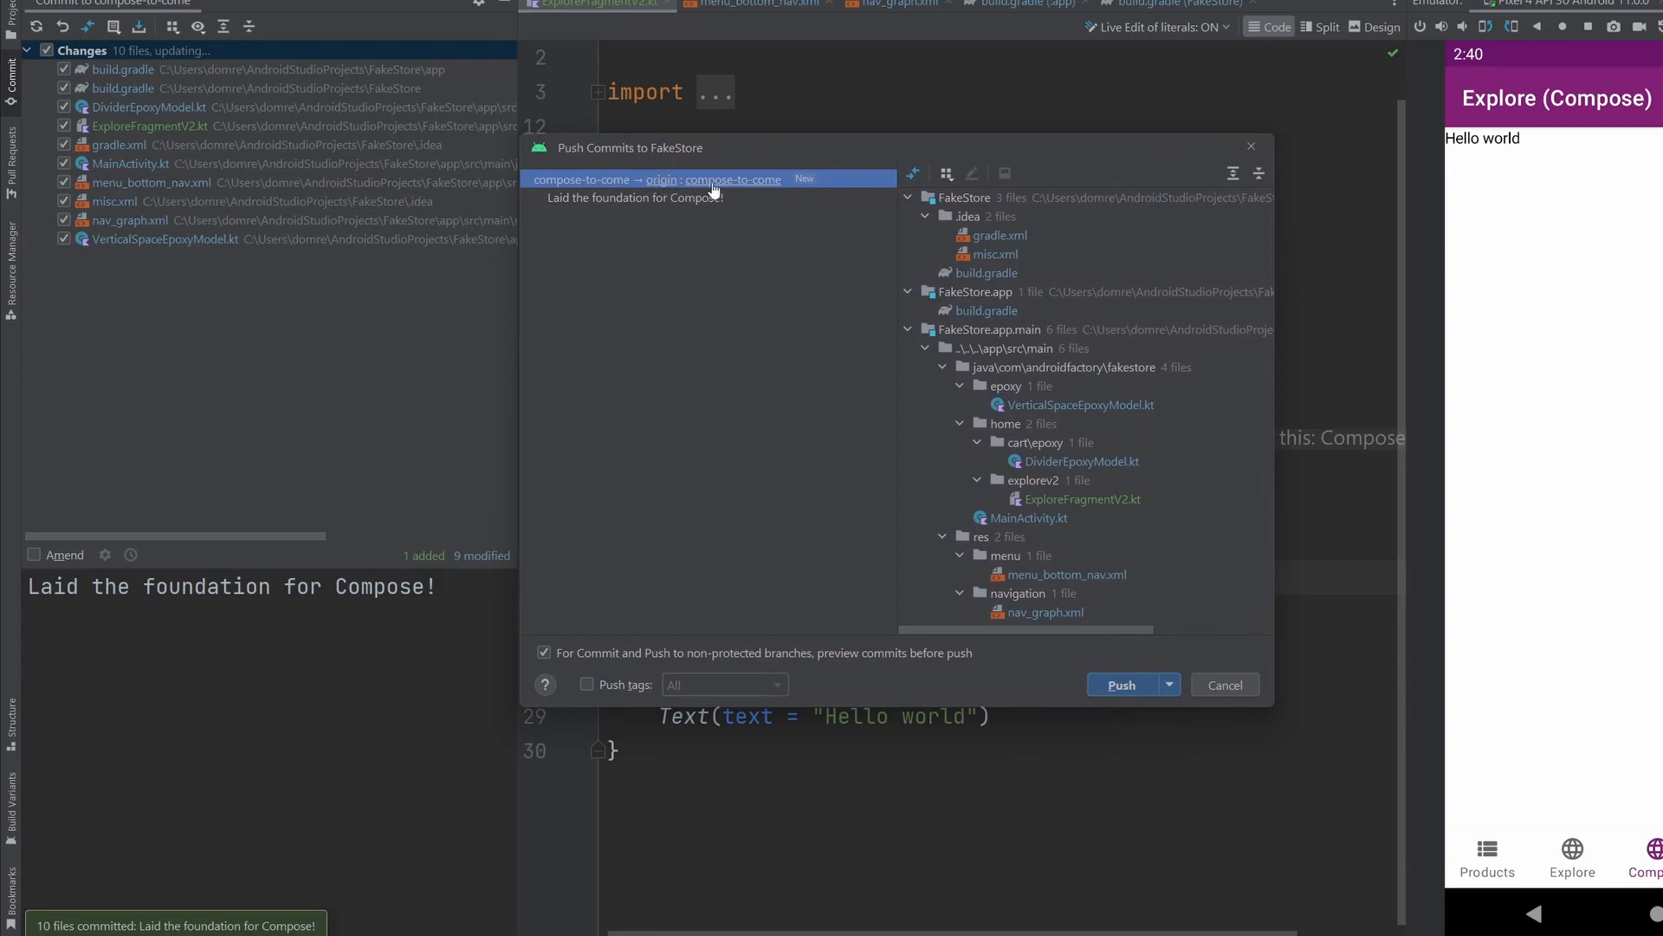
mouse_move(765, 193)
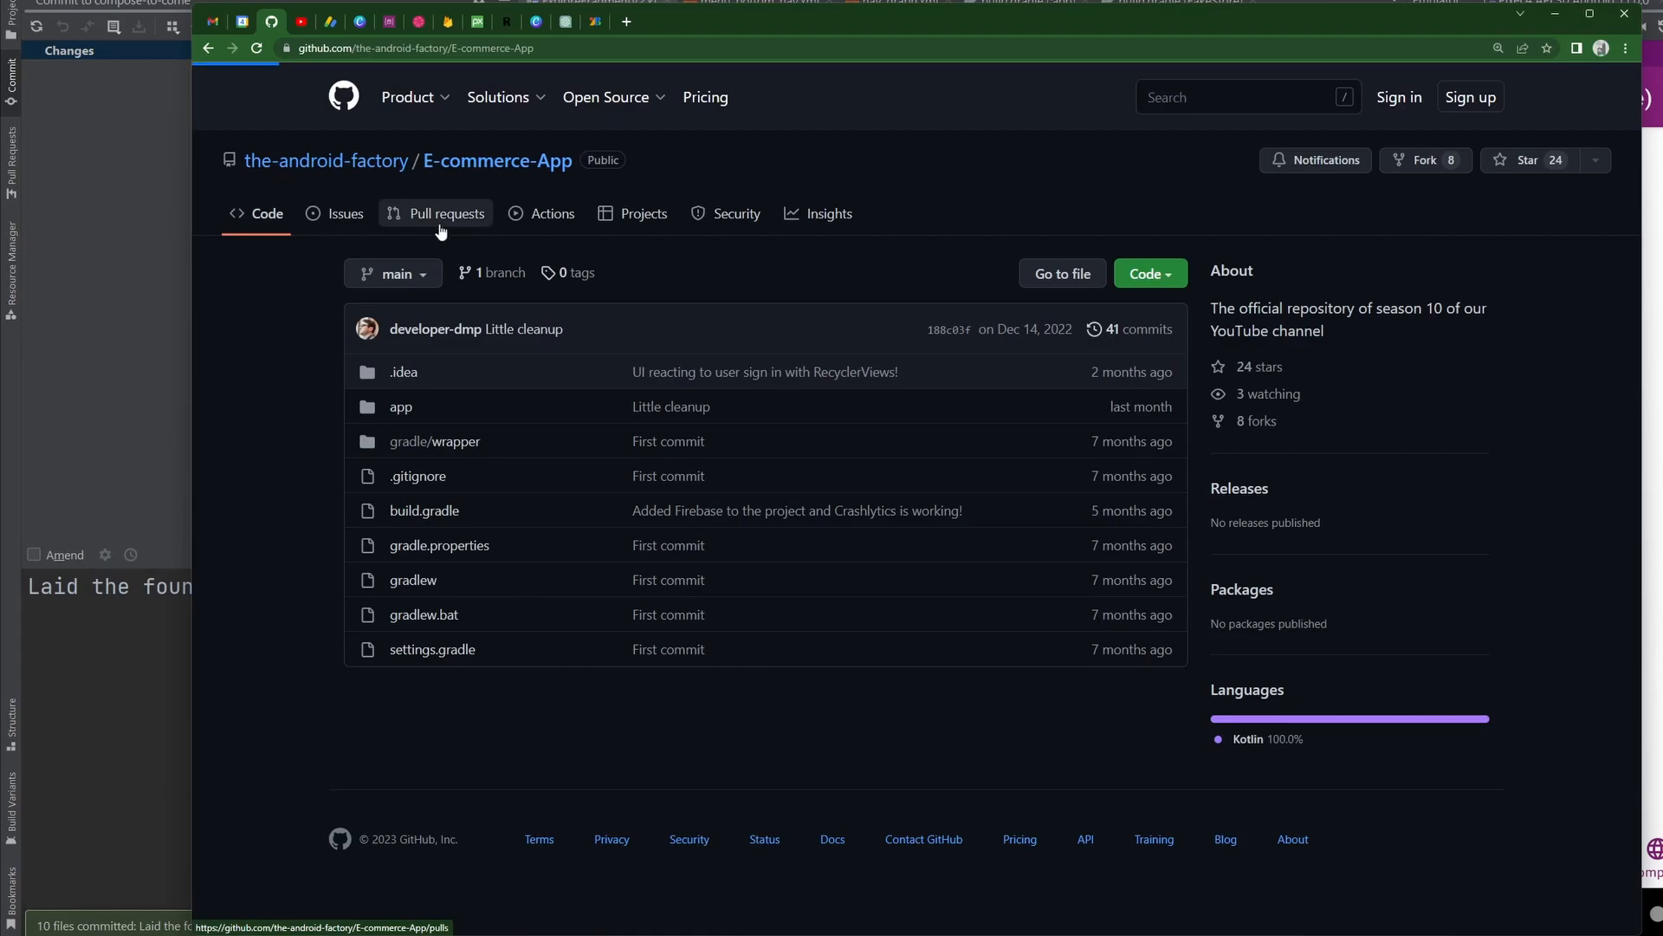
Step: Start a new GitHub pull request comparing compose-to-come against main and scroll through its commit and 10 changed files
left_click(445, 214)
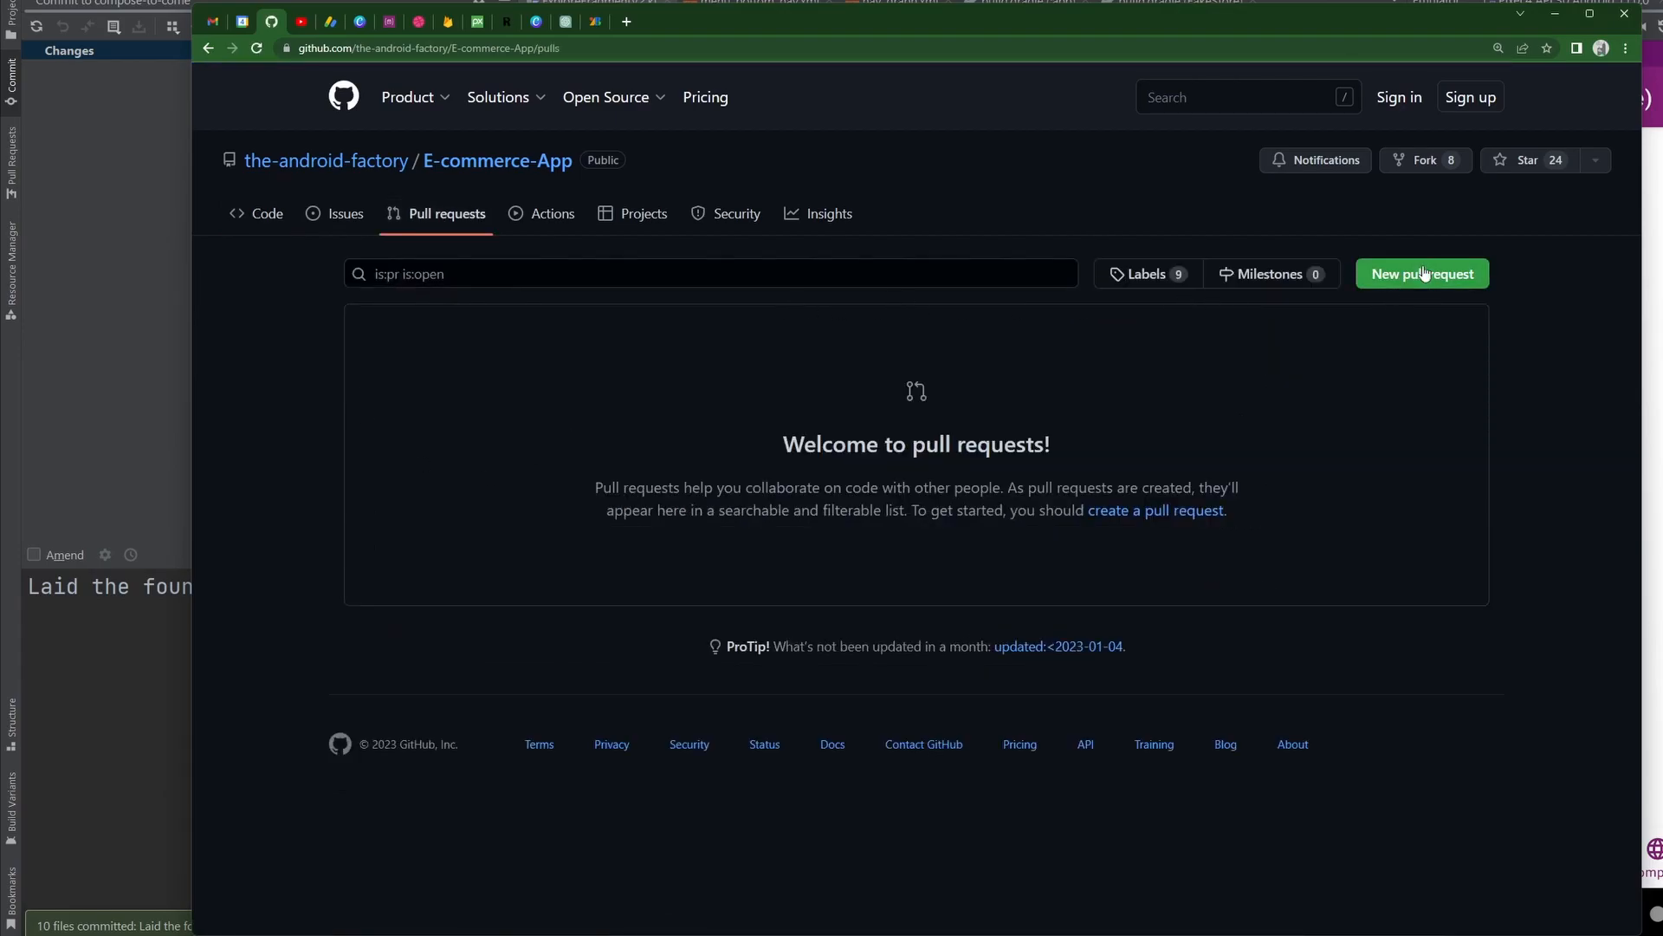
left_click(1422, 273)
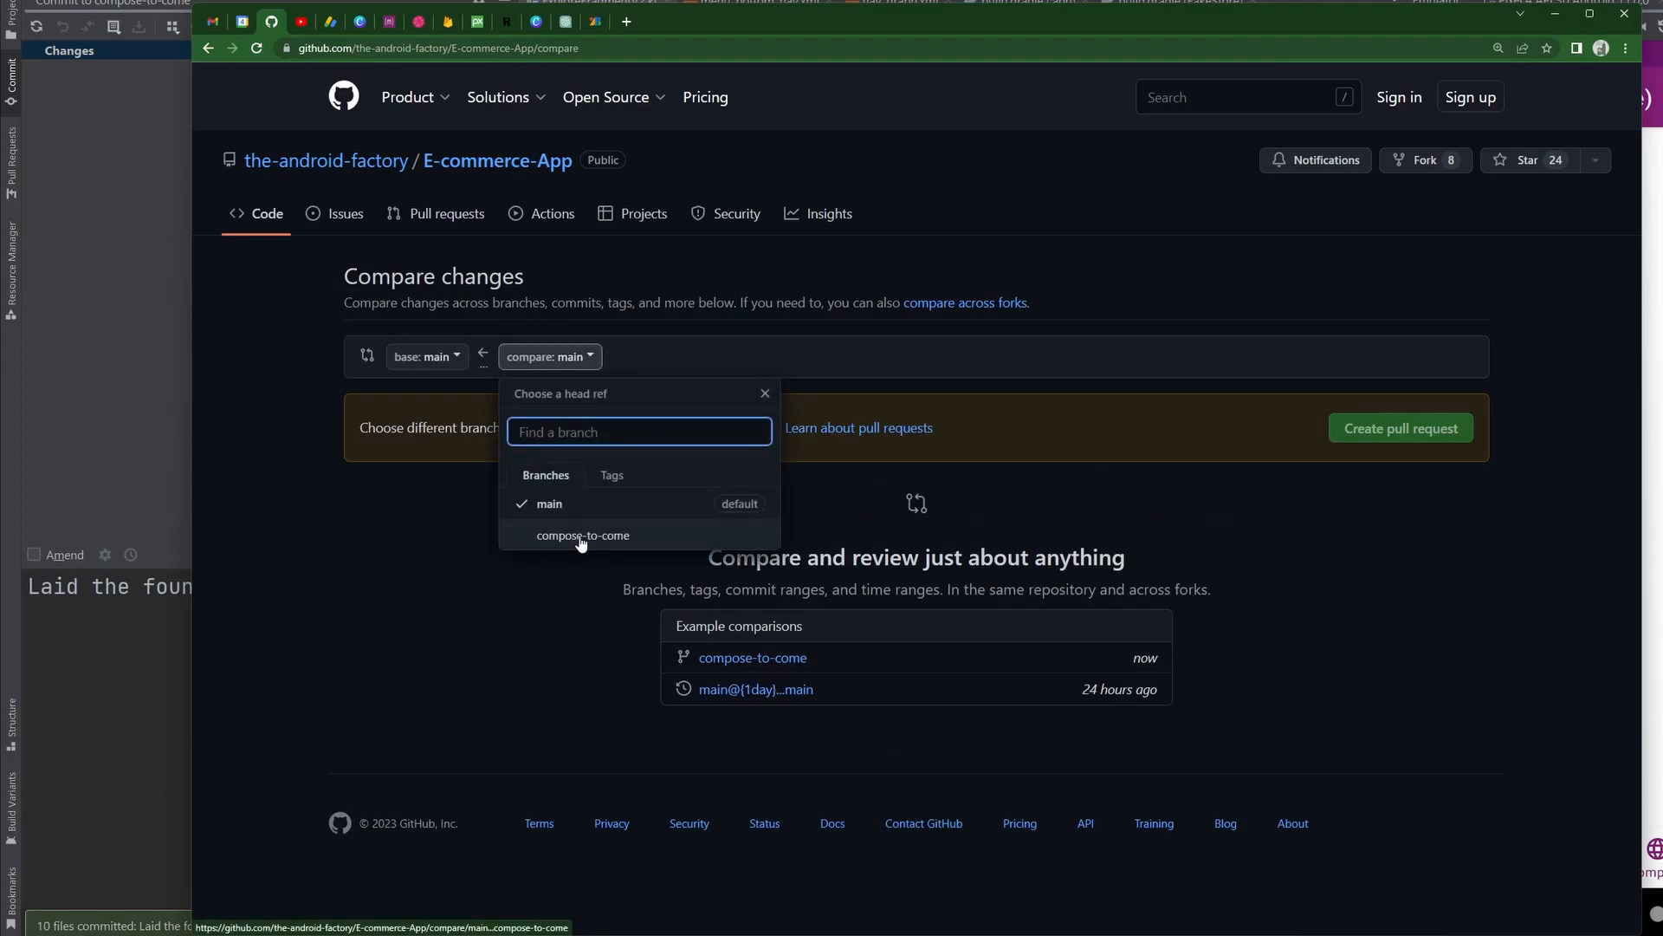
left_click(582, 535)
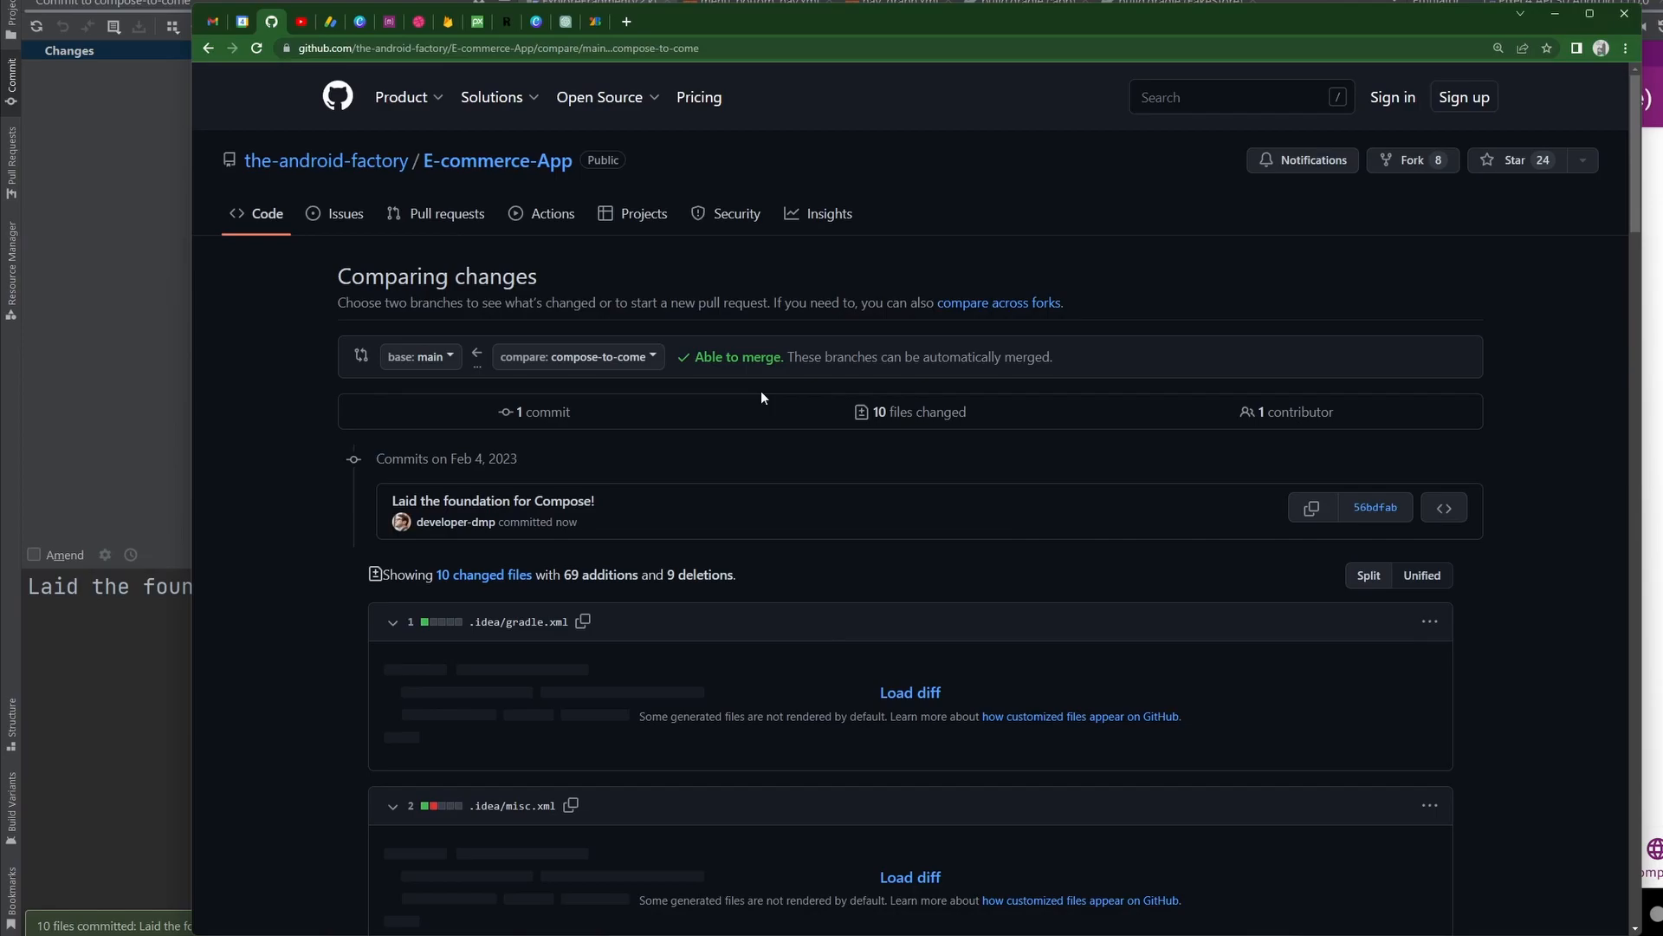
scroll("down", 3)
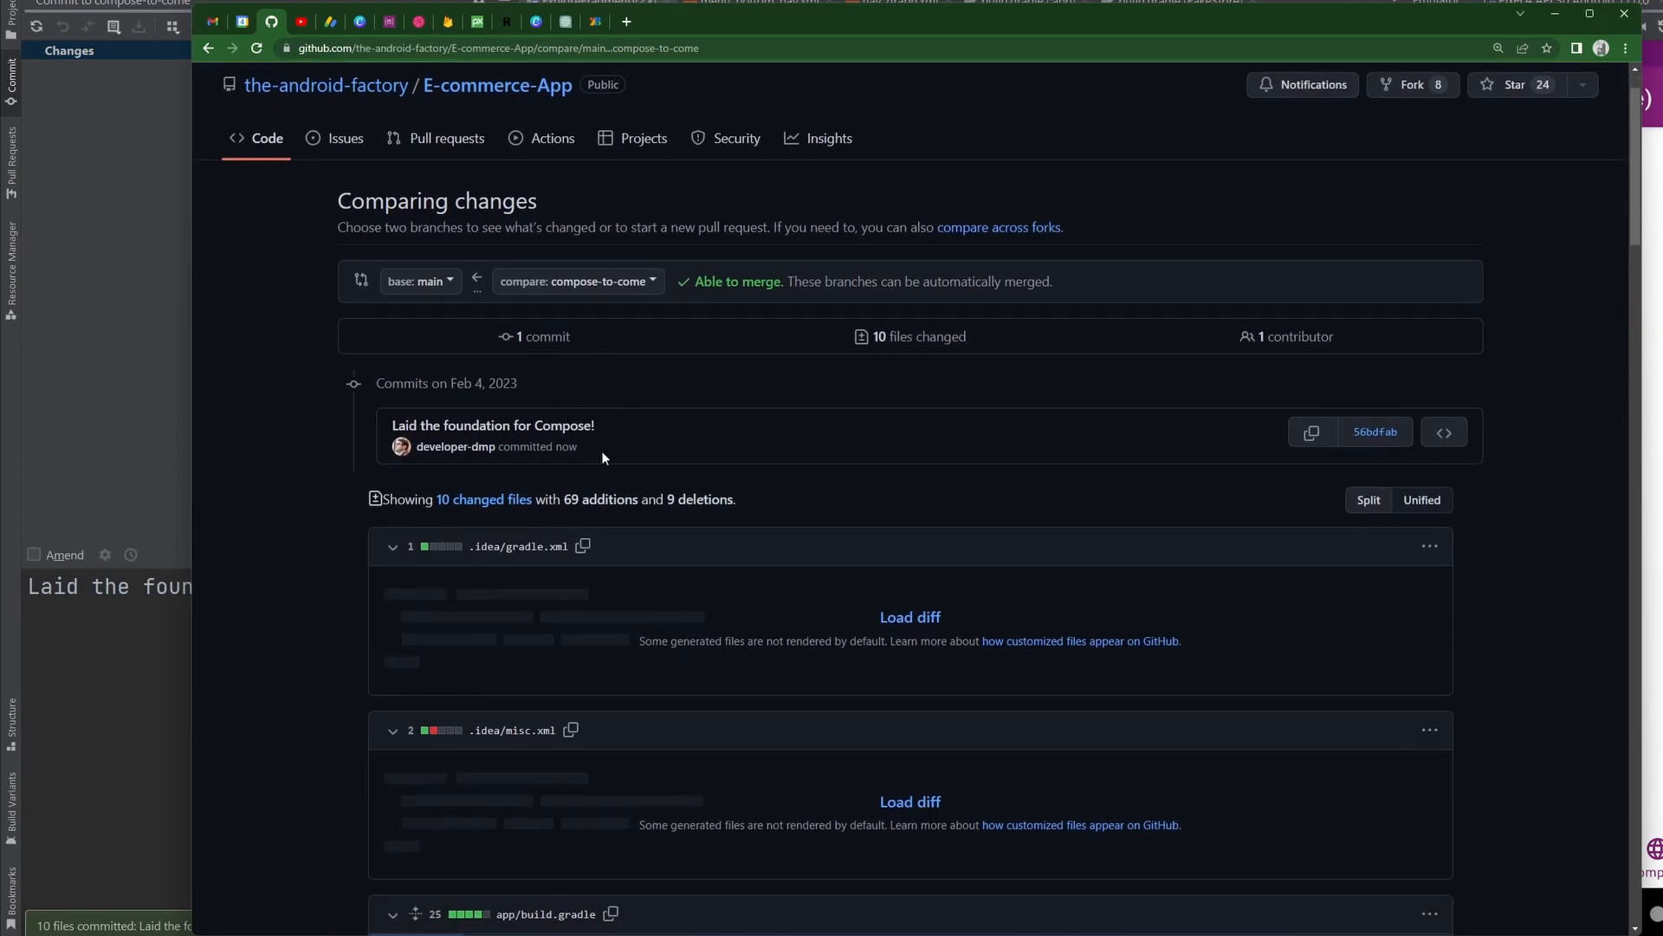
scroll("down", 3)
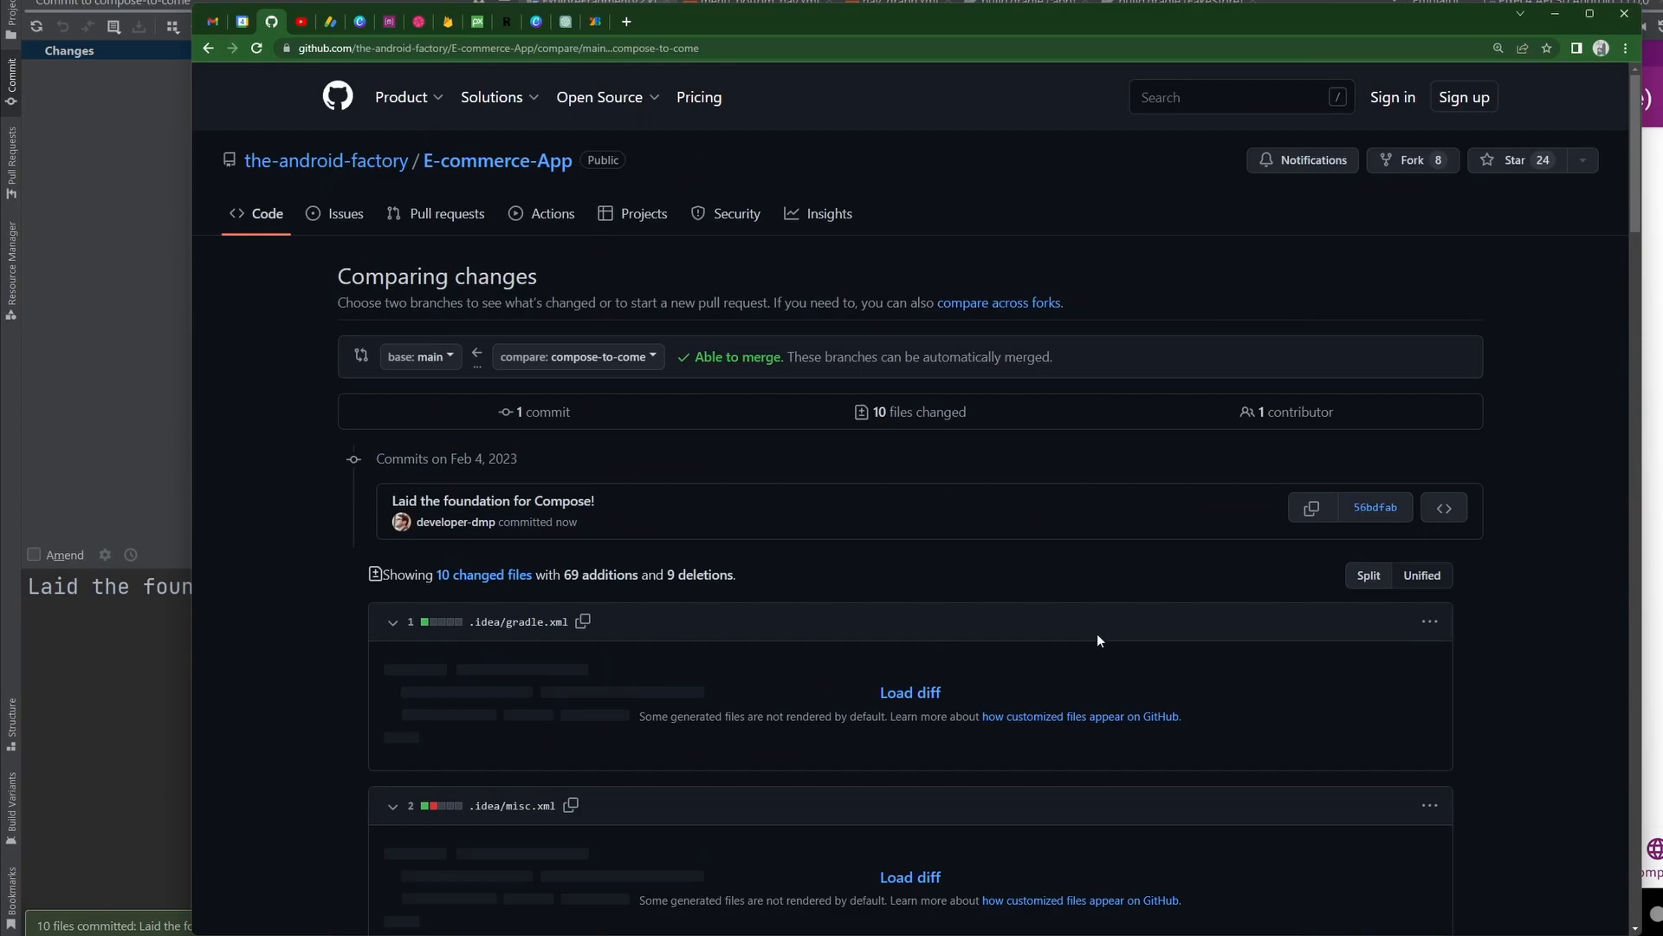
scroll("down", 3)
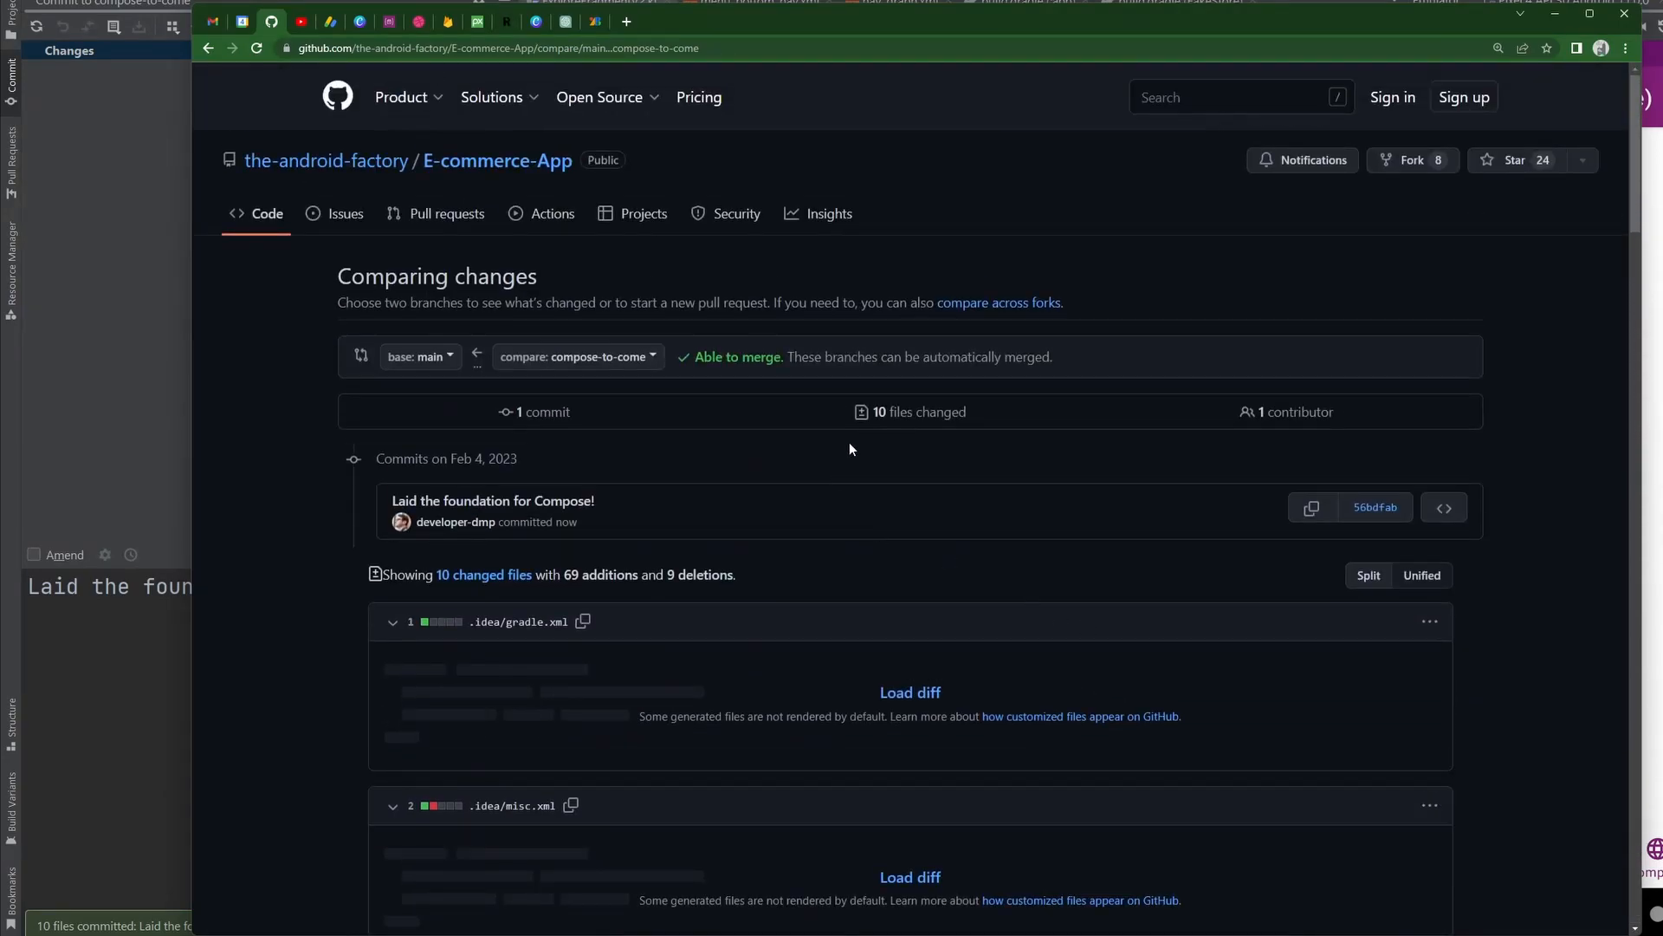
mouse_move(1300, 368)
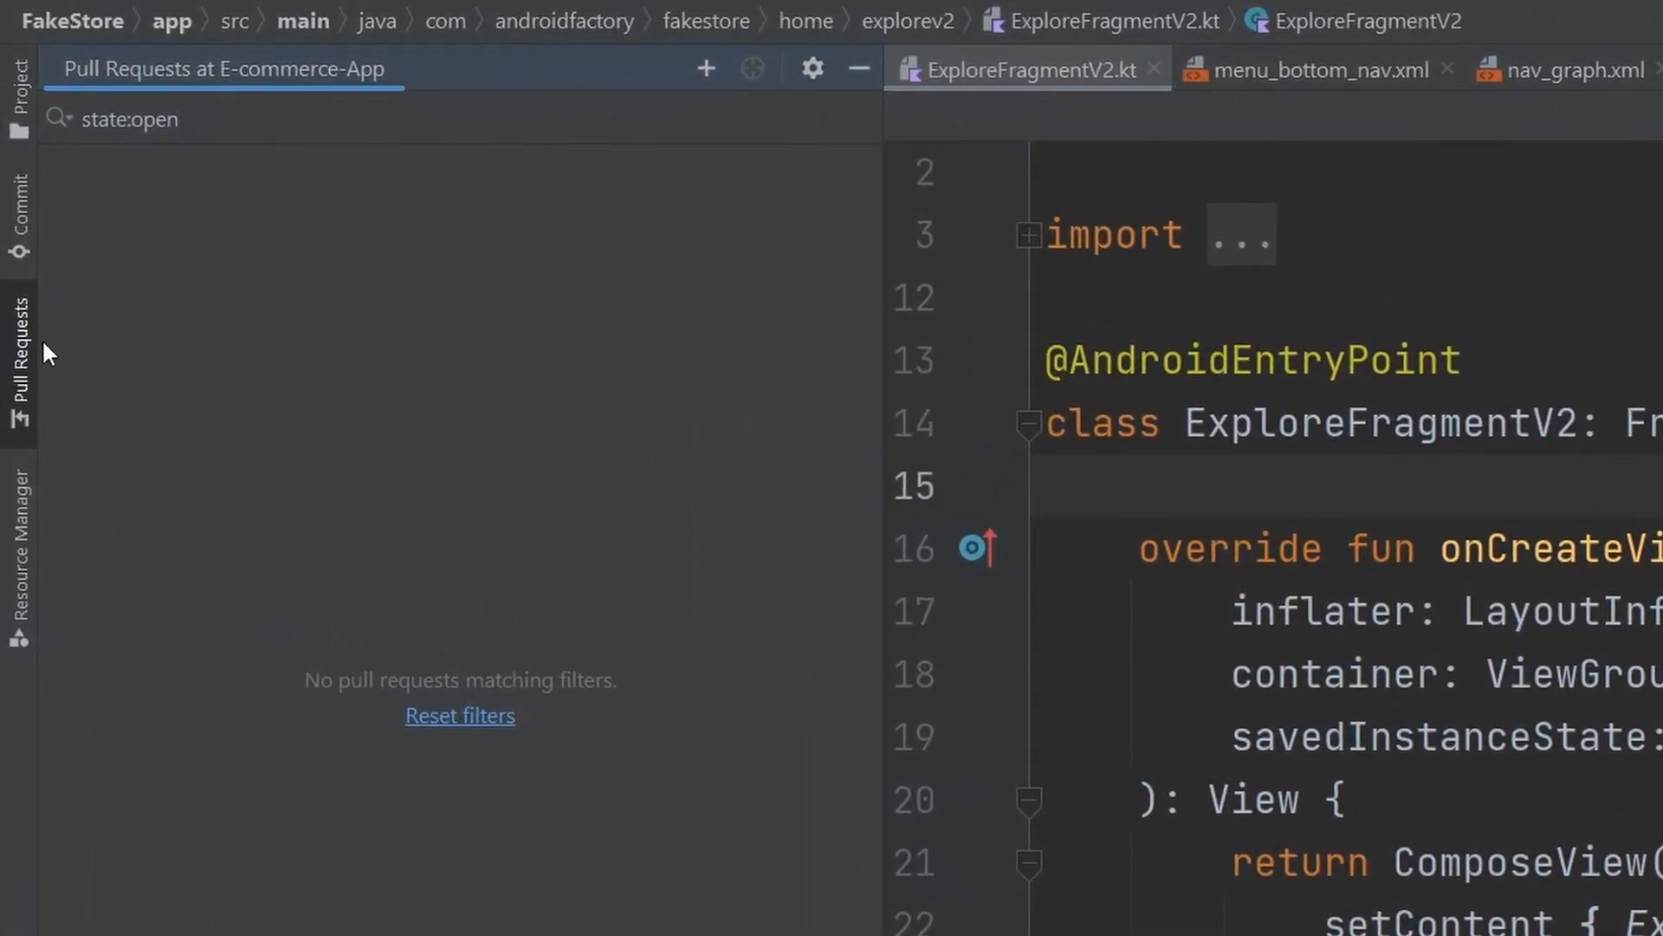
Step: Start an IDE pull request titled 'Setup the foundation for Compose' with description 'Hello YouTube!'
left_click(704, 68)
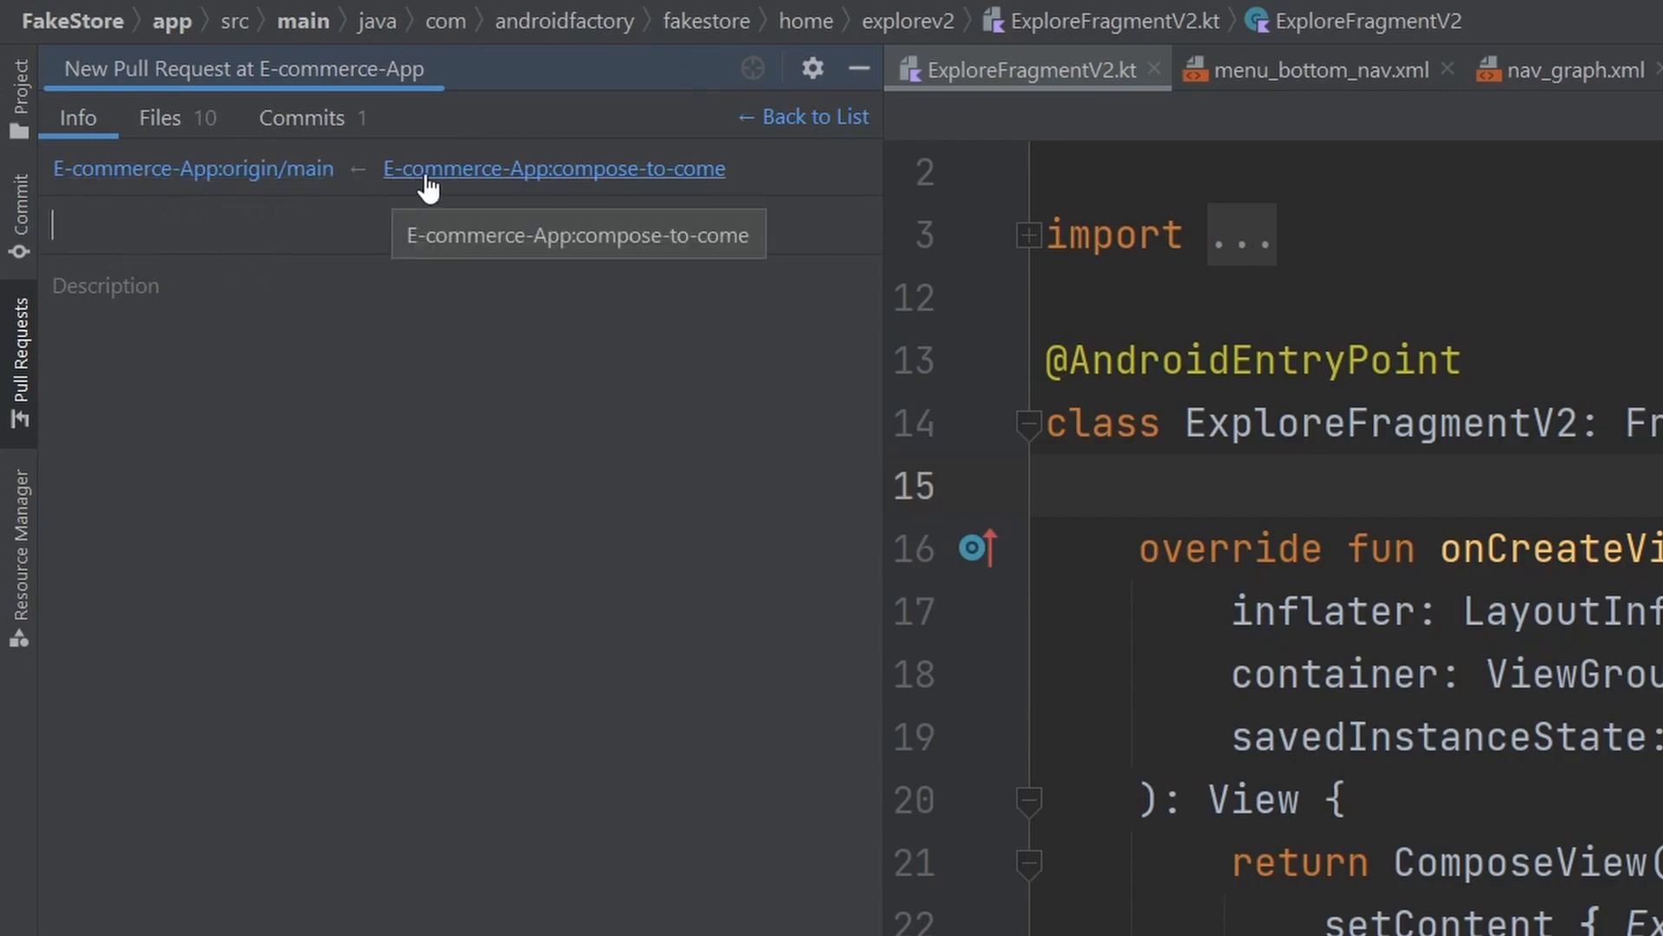
mouse_move(684, 186)
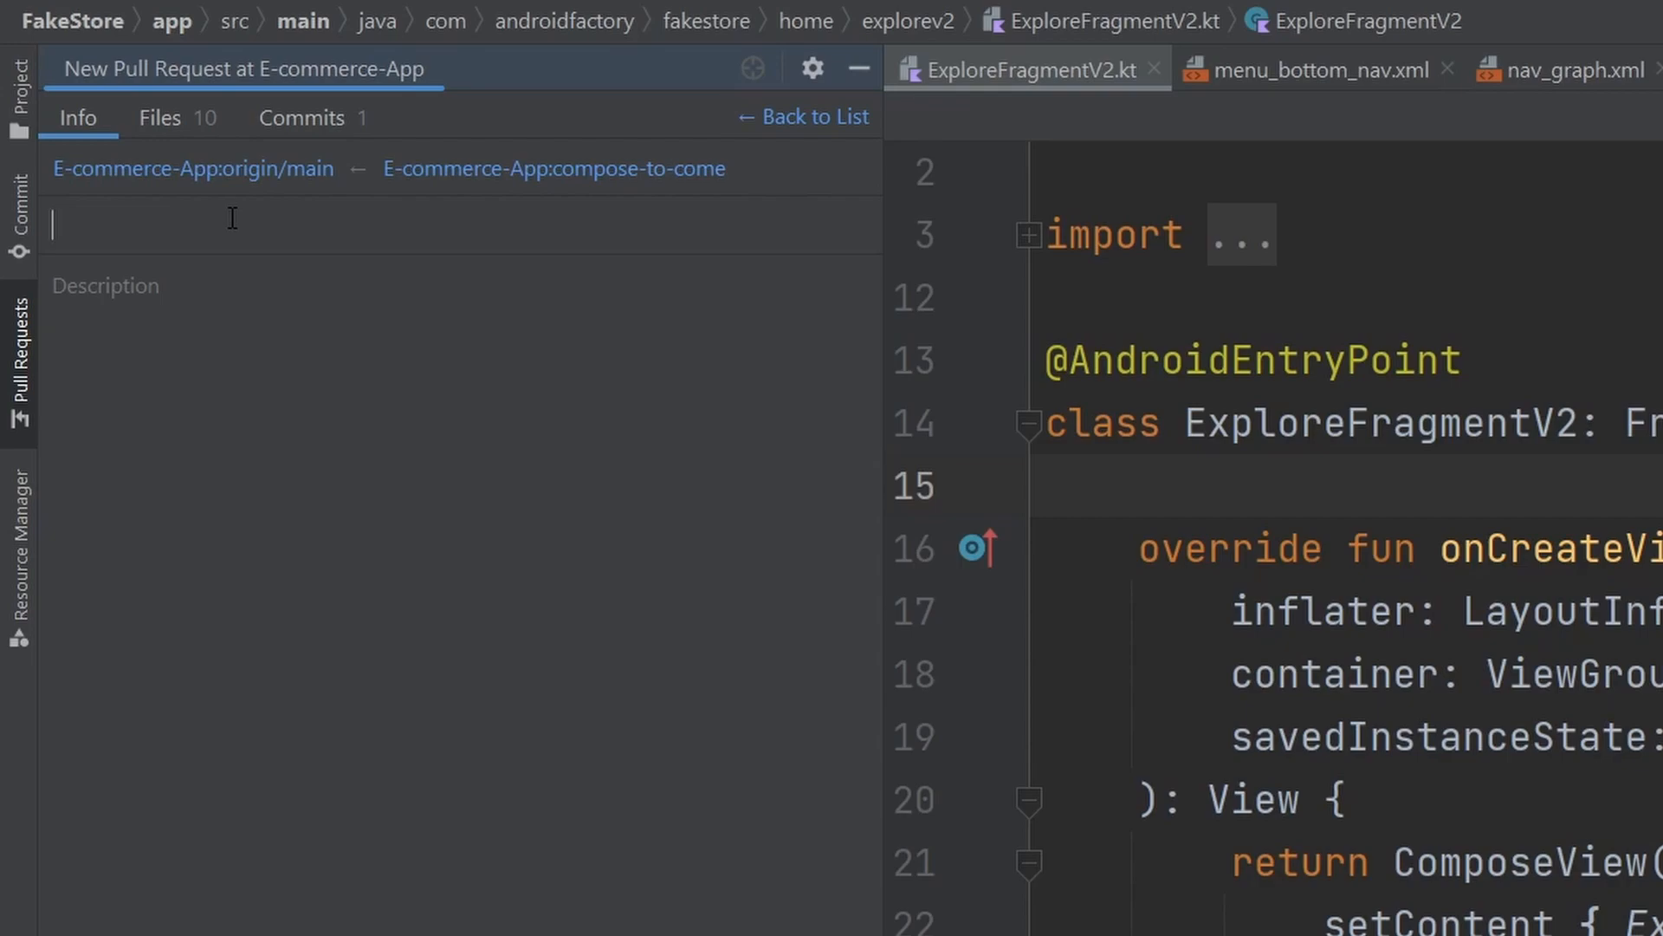
type("s")
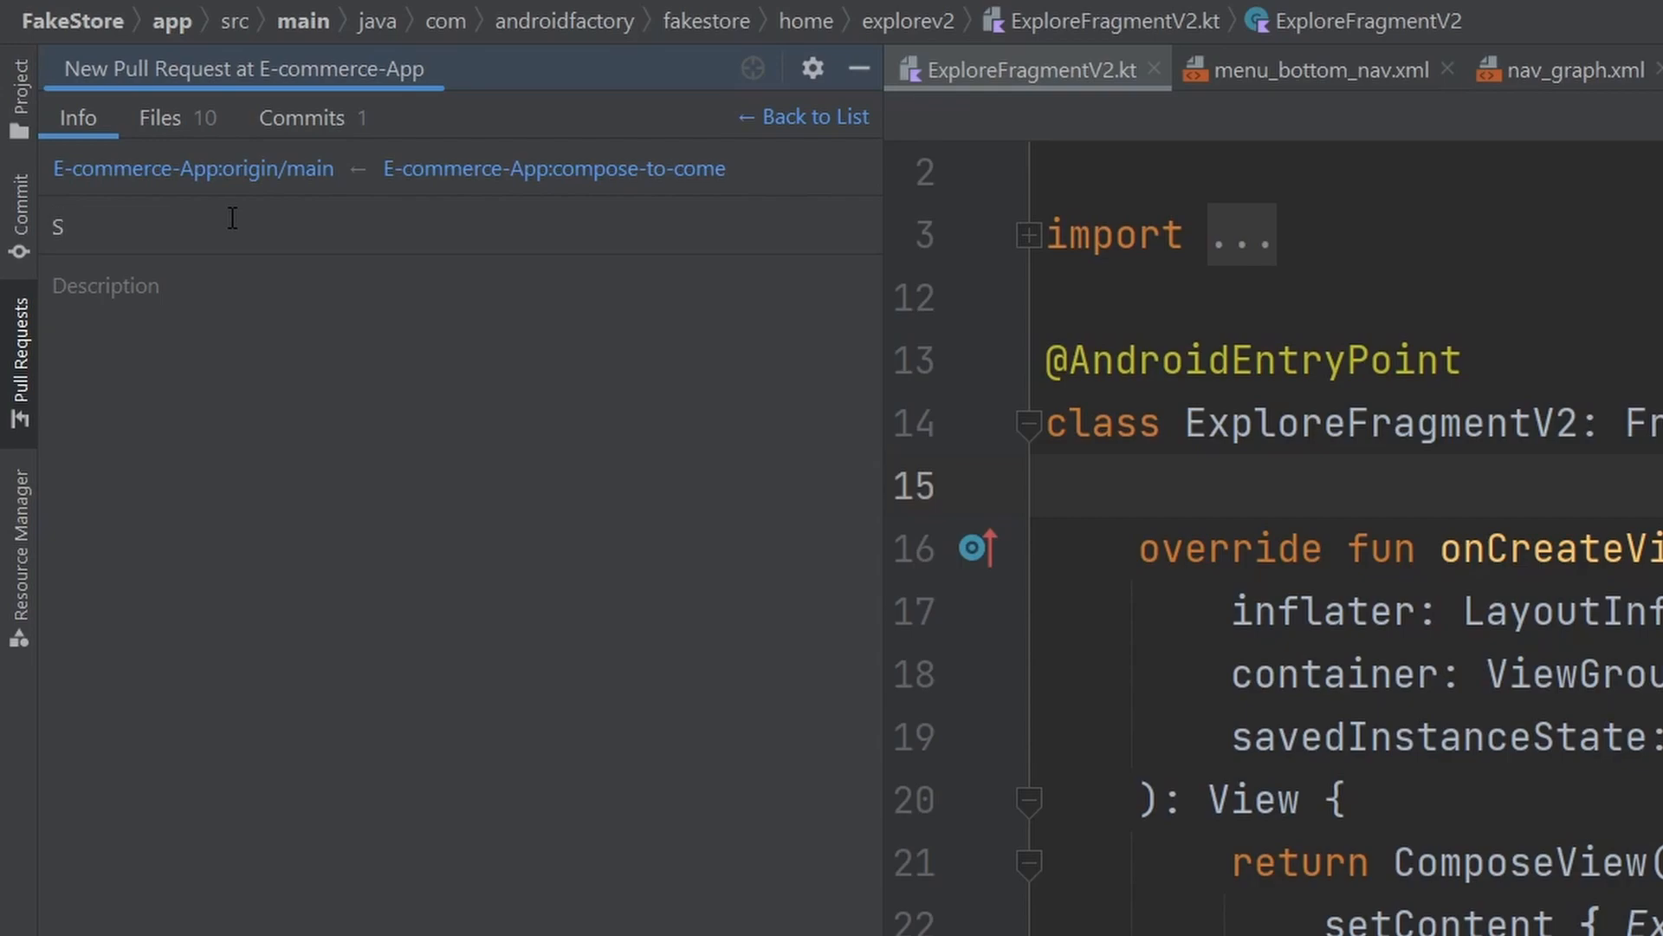
type("etup")
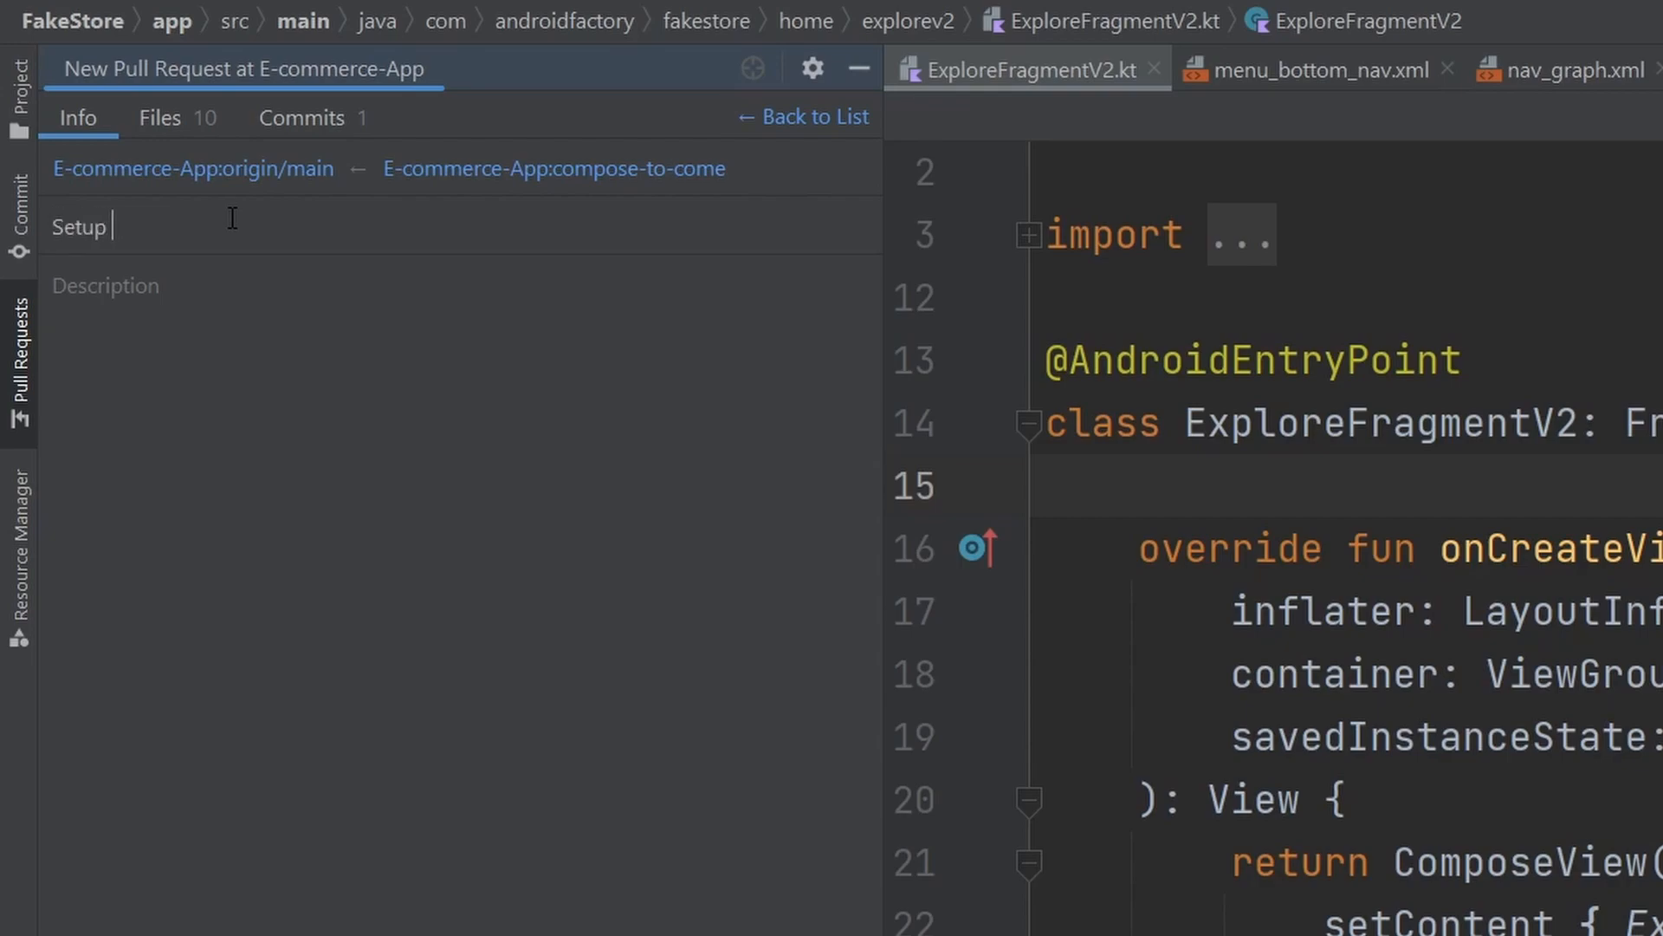
type("Hello YouT")
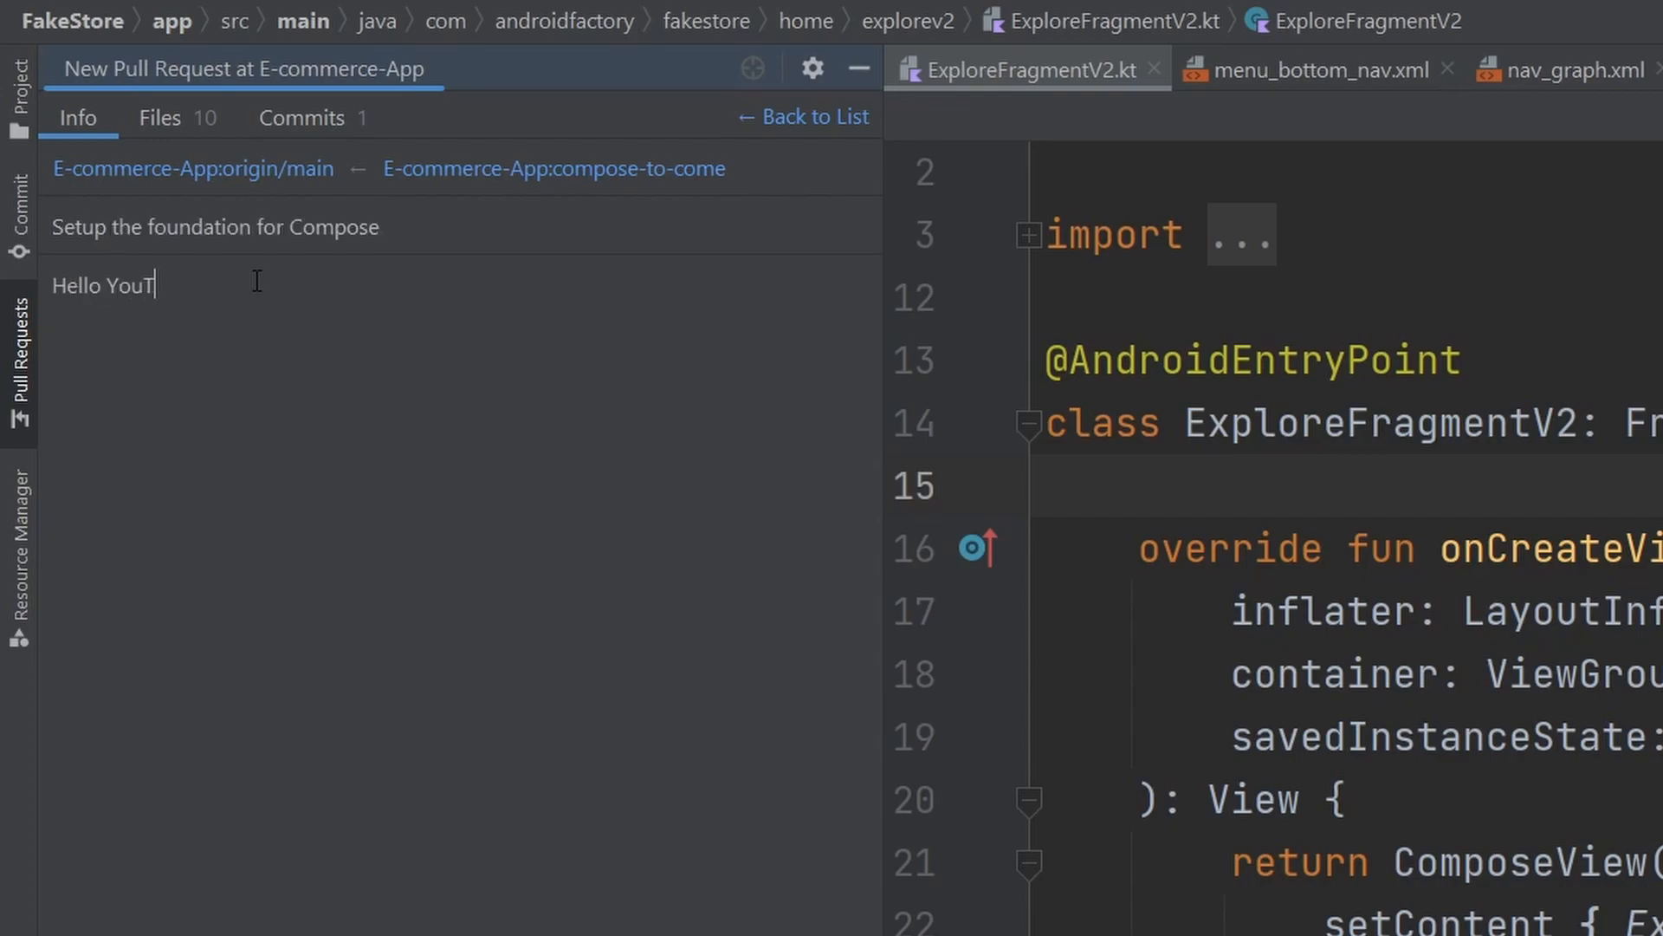
type("ube!")
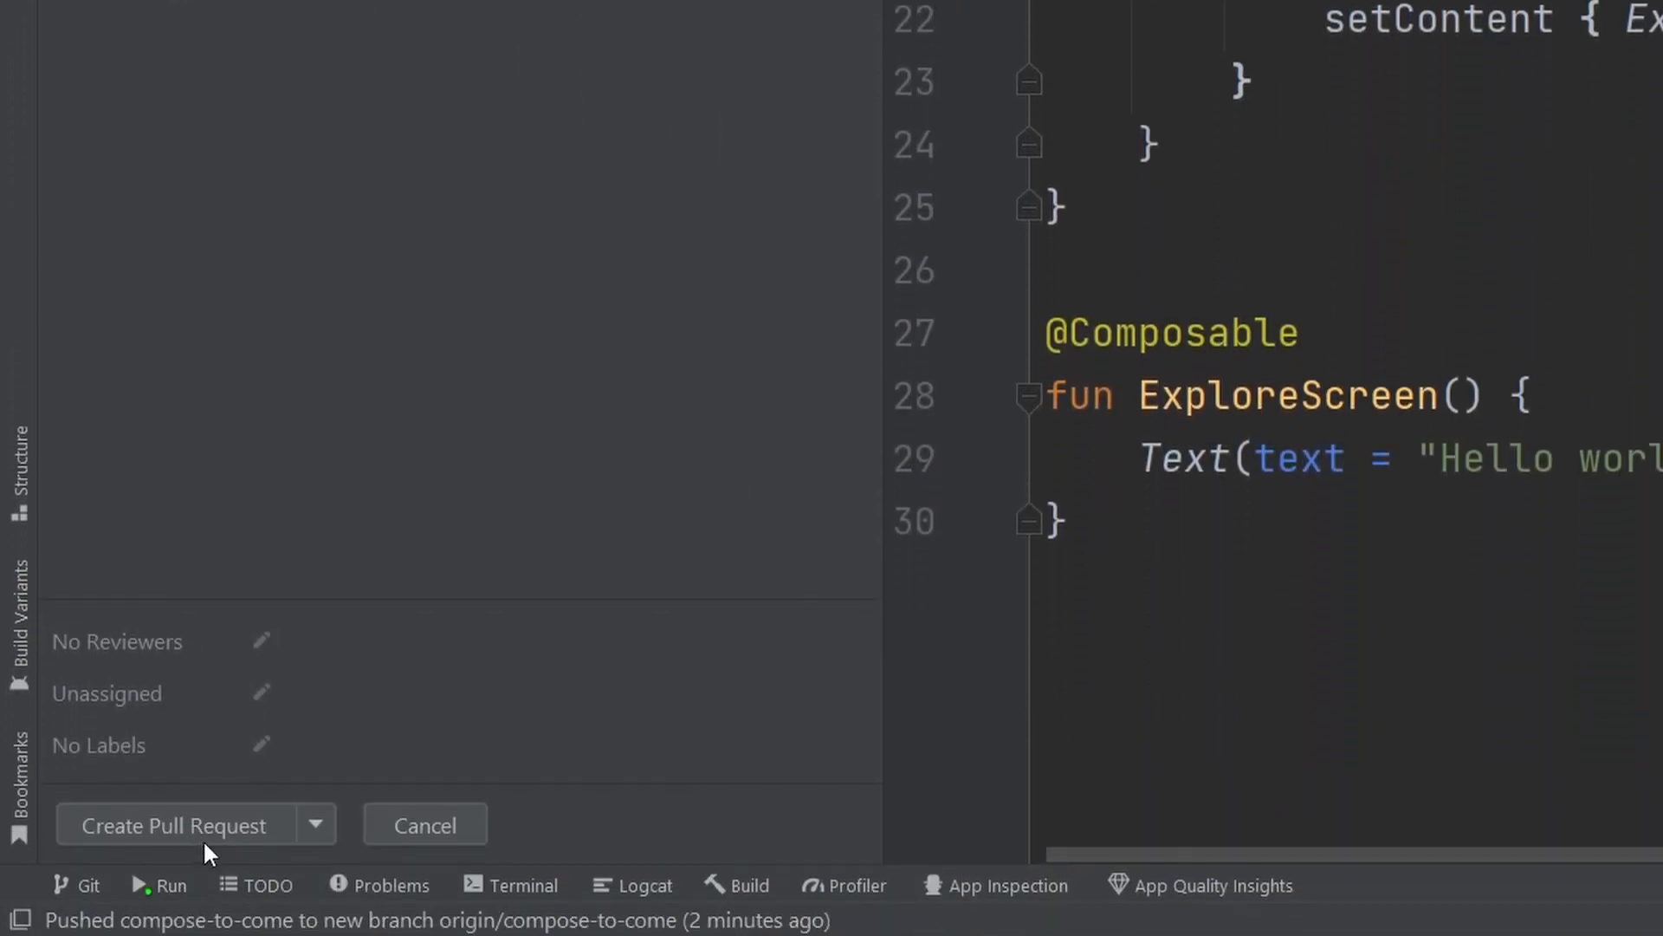
mouse_move(263, 648)
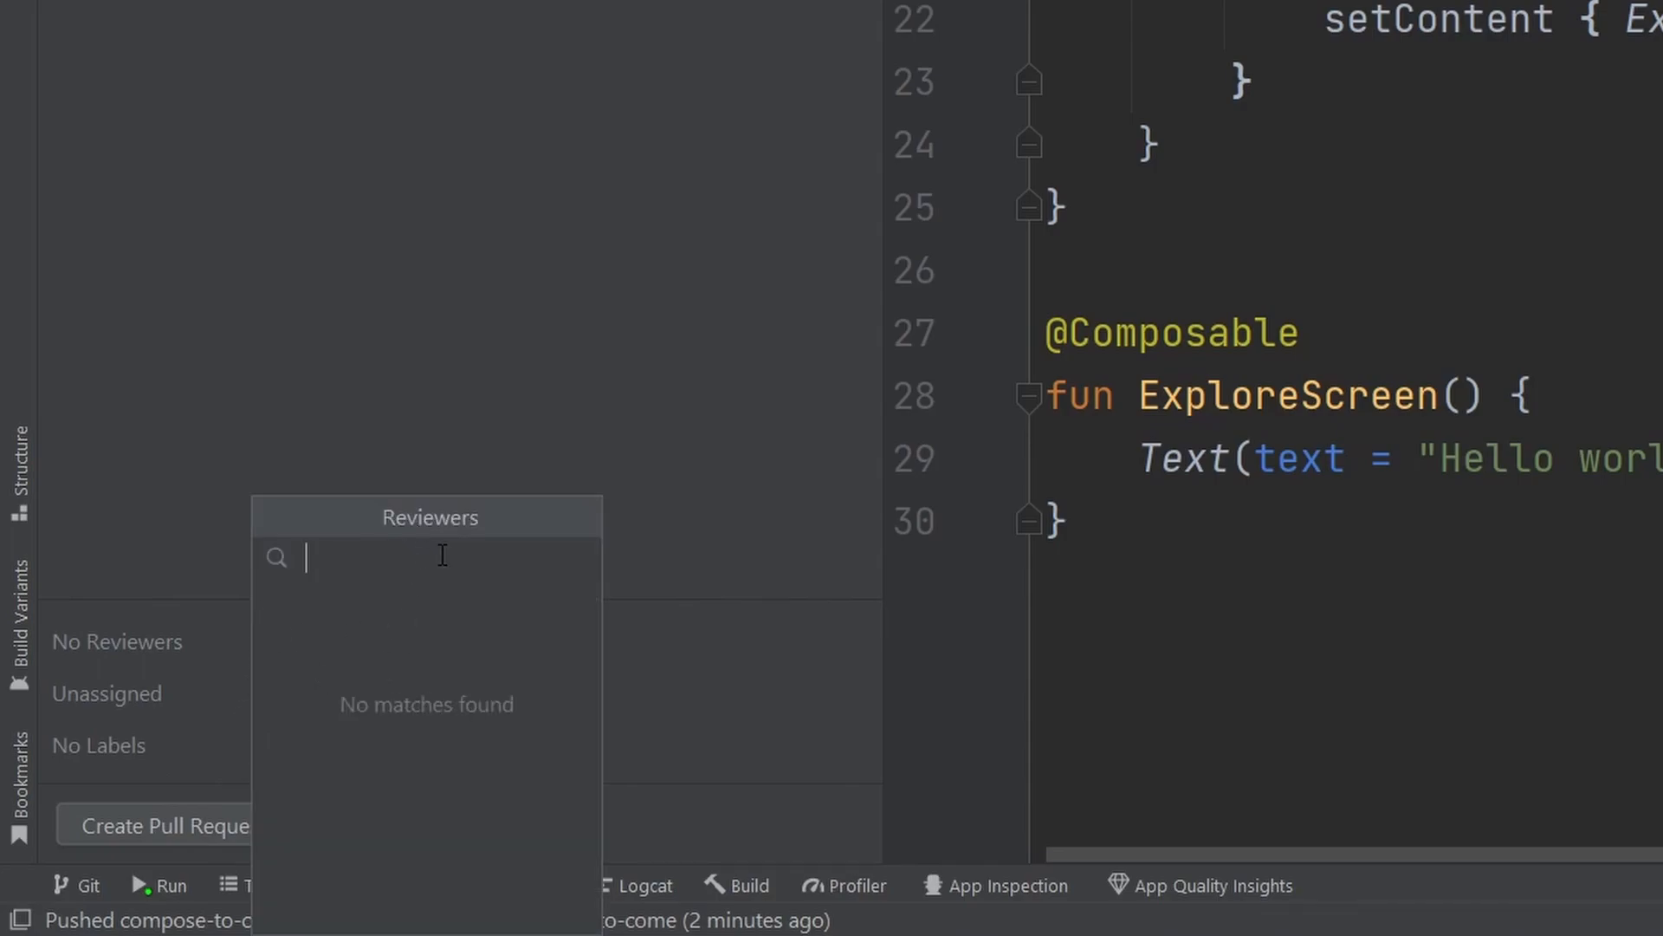
mouse_move(547, 427)
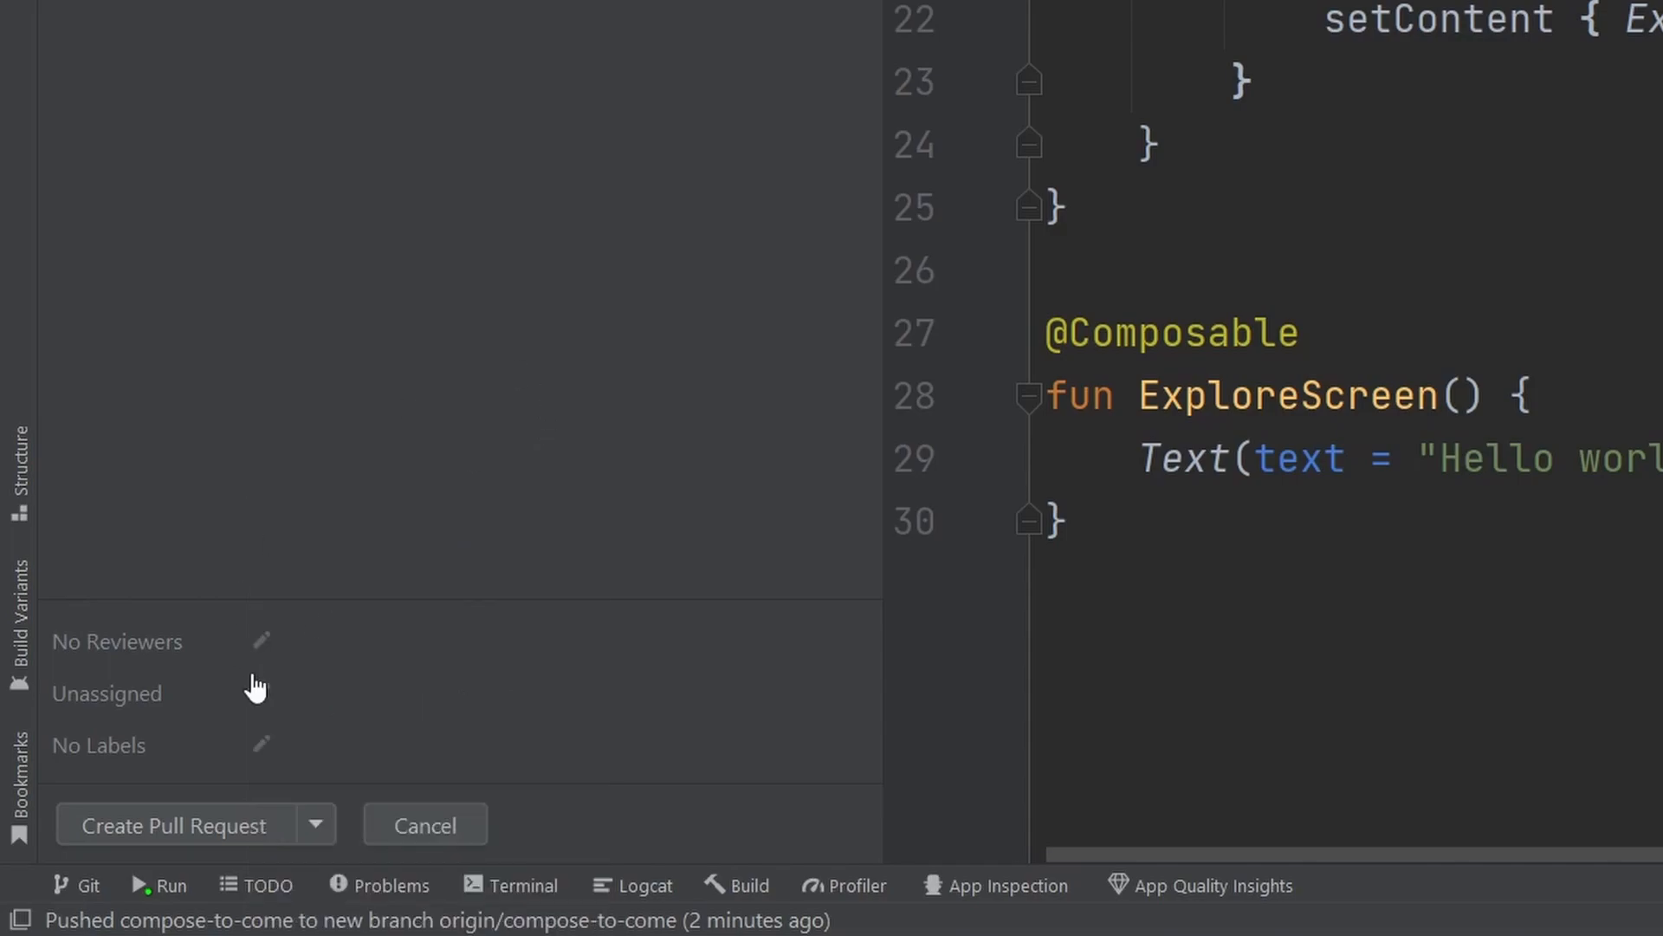
mouse_move(244, 747)
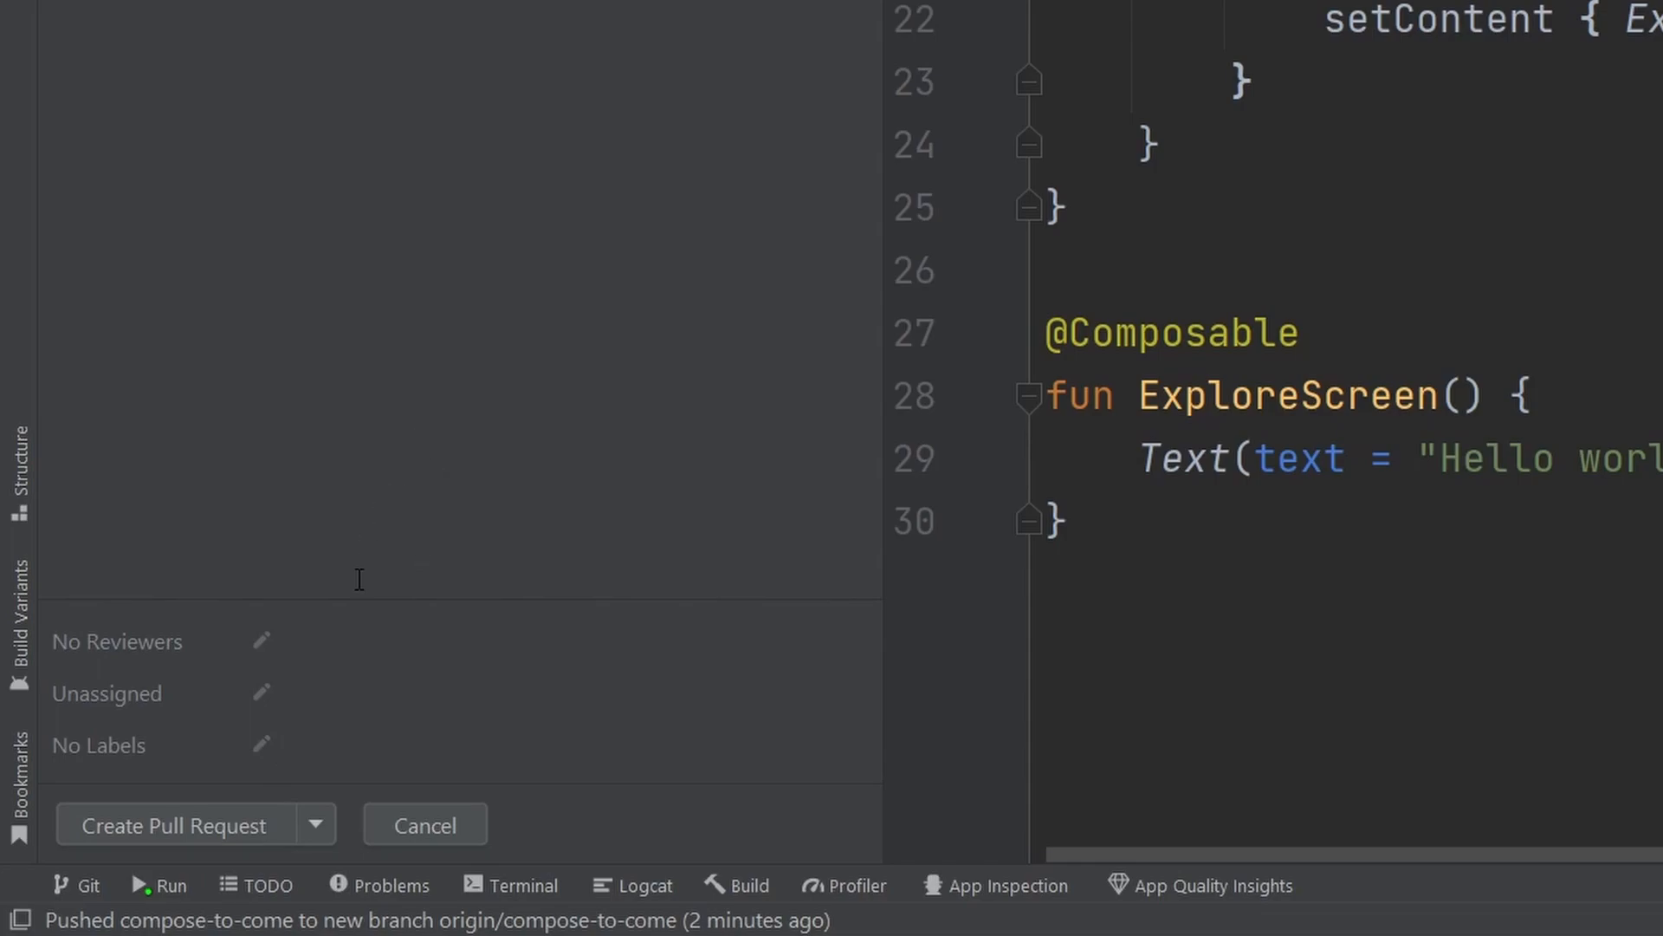
Step: Reveal the Create Draft option in the pull request form's create dropdown
left_click(315, 824)
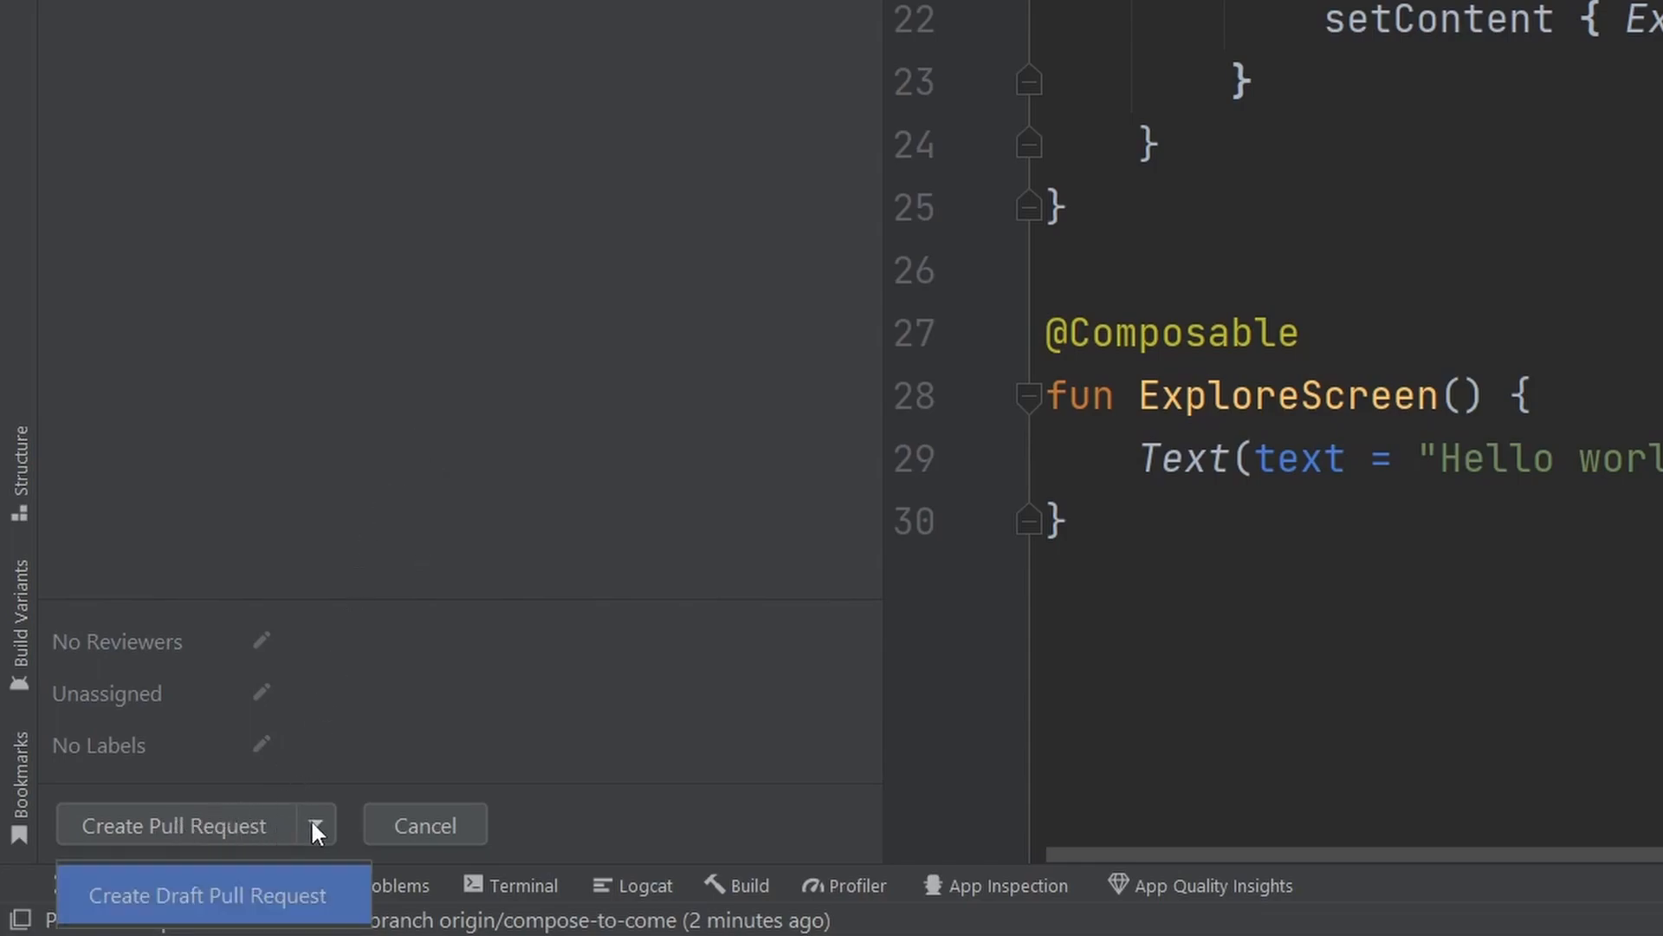
mouse_move(325, 781)
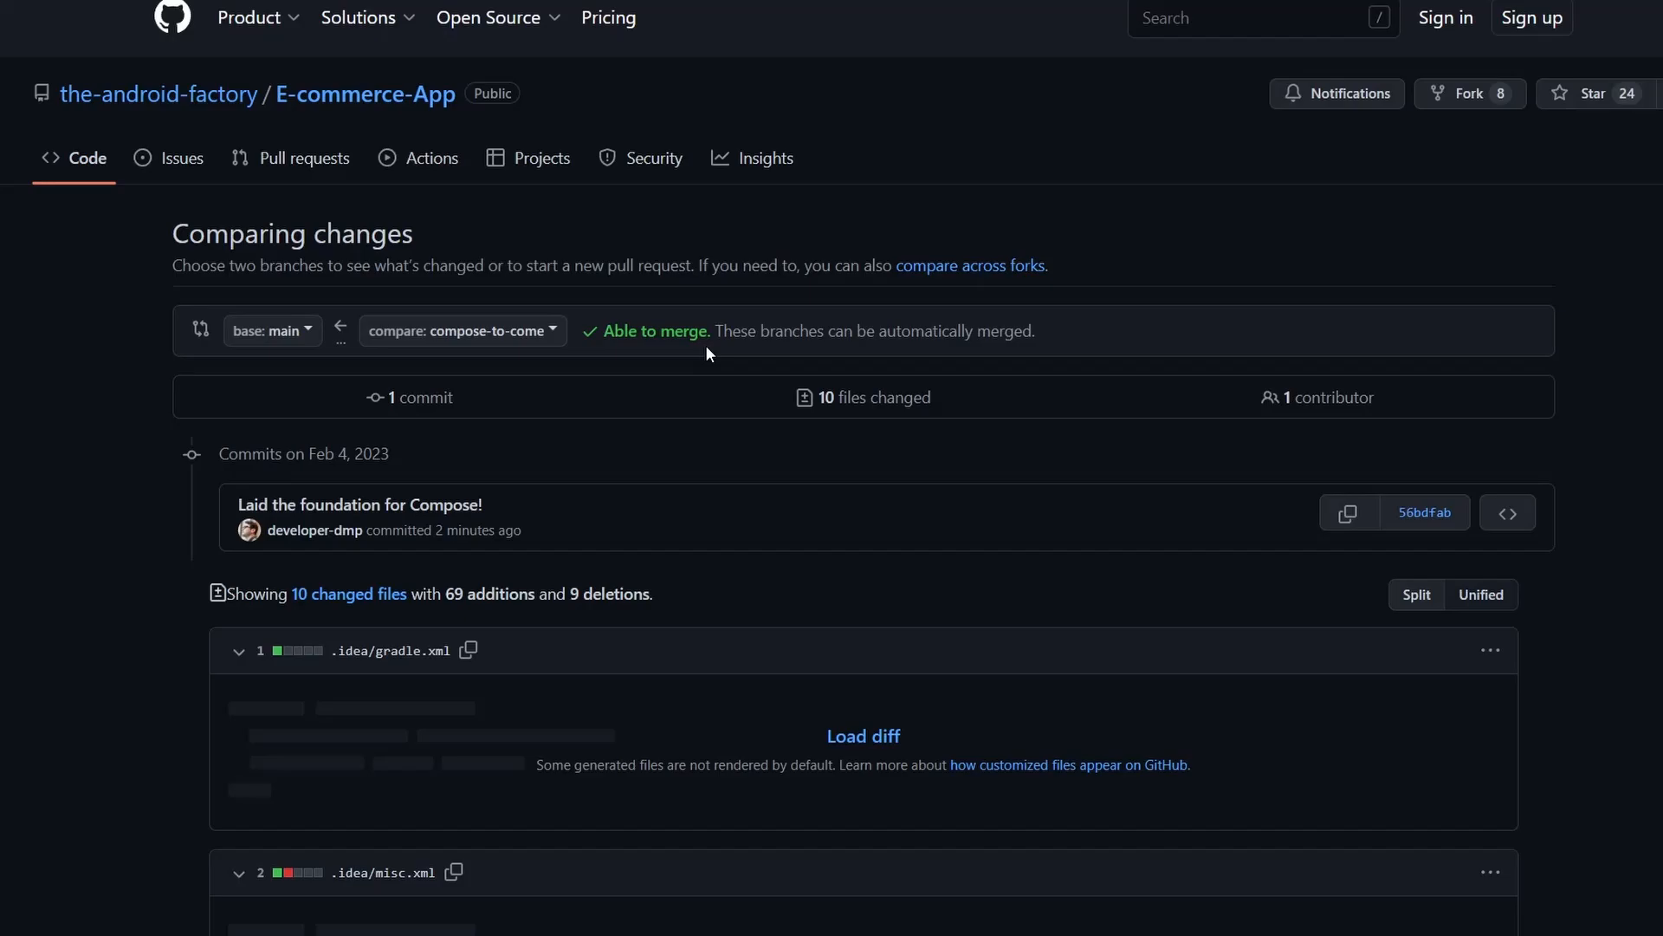
Step: From the repository's Pull requests list, show pull request #1 'Setup the foundation for Compose'
left_click(303, 158)
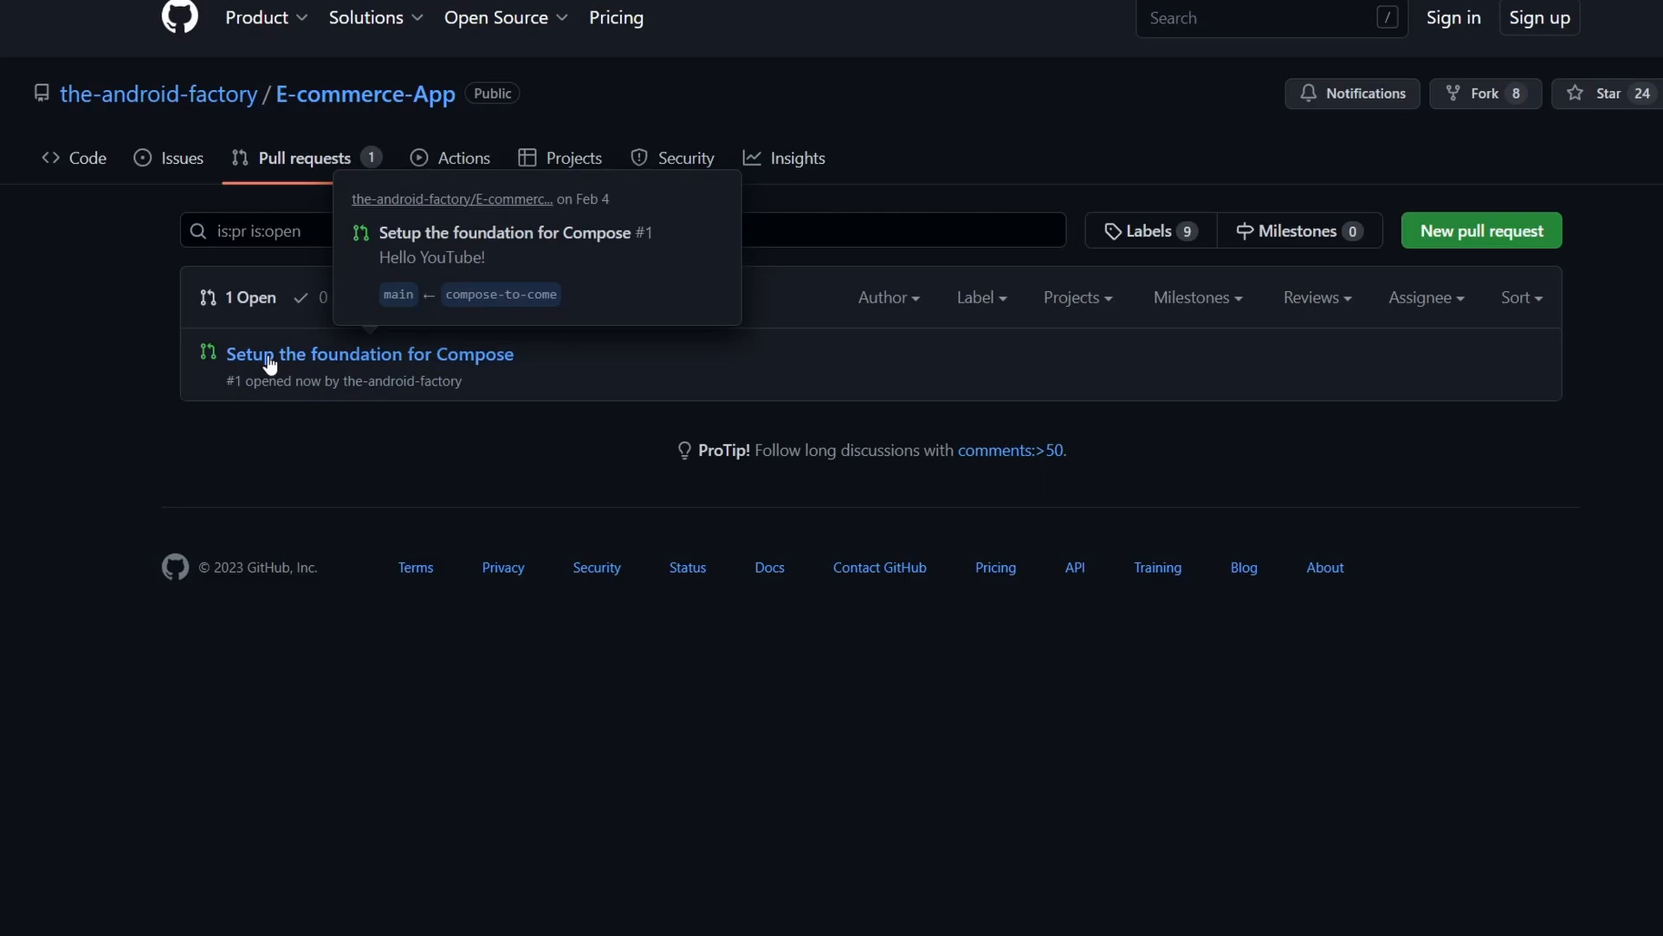
left_click(368, 353)
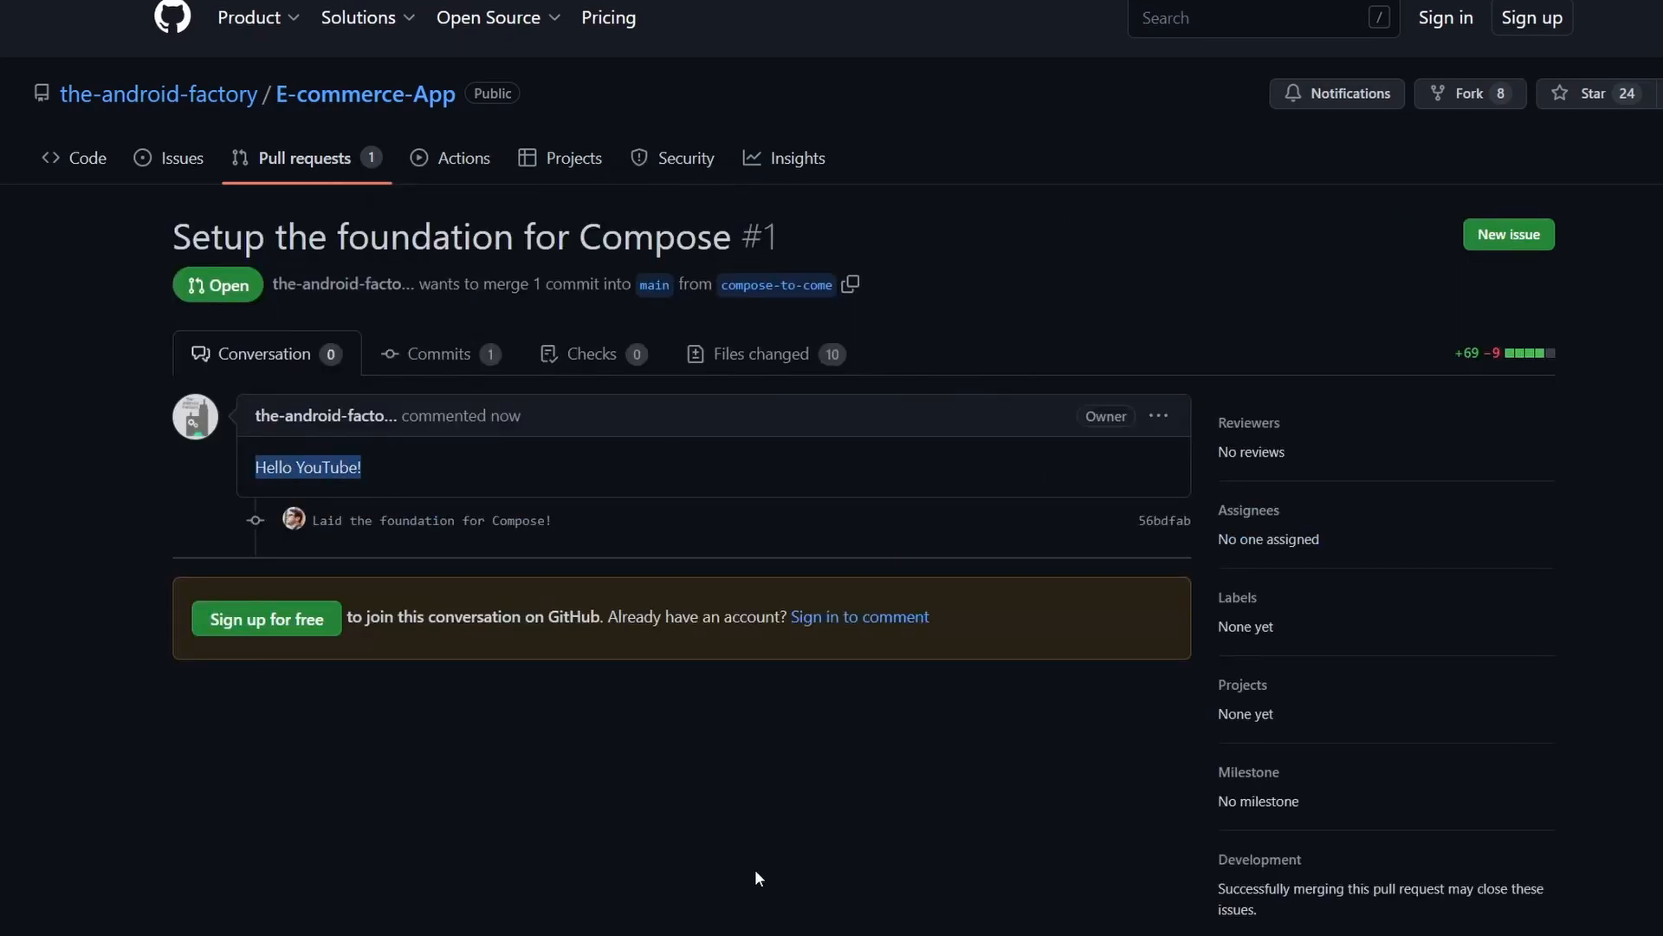
mouse_move(1017, 227)
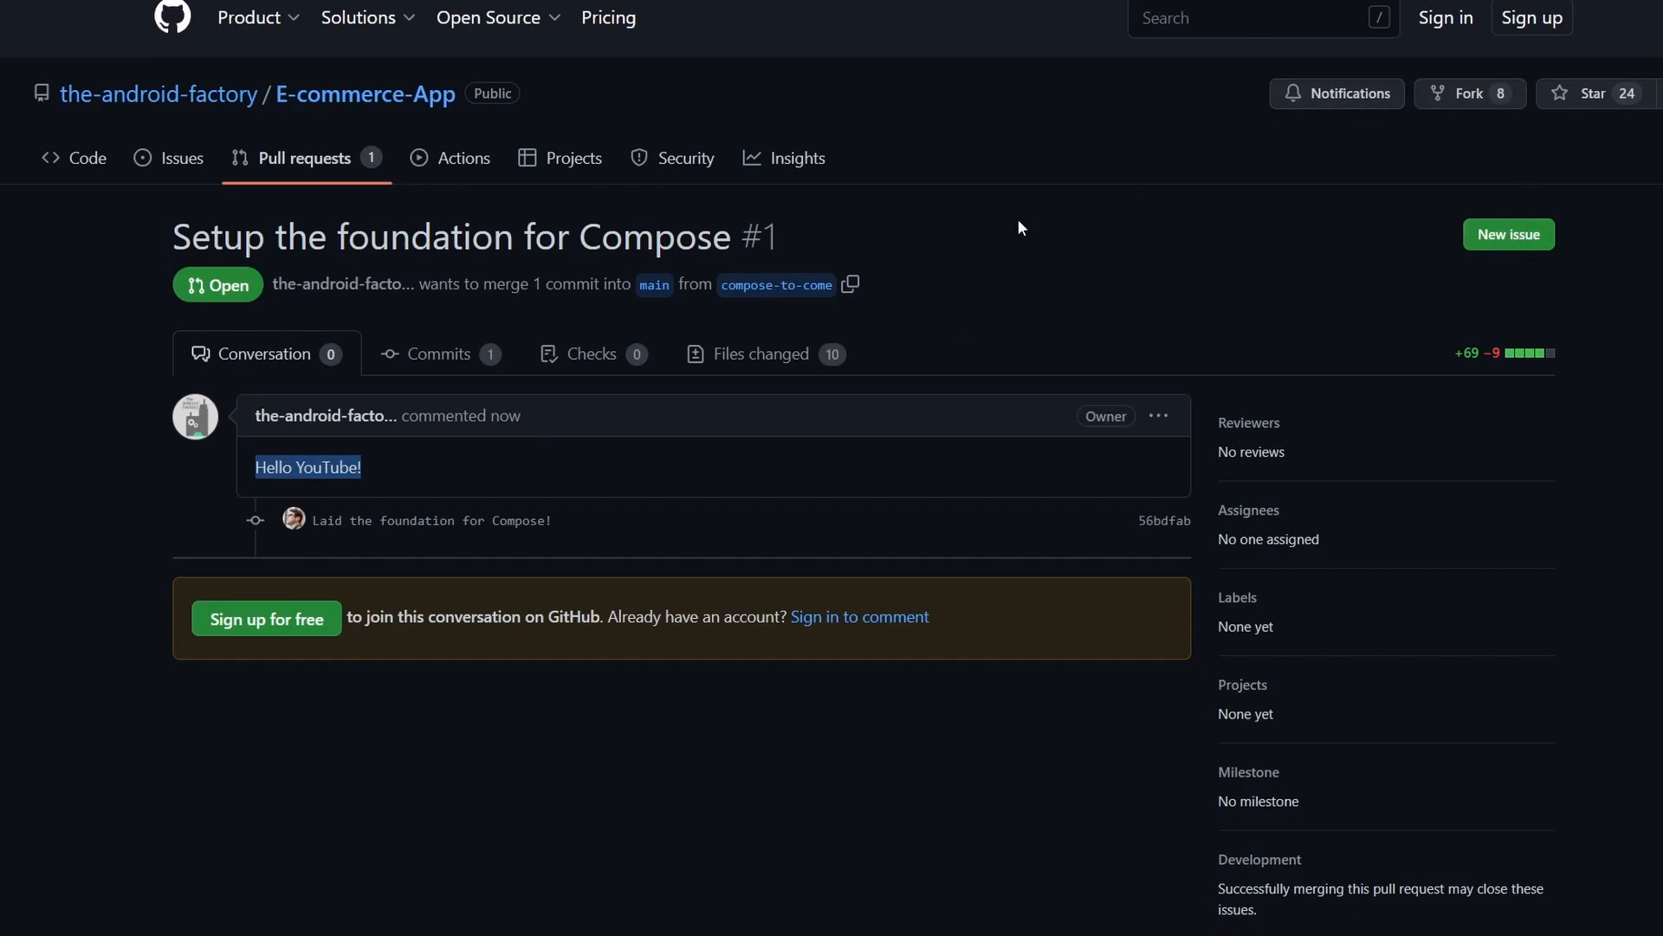
mouse_move(1216, 131)
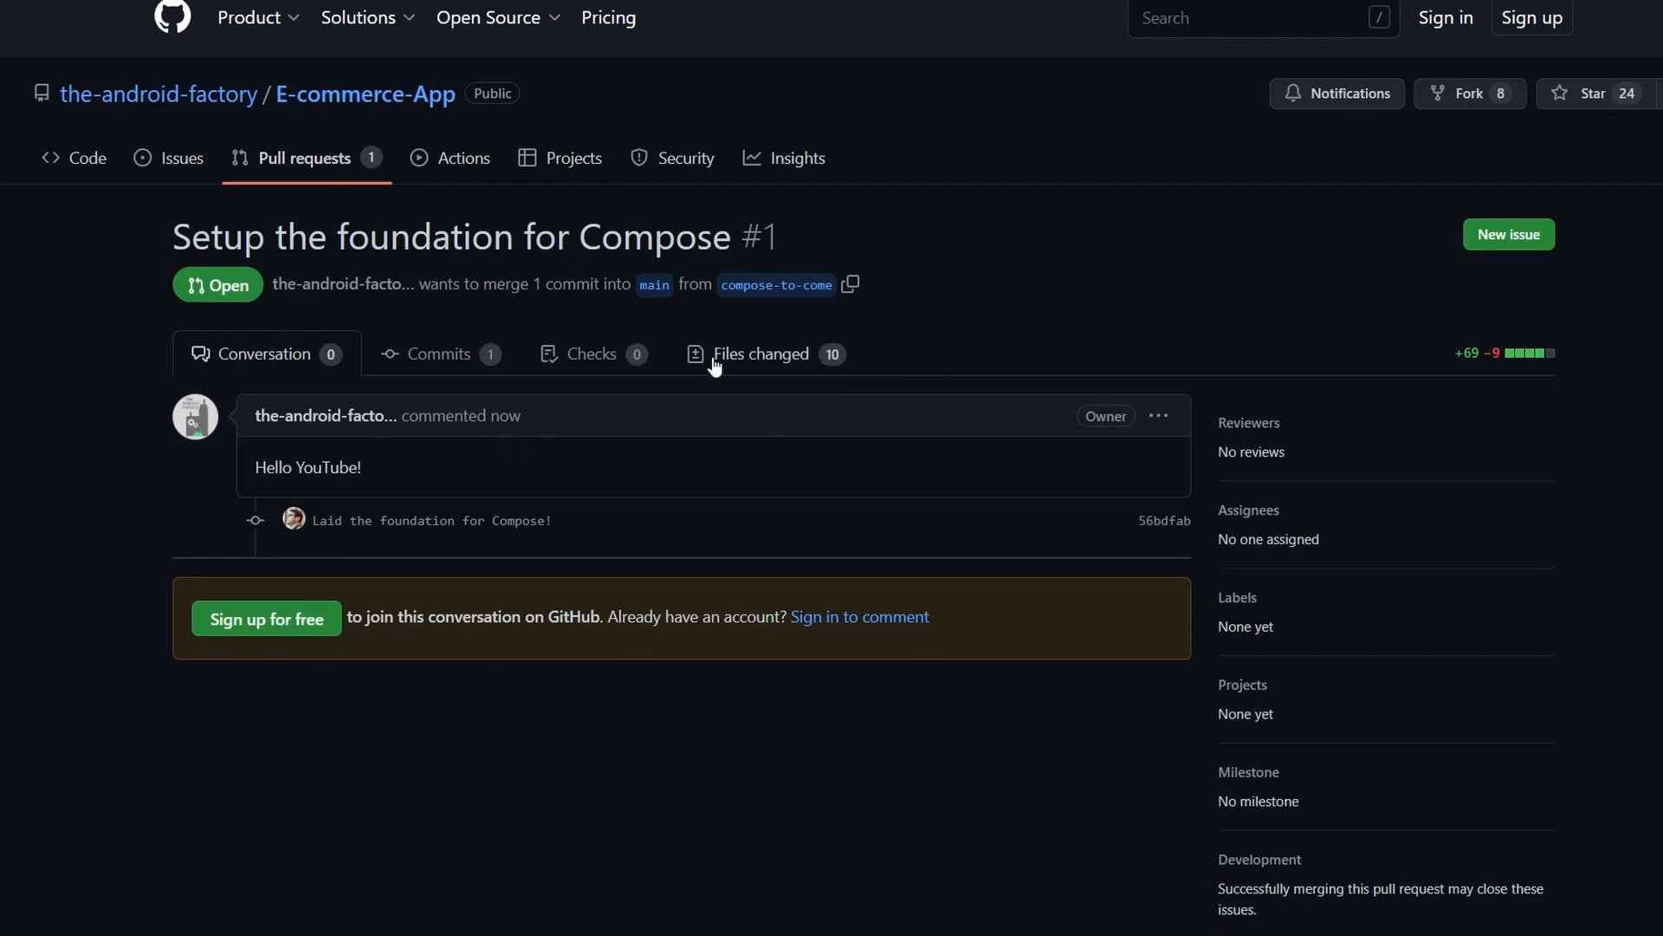
Step: Review the pull request's Files changed diffs, including the Compose additions to app/build.gradle
left_click(761, 353)
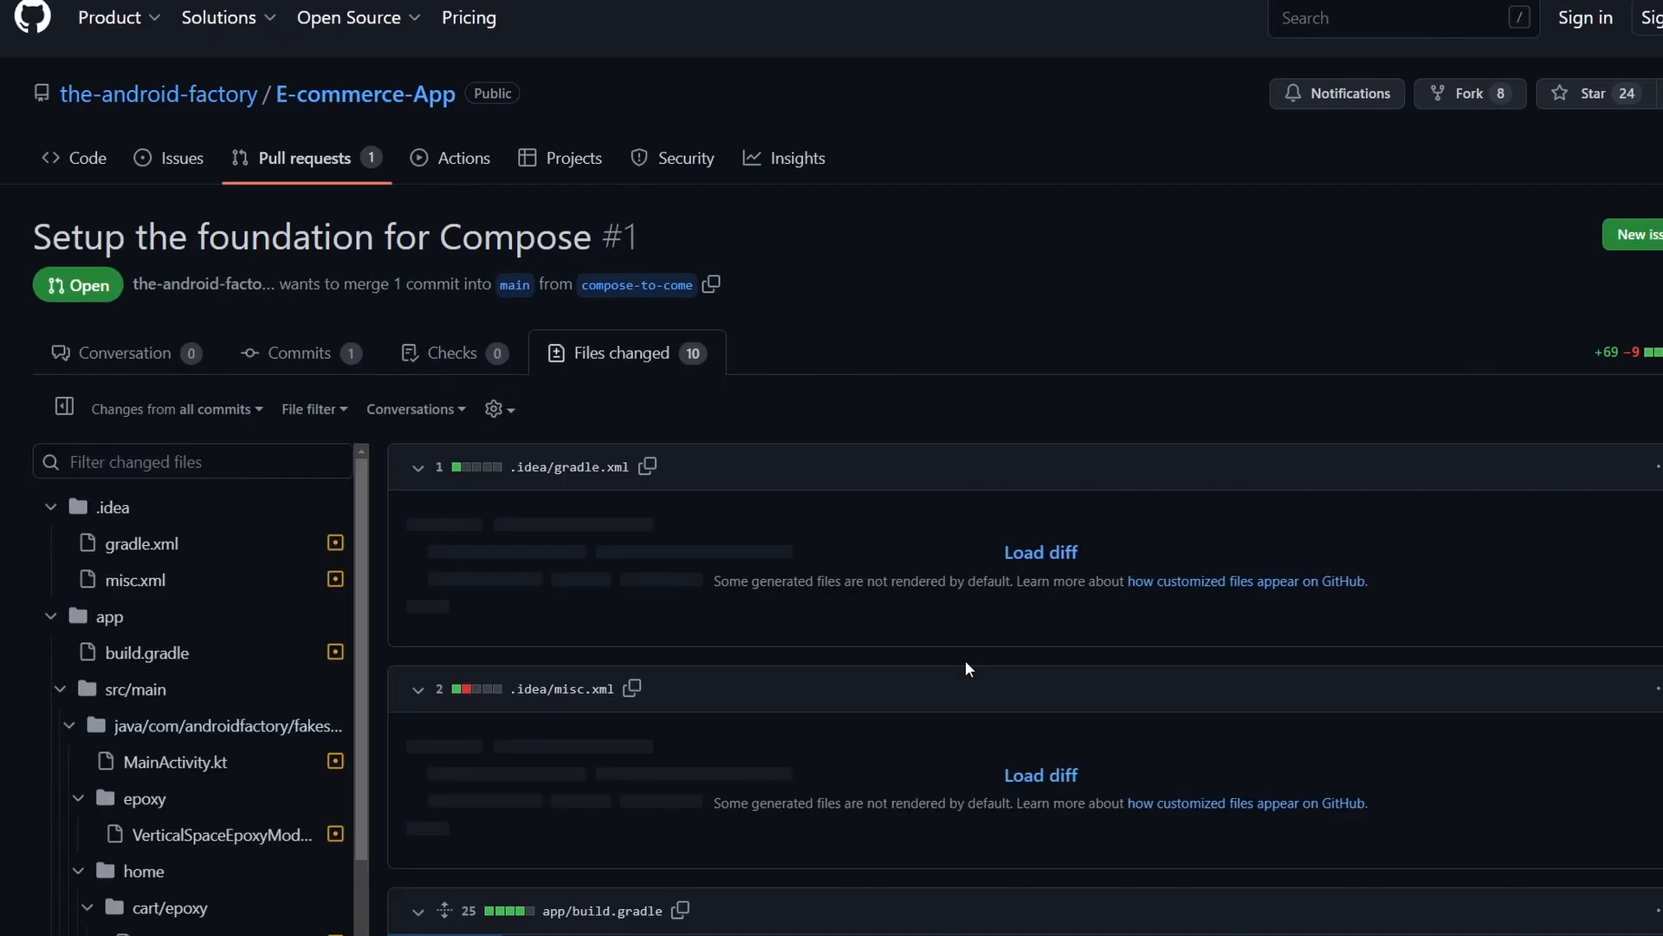
scroll("down", 3)
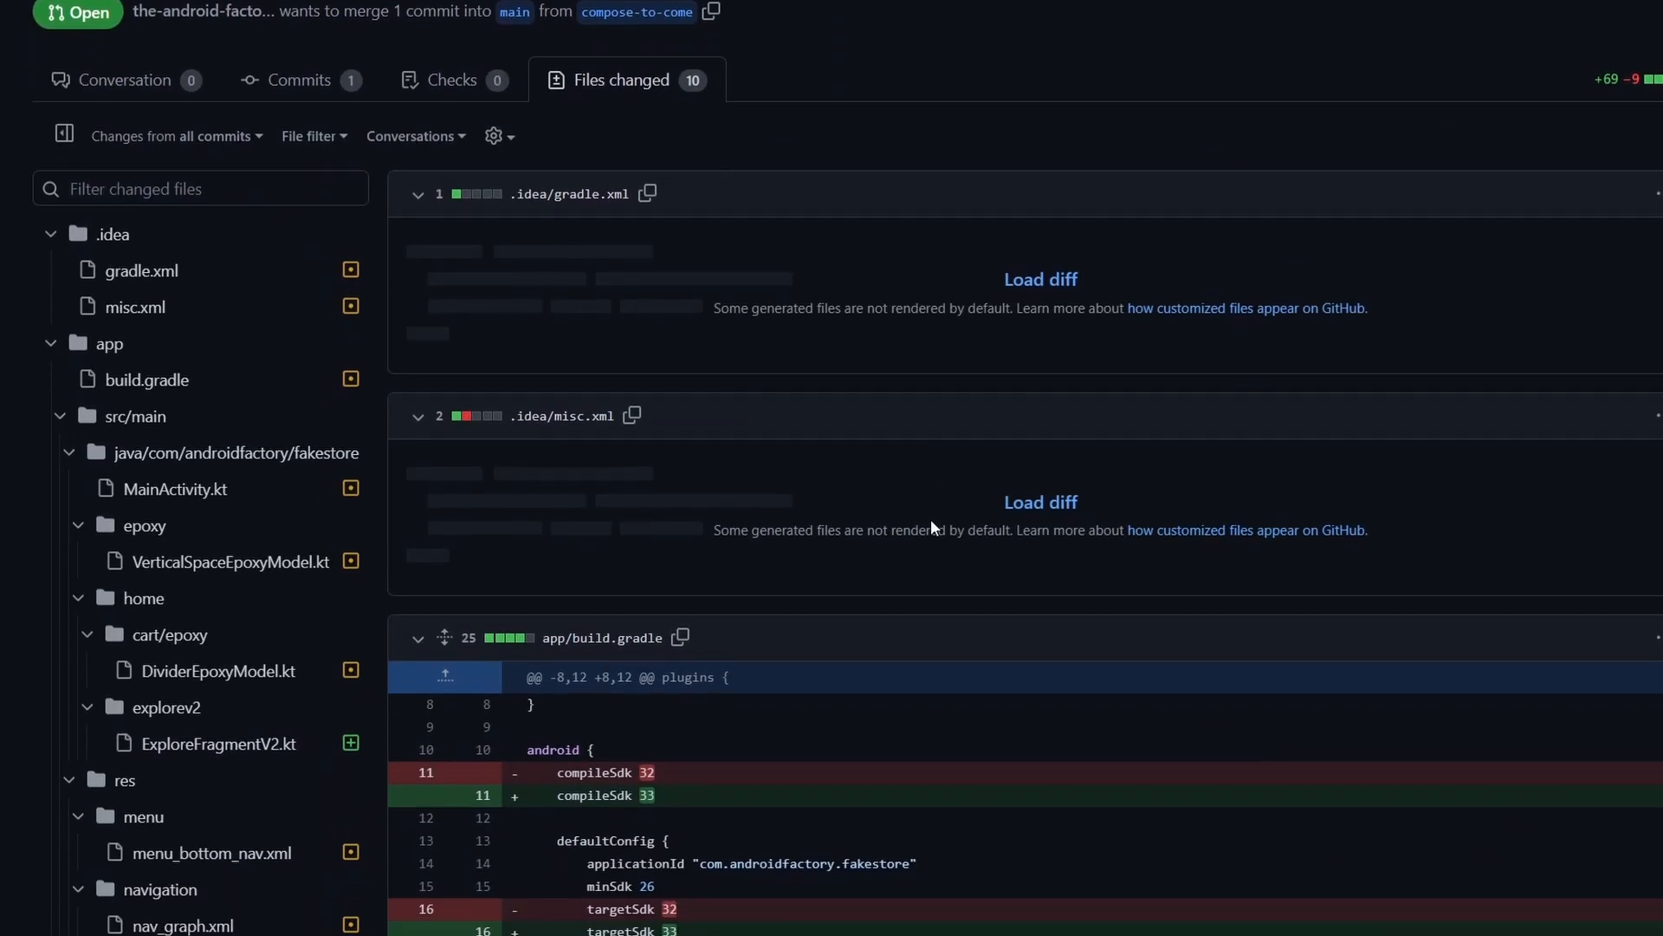
scroll("down", 3)
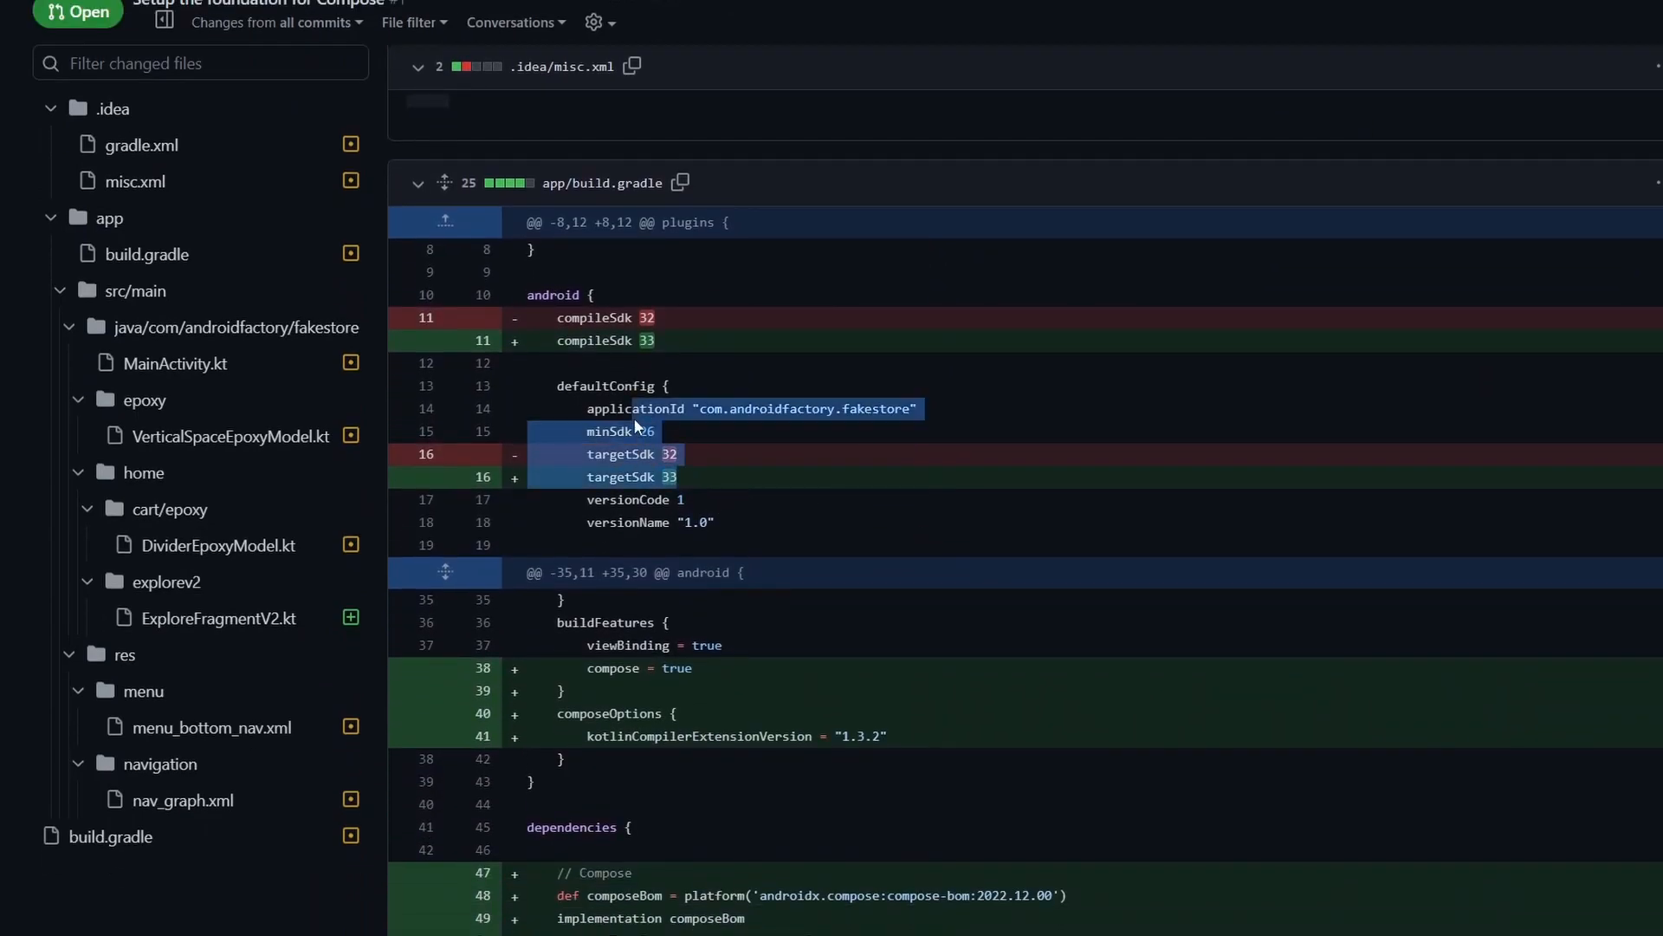
scroll("down", 3)
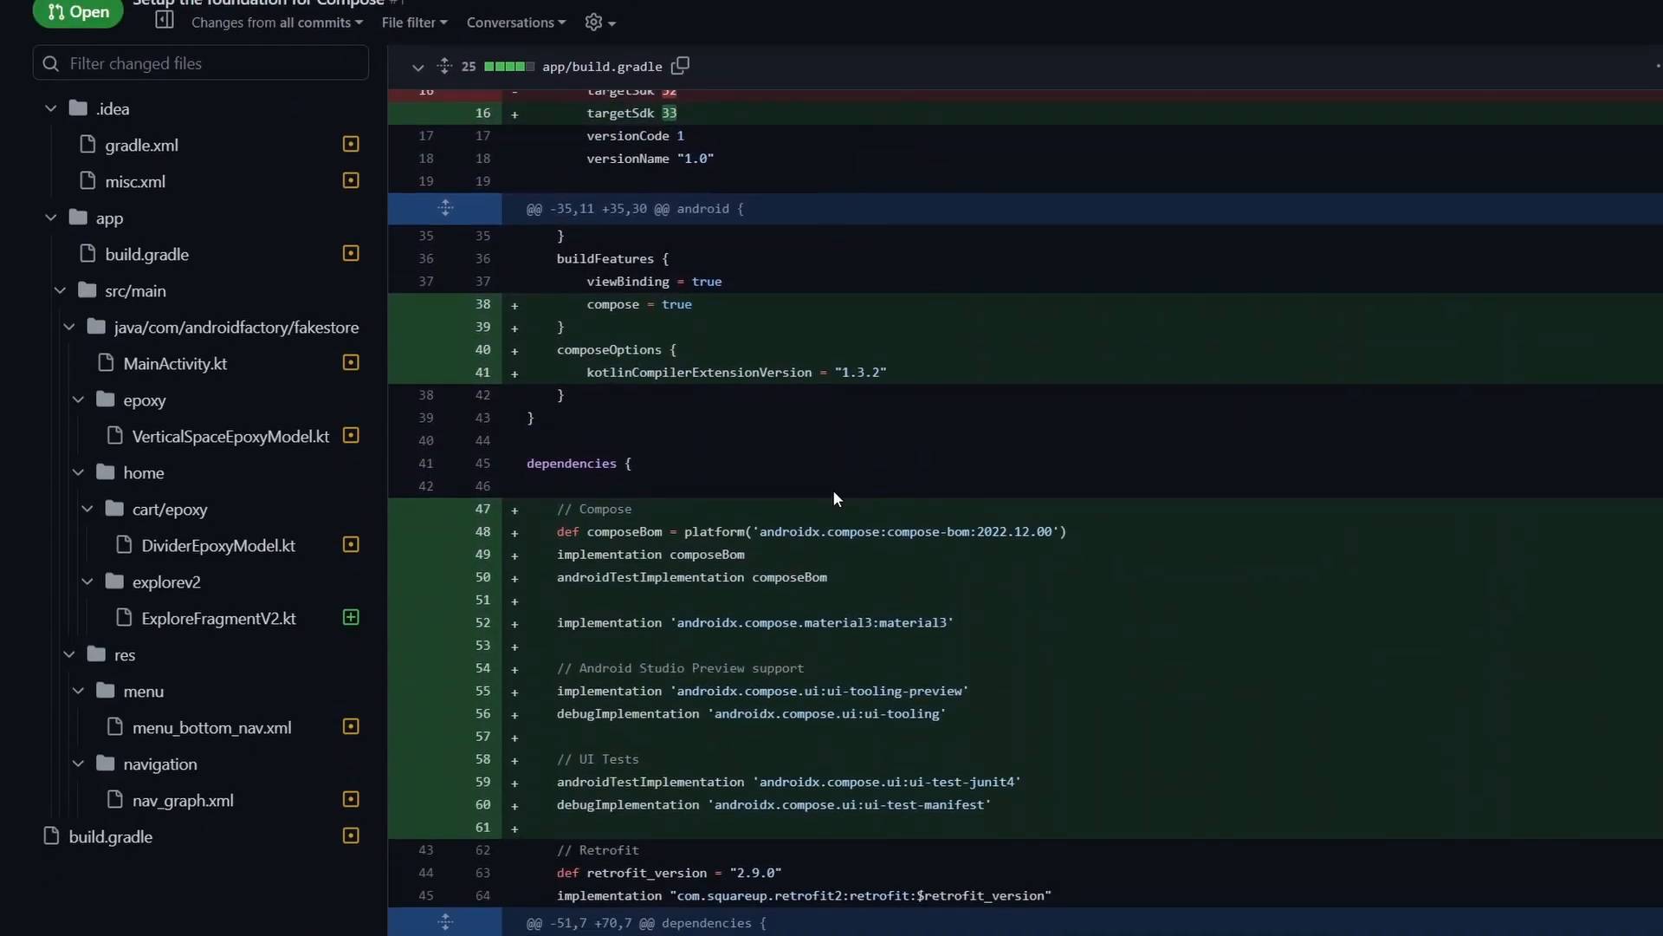
scroll("down", 3)
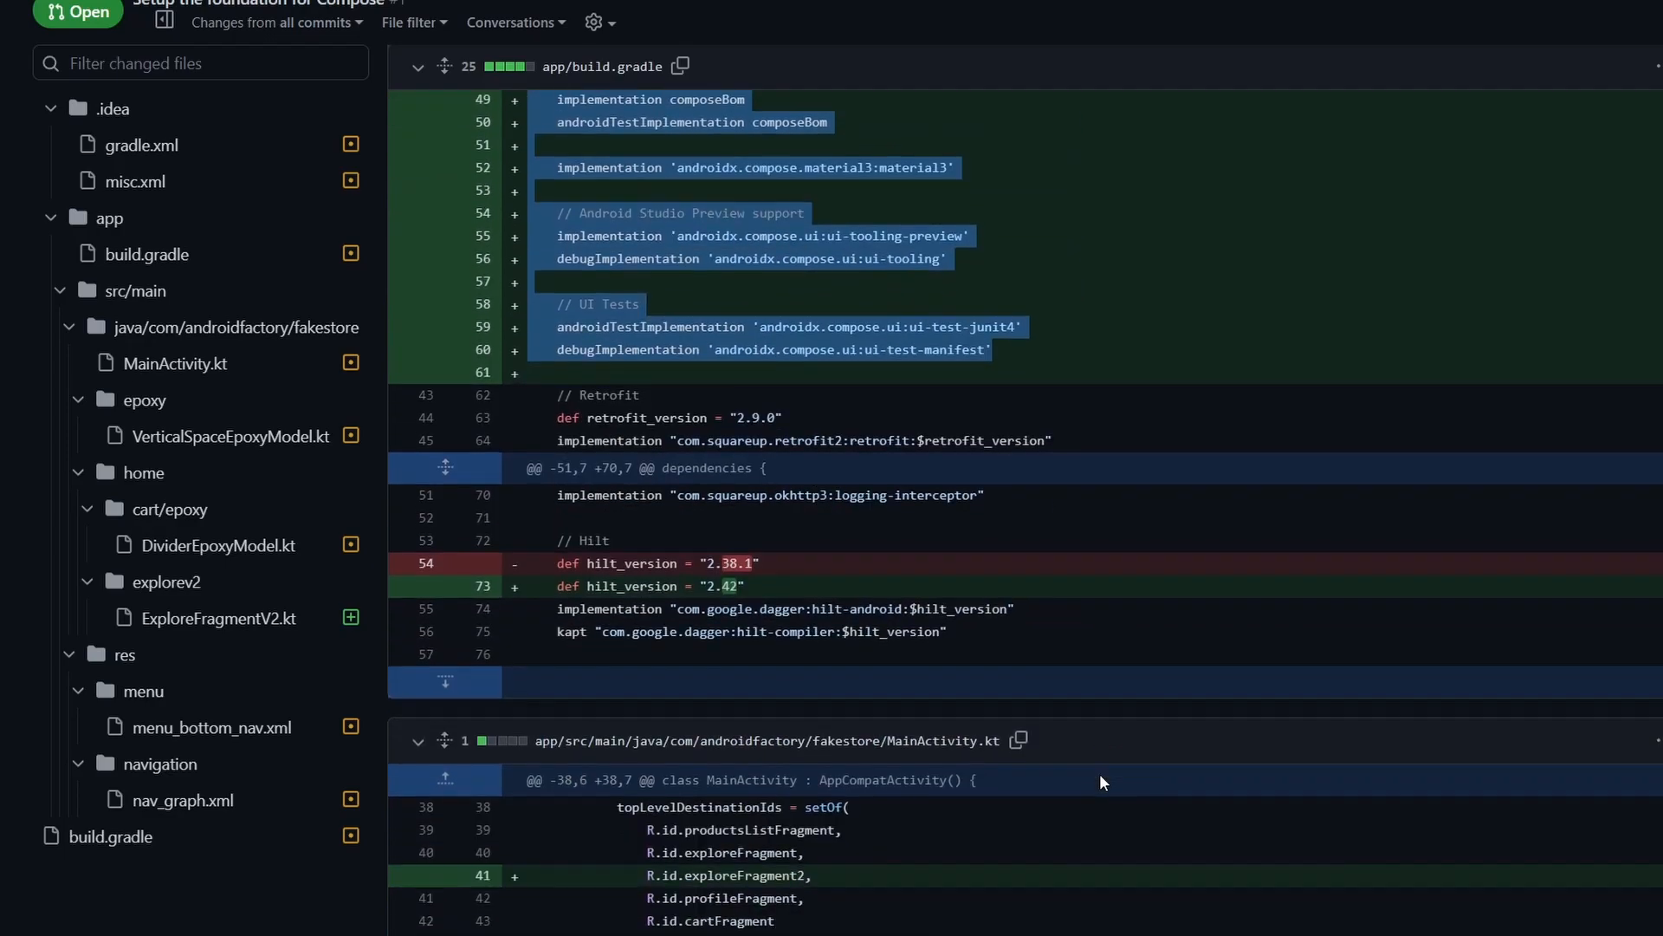
scroll("down", 3)
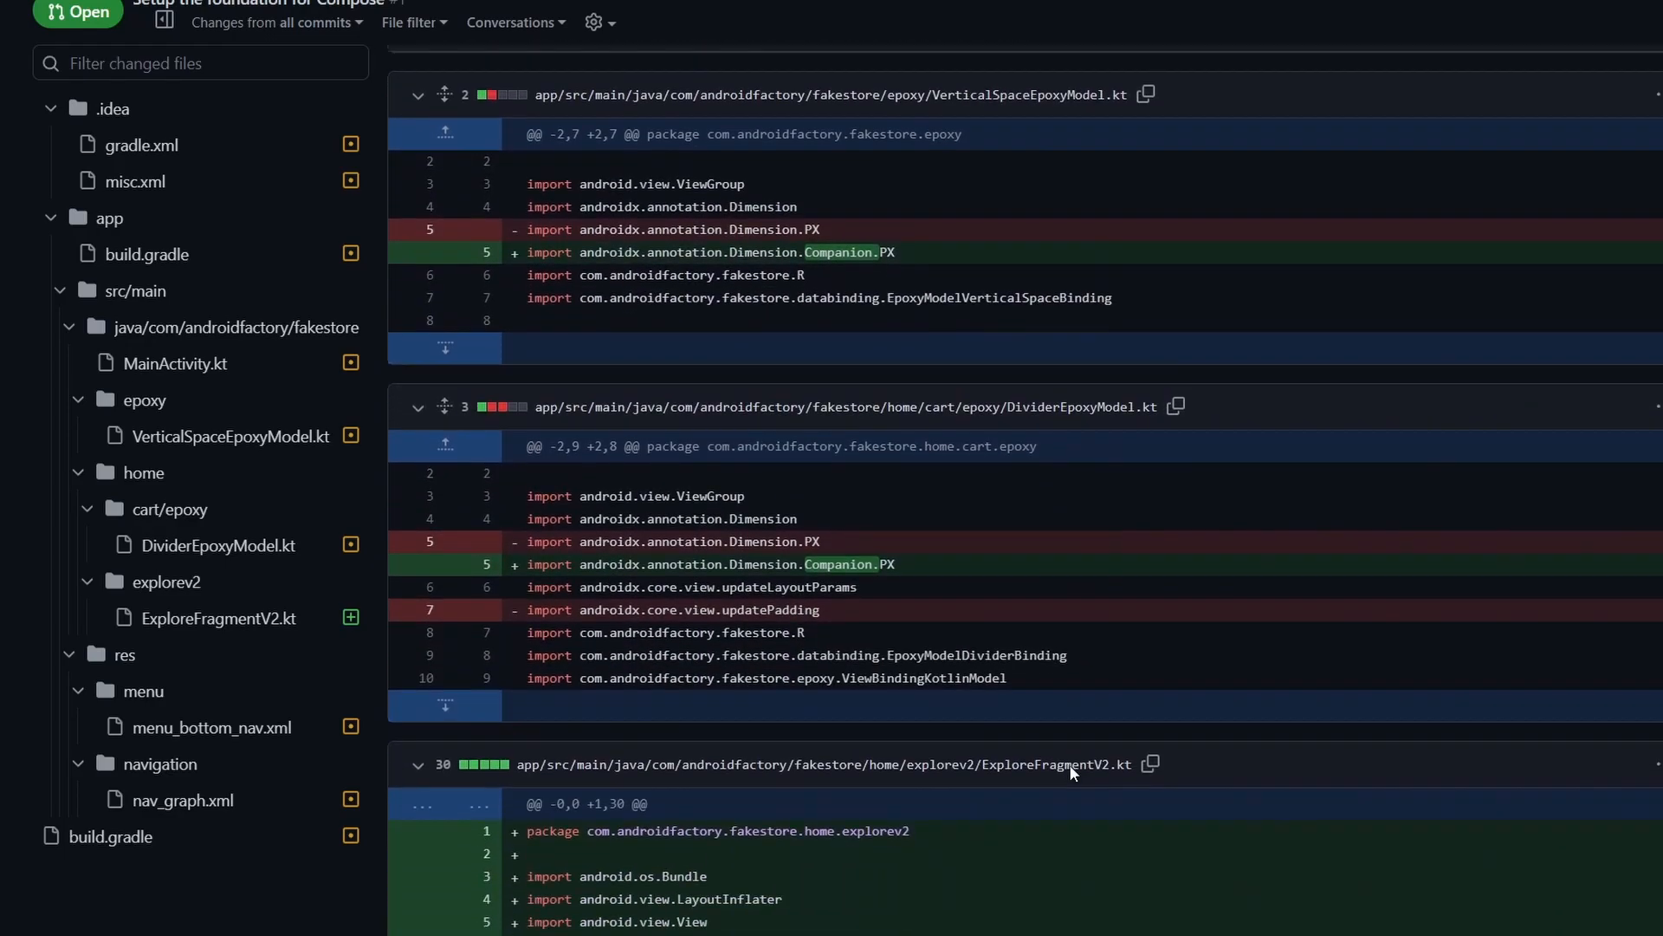
scroll("down", 3)
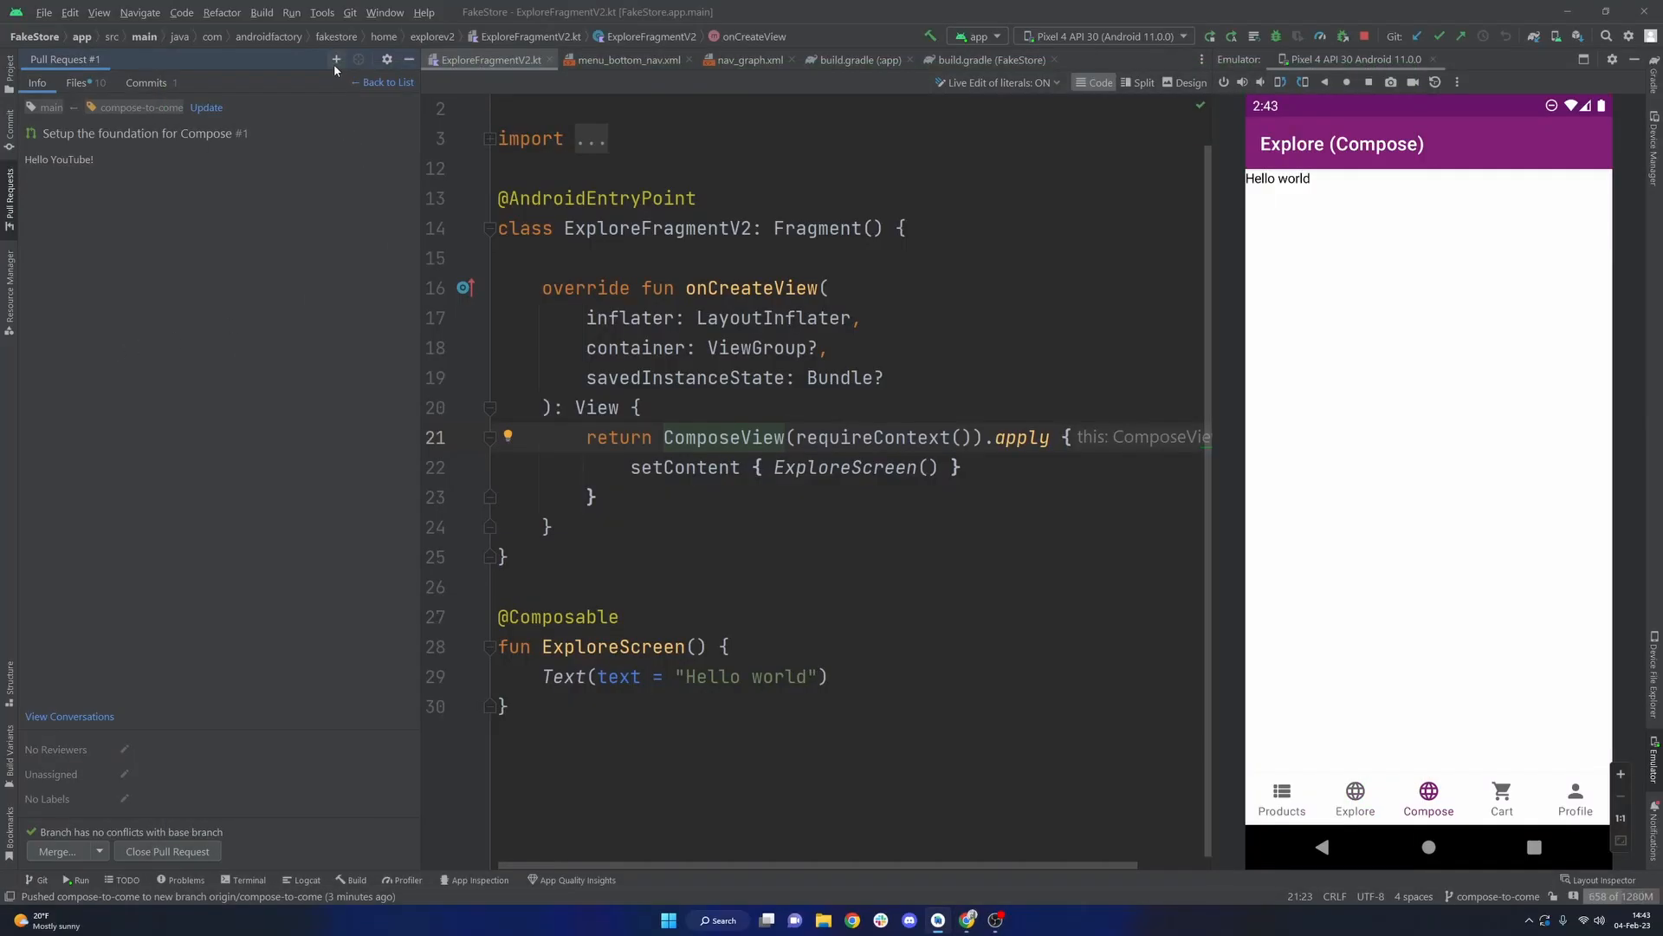
mouse_move(335, 59)
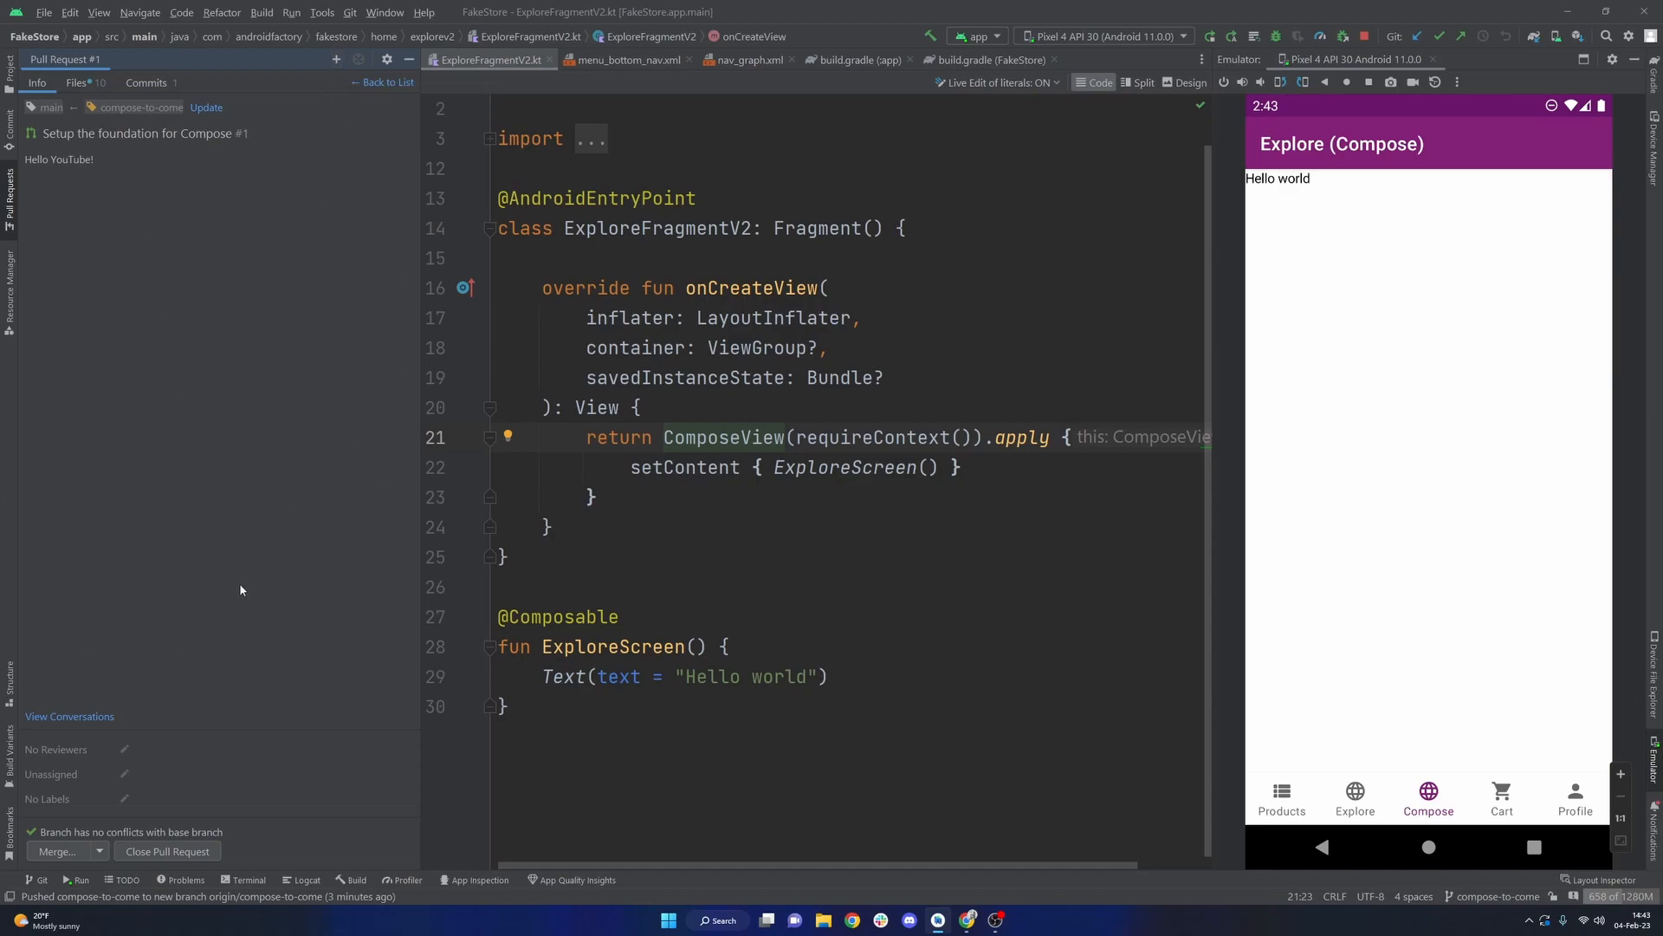
mouse_move(854, 358)
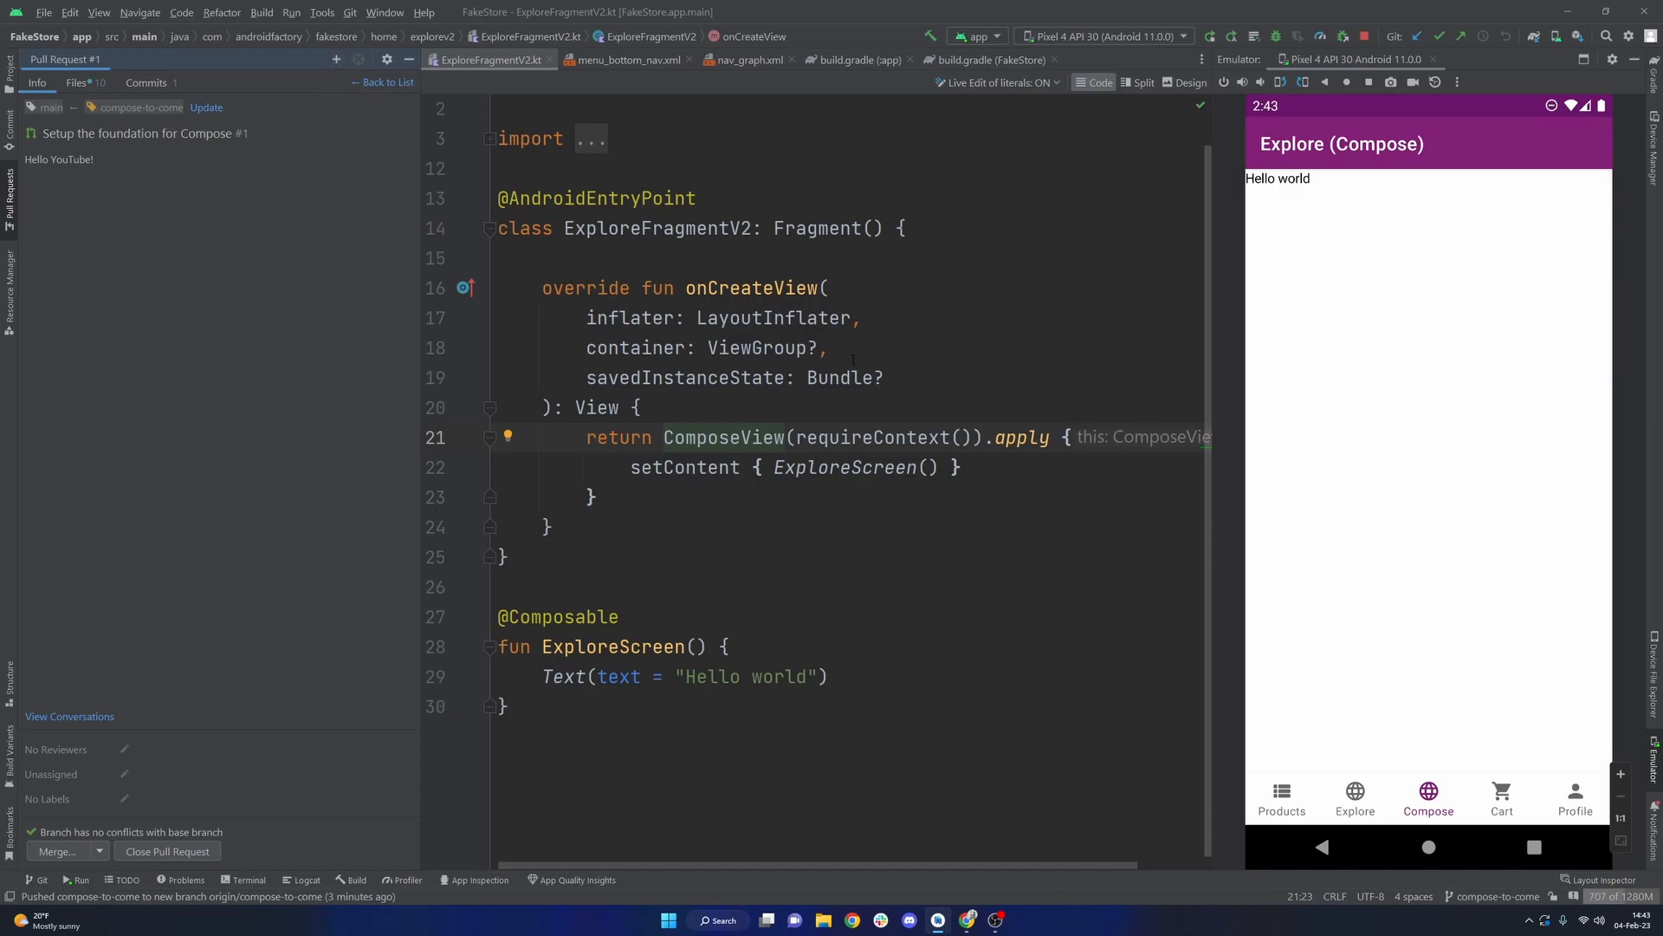